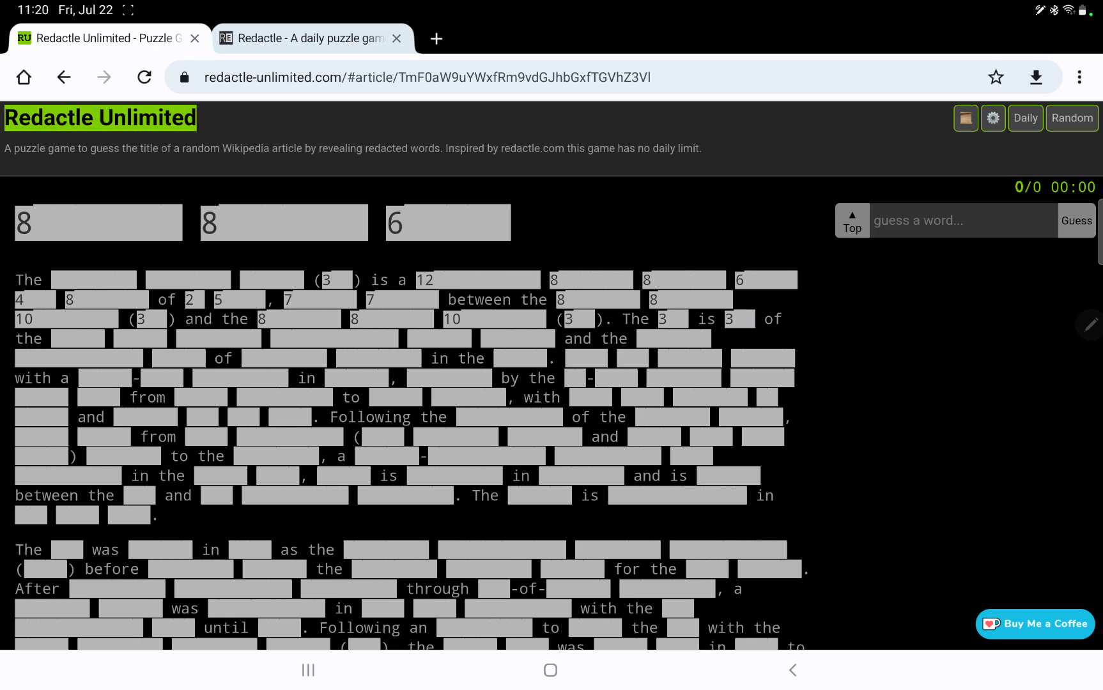
Step: Guess 'one' (26 hits) and 'world' (6 hits), revealing both throughout the article
type("one")
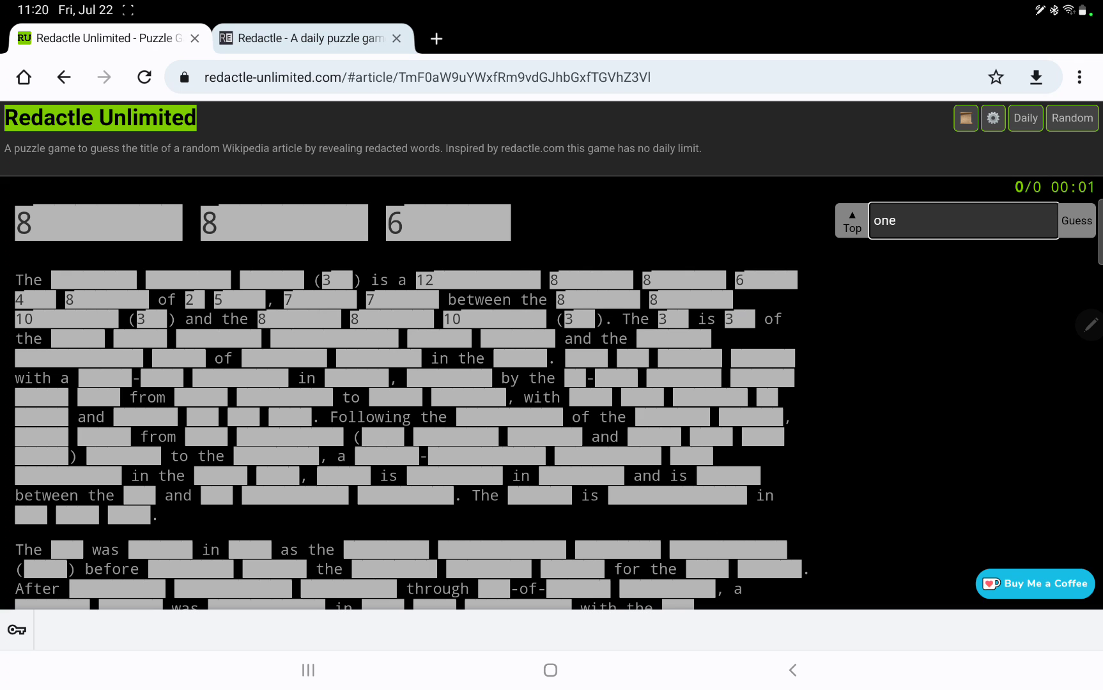
left_click(1074, 220)
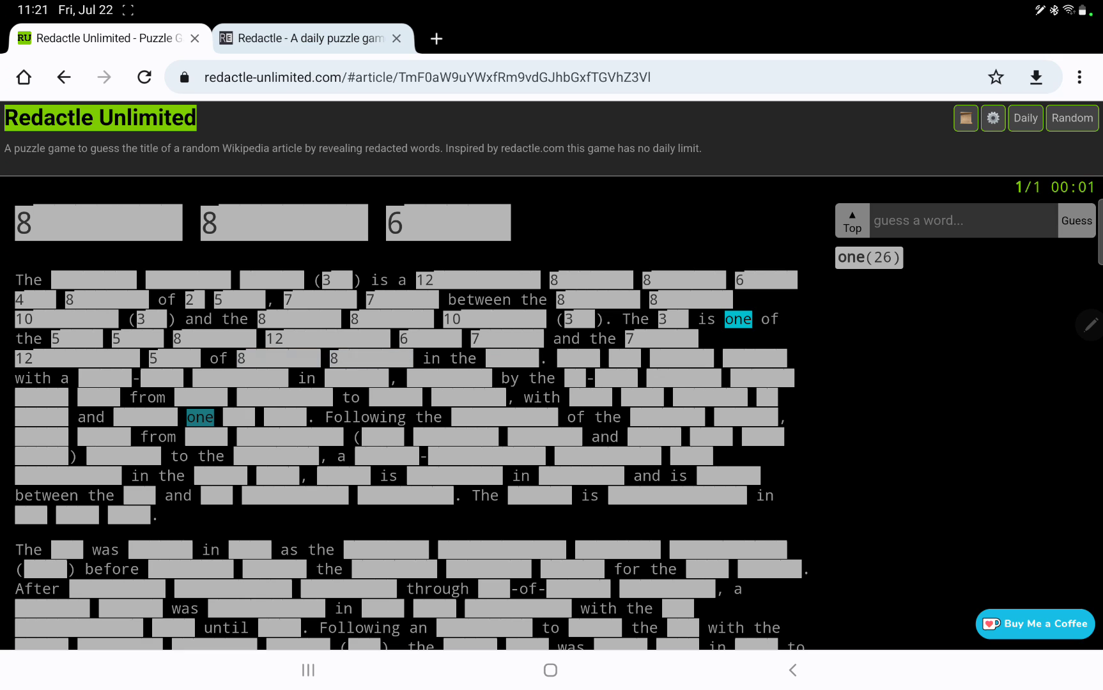
type("worl")
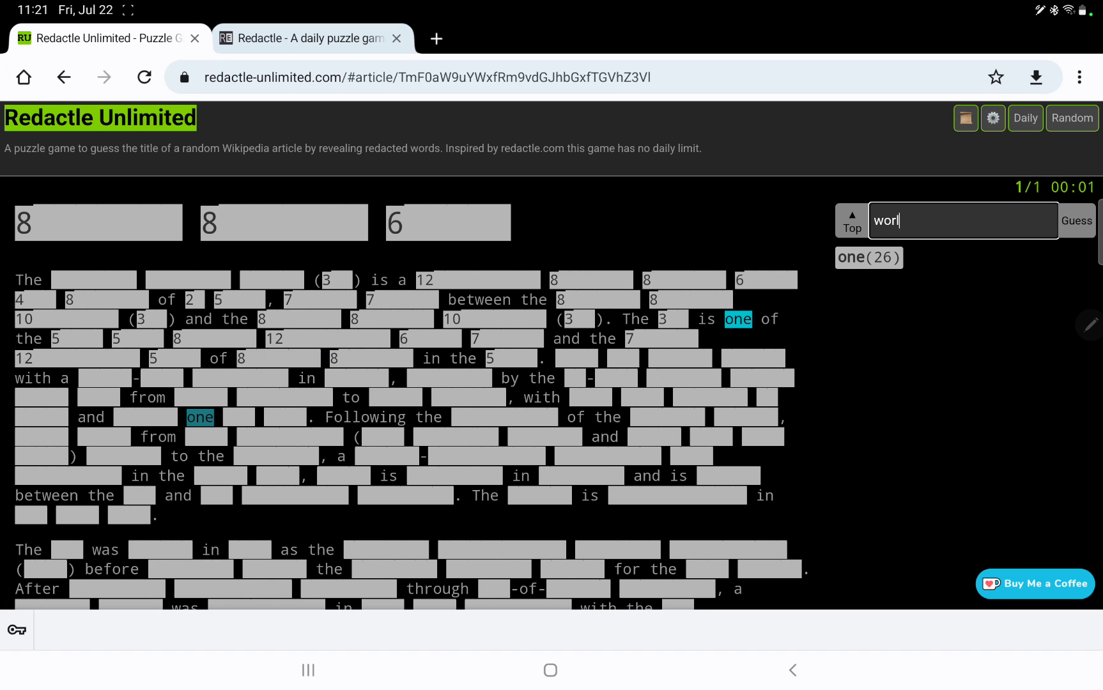
left_click(1075, 220)
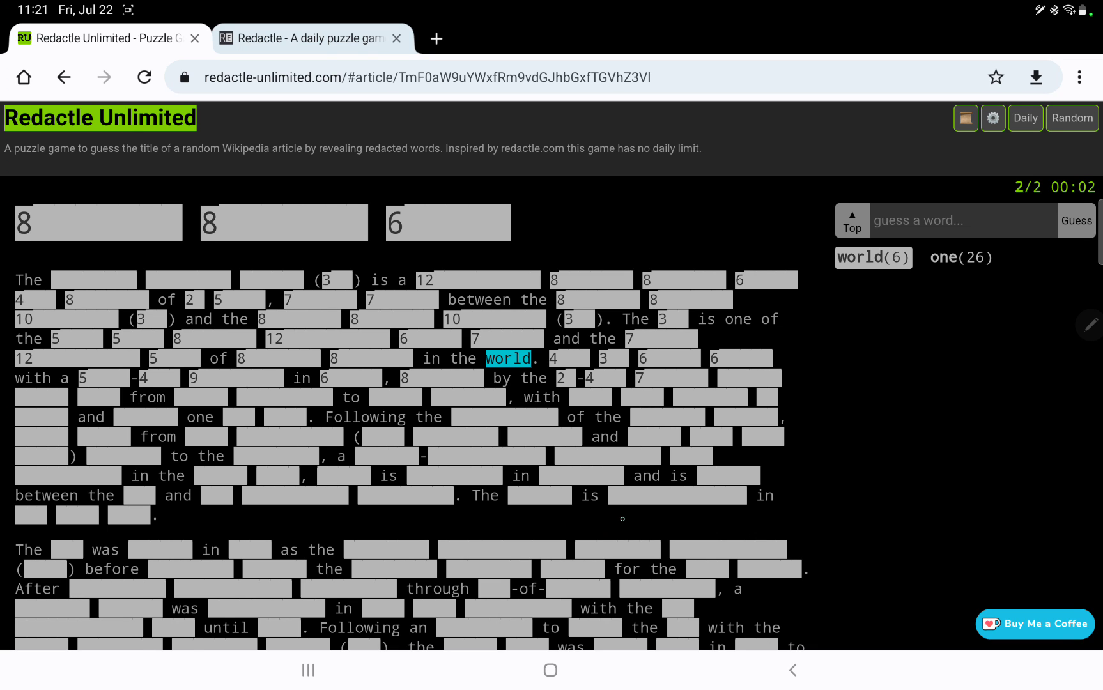
scroll("down", 3)
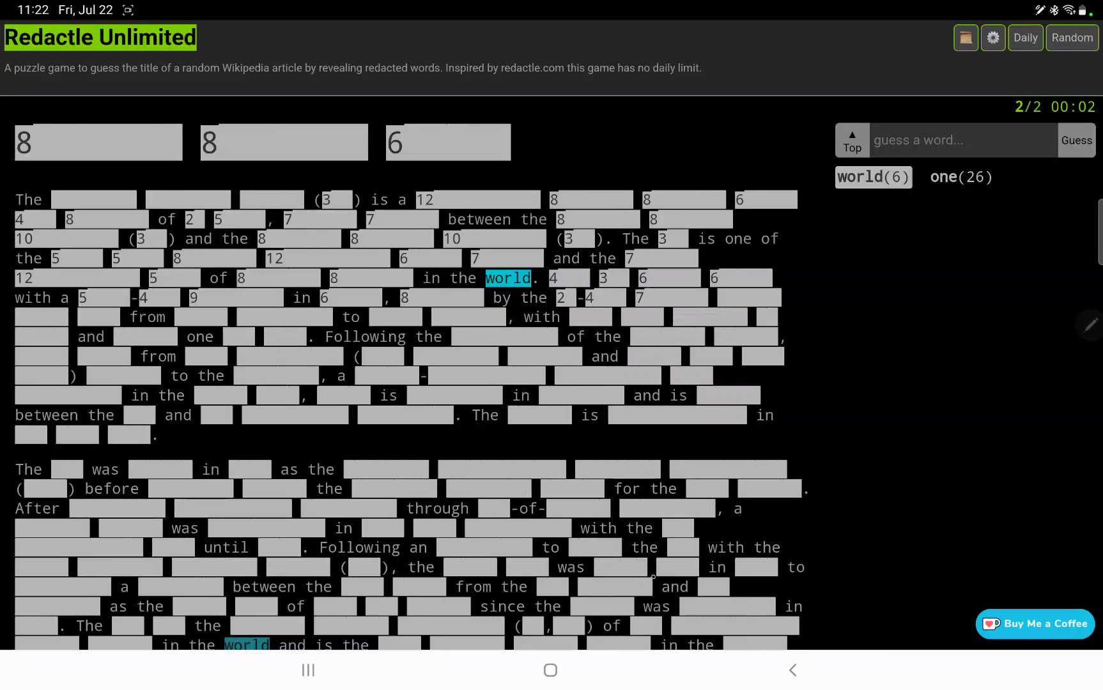
scroll("down", 3)
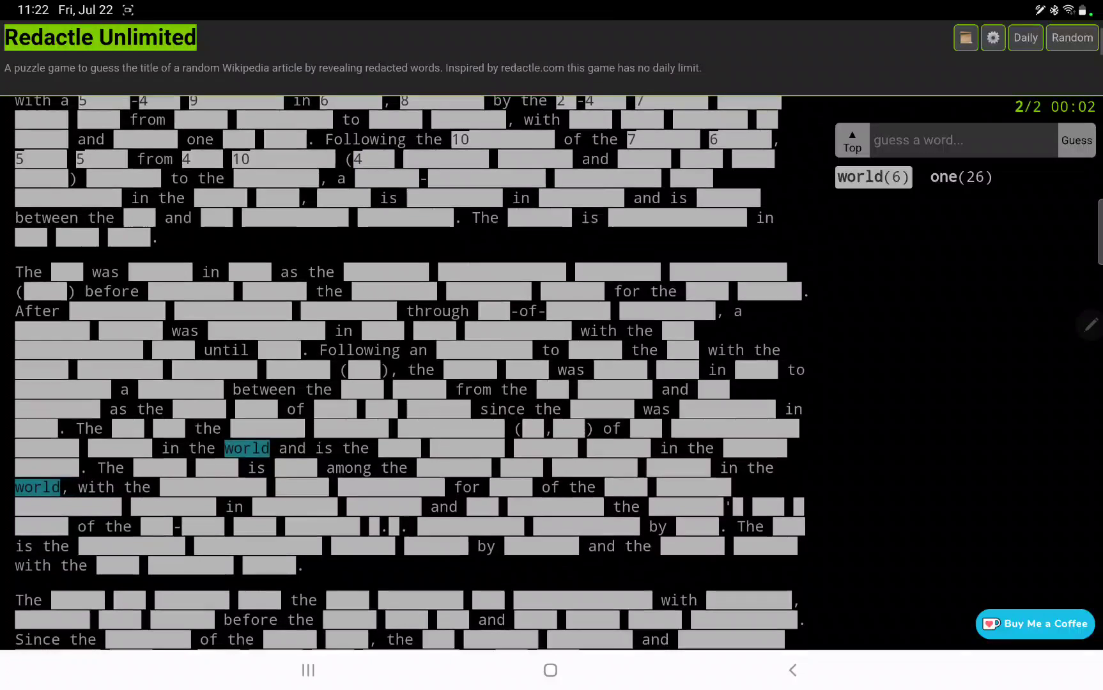
scroll("down", 3)
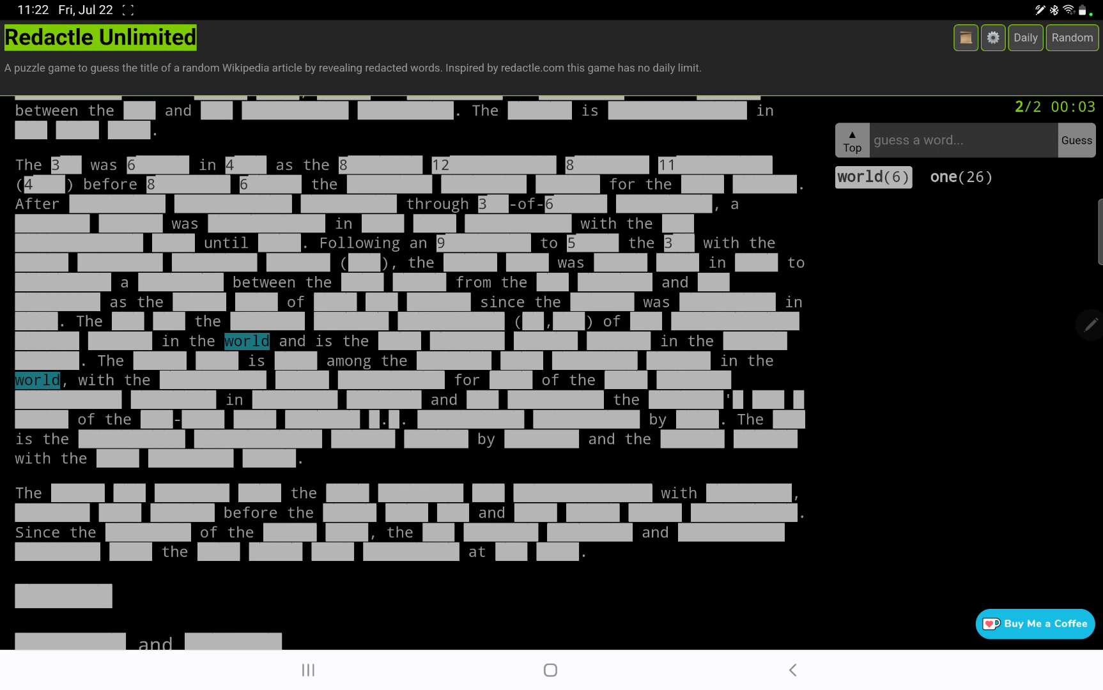
scroll("down", 3)
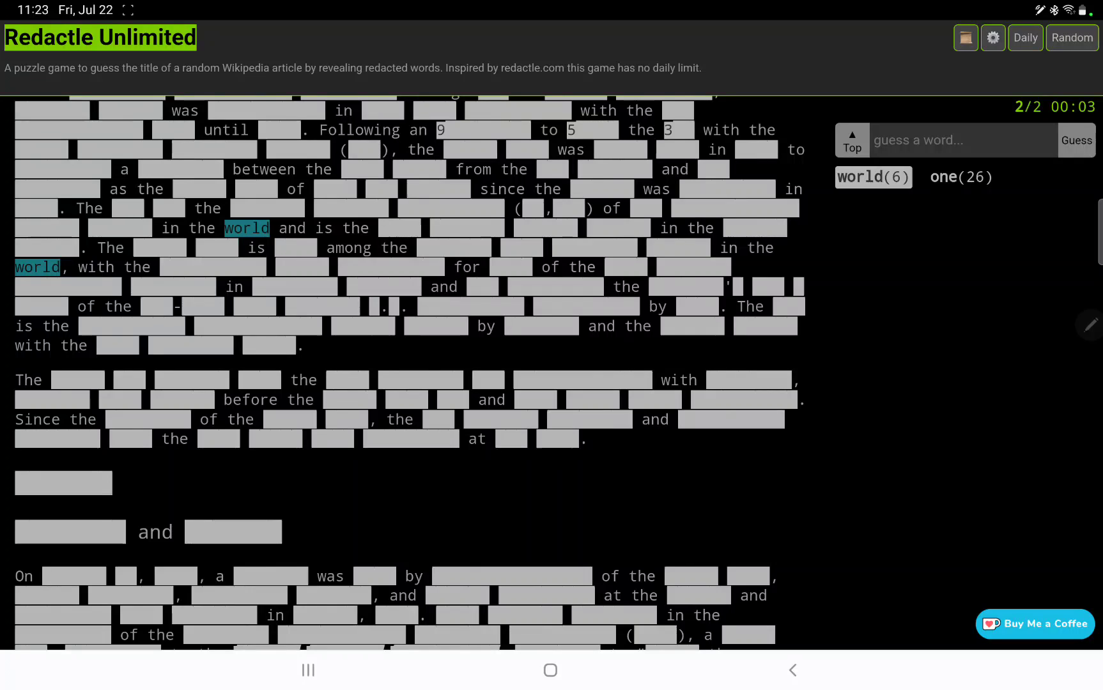
scroll("down", 3)
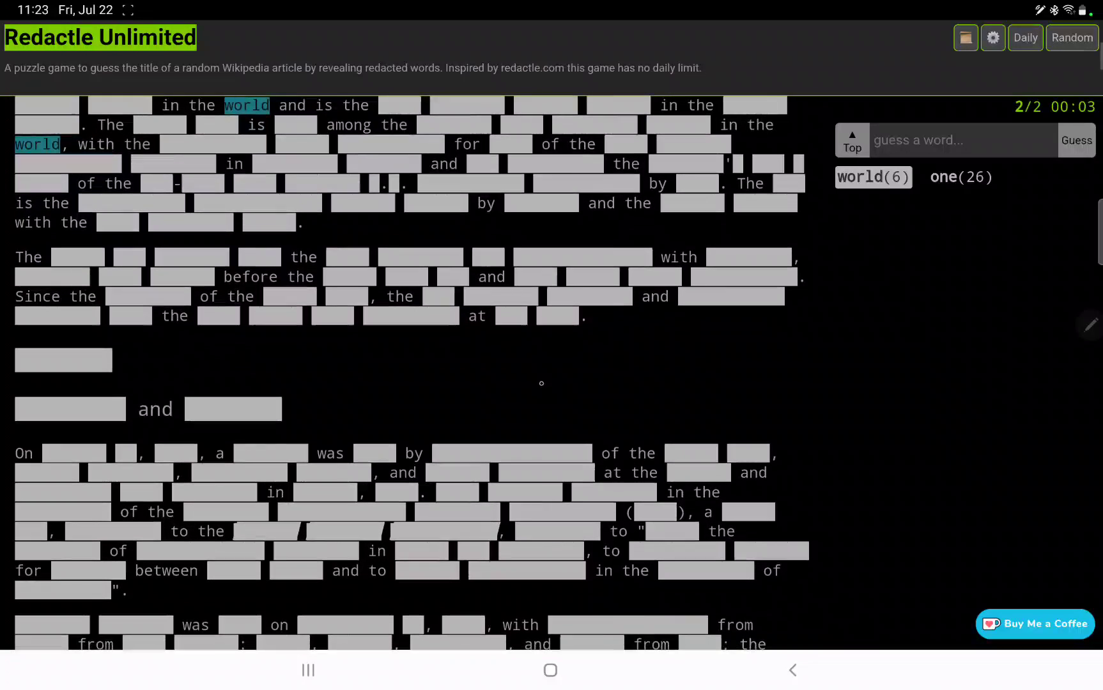
Step: Scroll down the article to review where 'history' was revealed, including the section heading
scroll("down", 3)
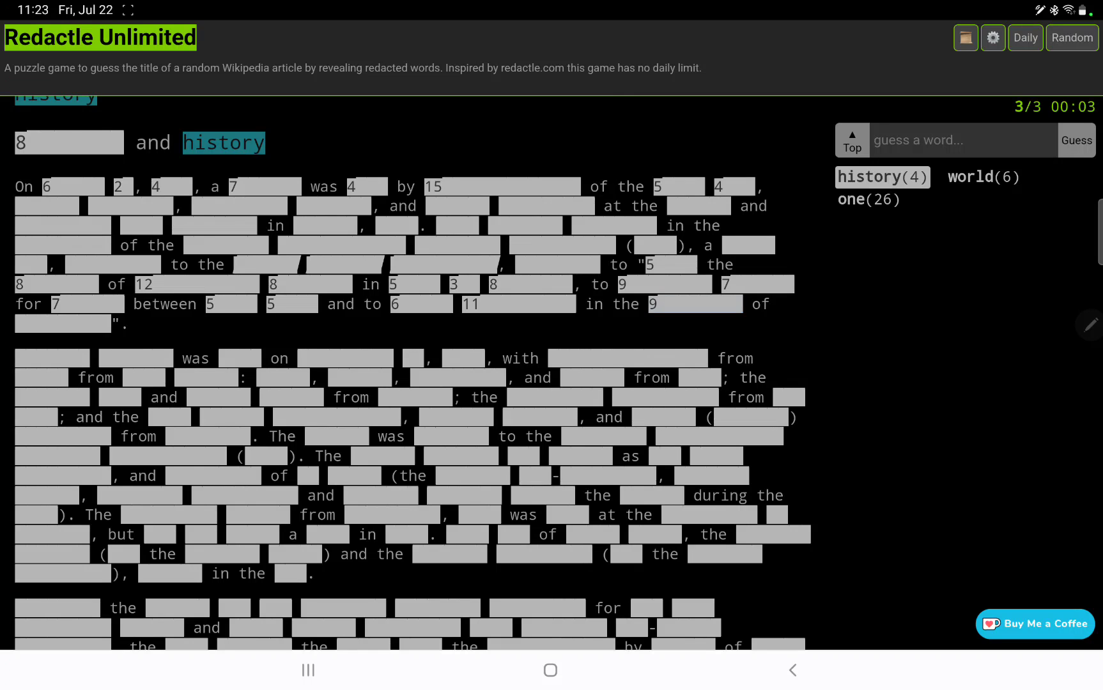
scroll("down", 3)
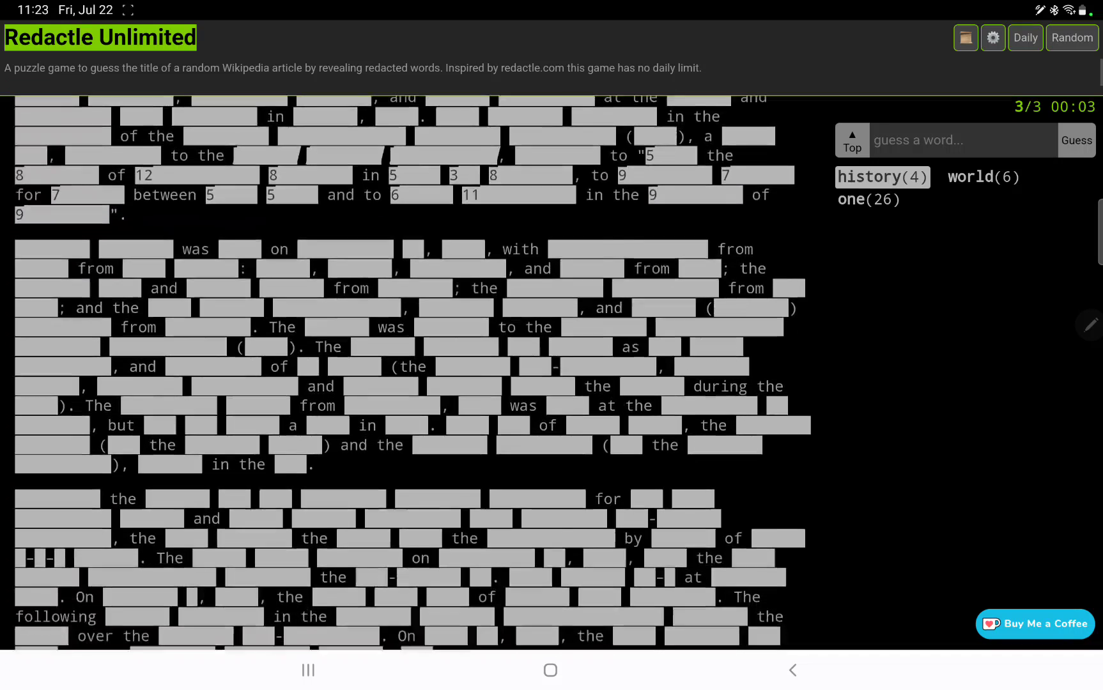
scroll("down", 3)
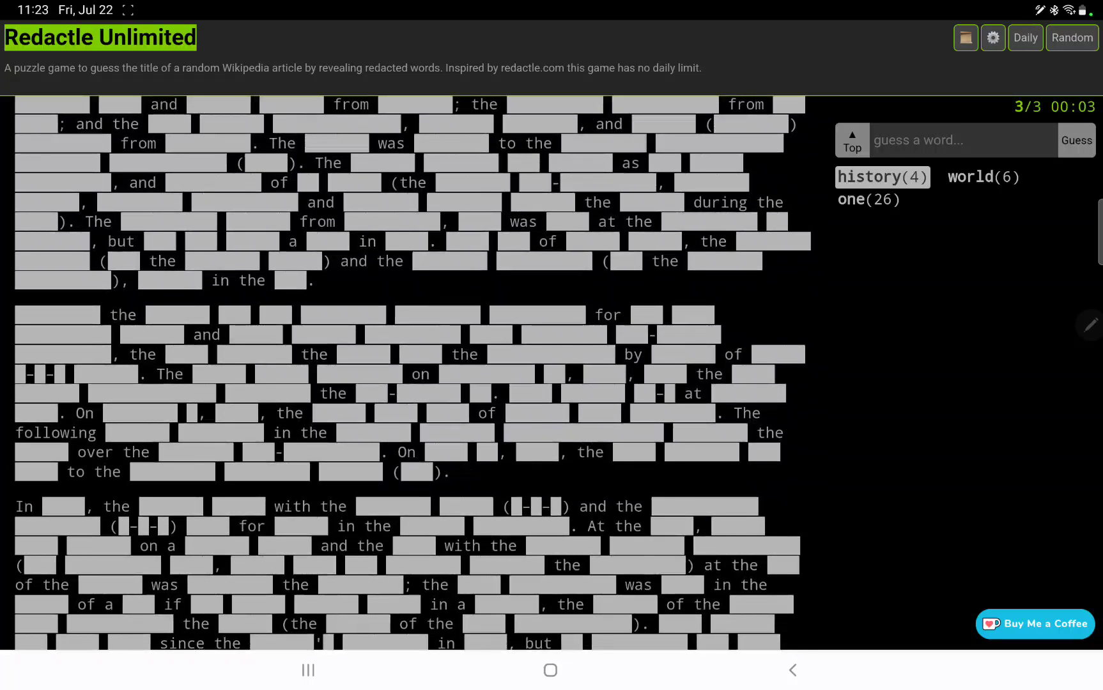
scroll("down", 3)
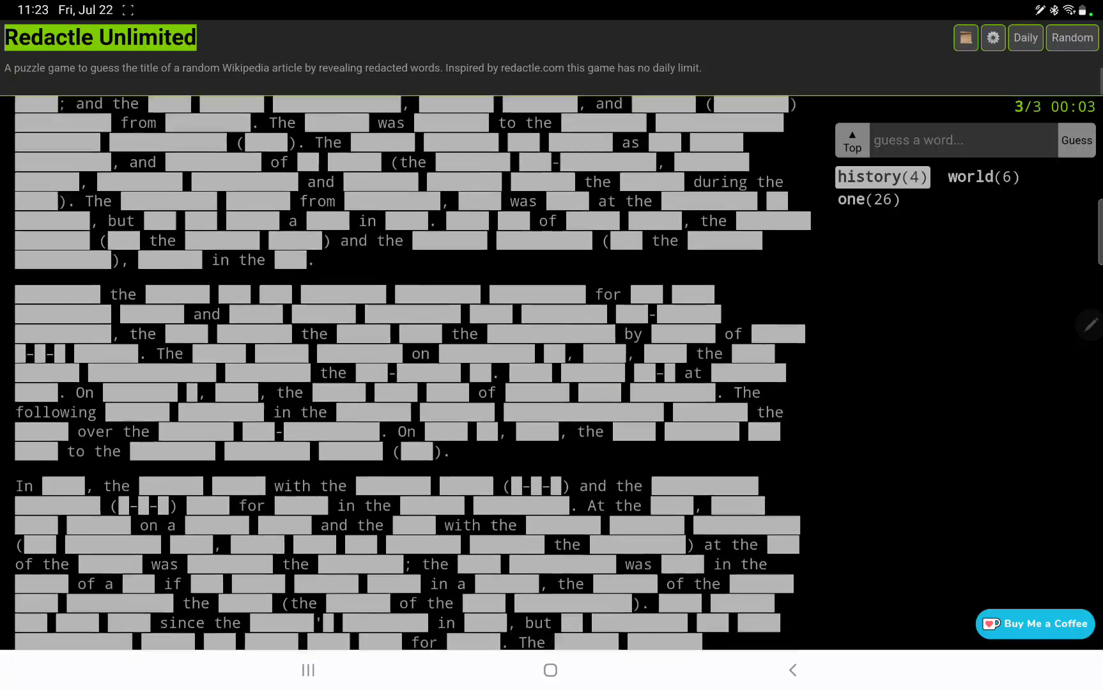
scroll("down", 3)
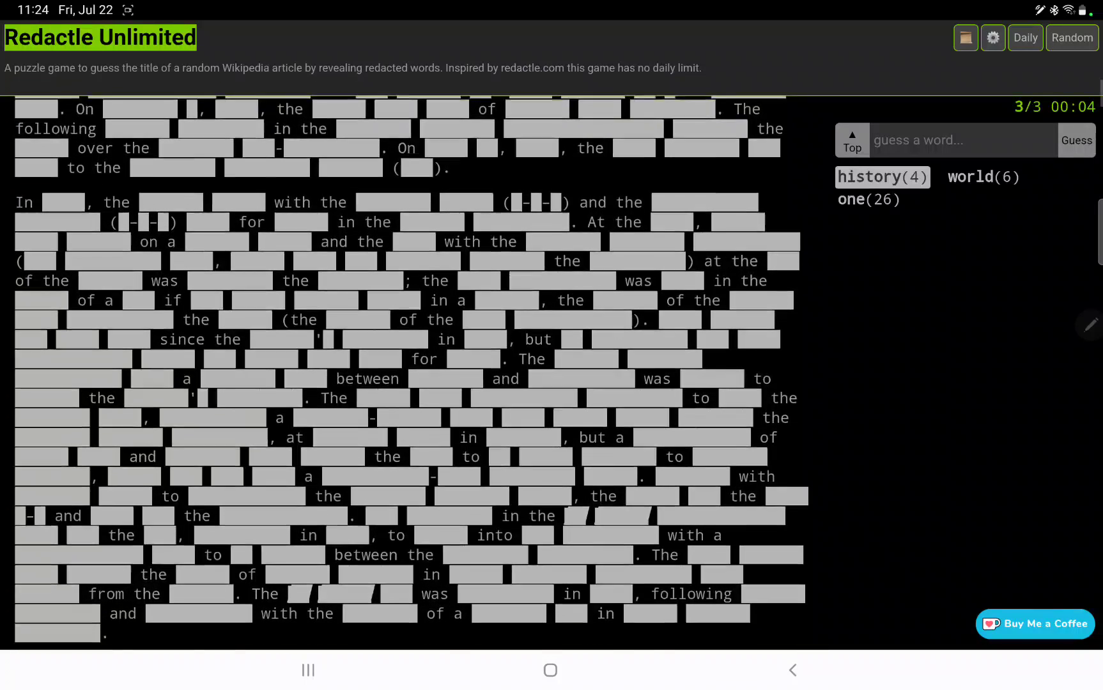
scroll("down", 3)
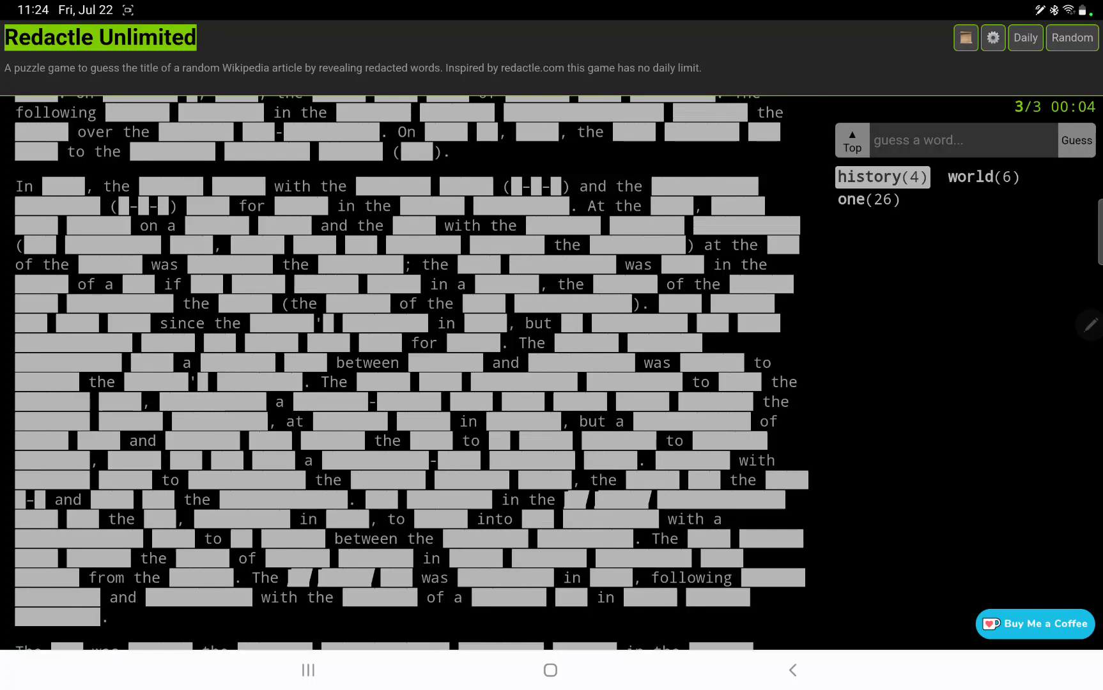
scroll("down", 3)
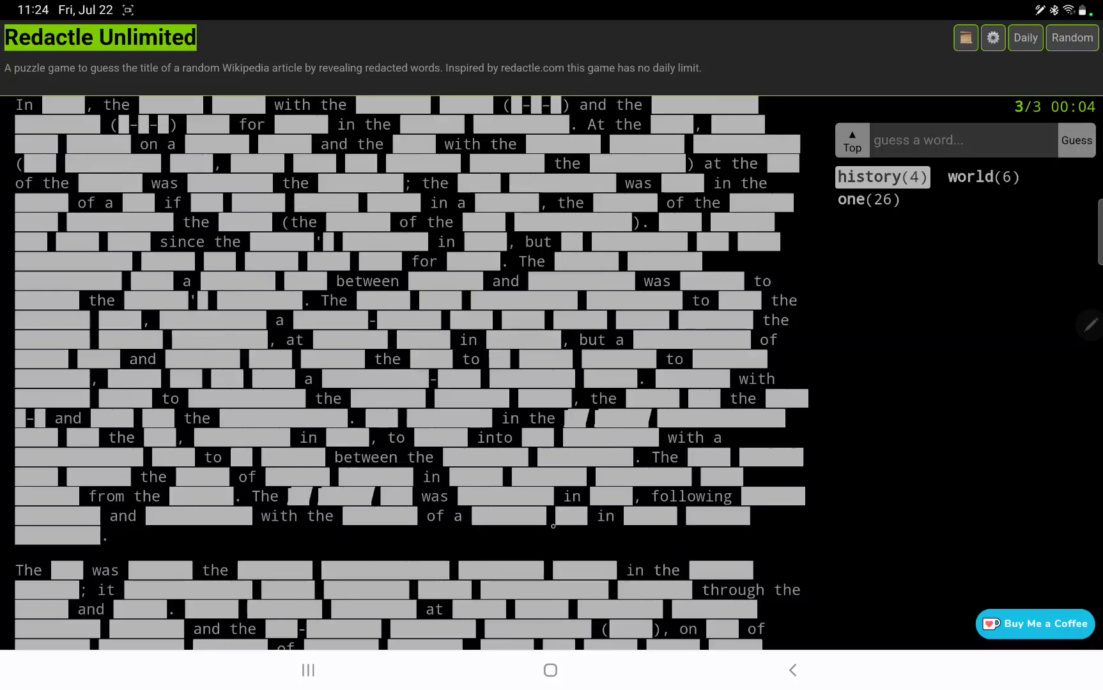
scroll("down", 3)
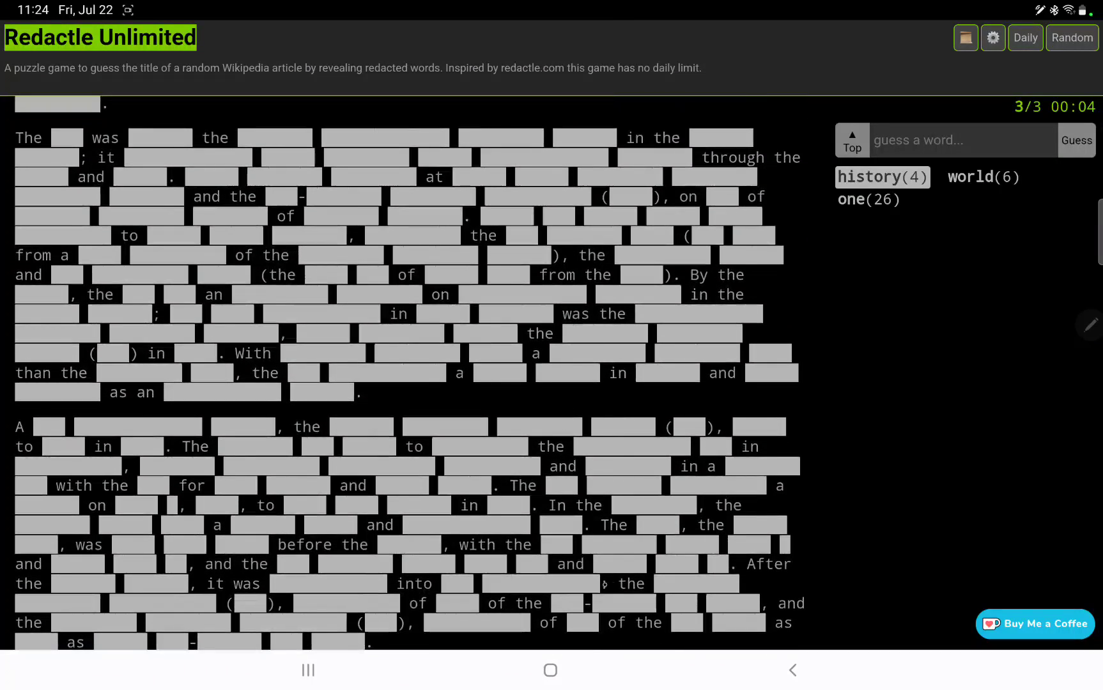
scroll("down", 3)
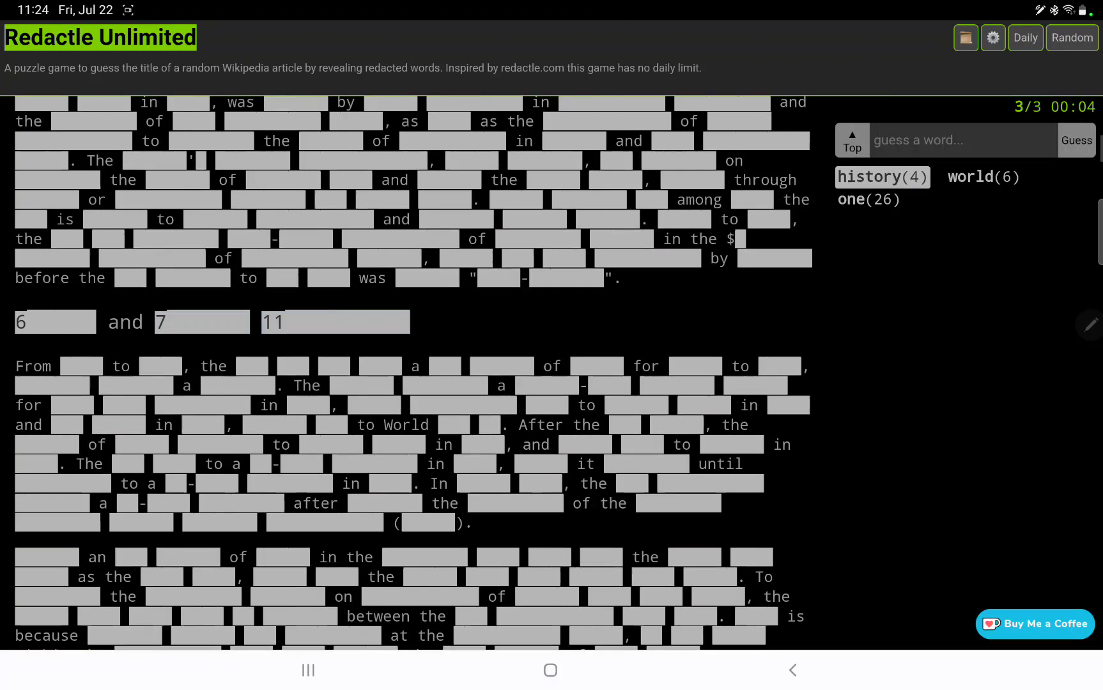
scroll("down", 3)
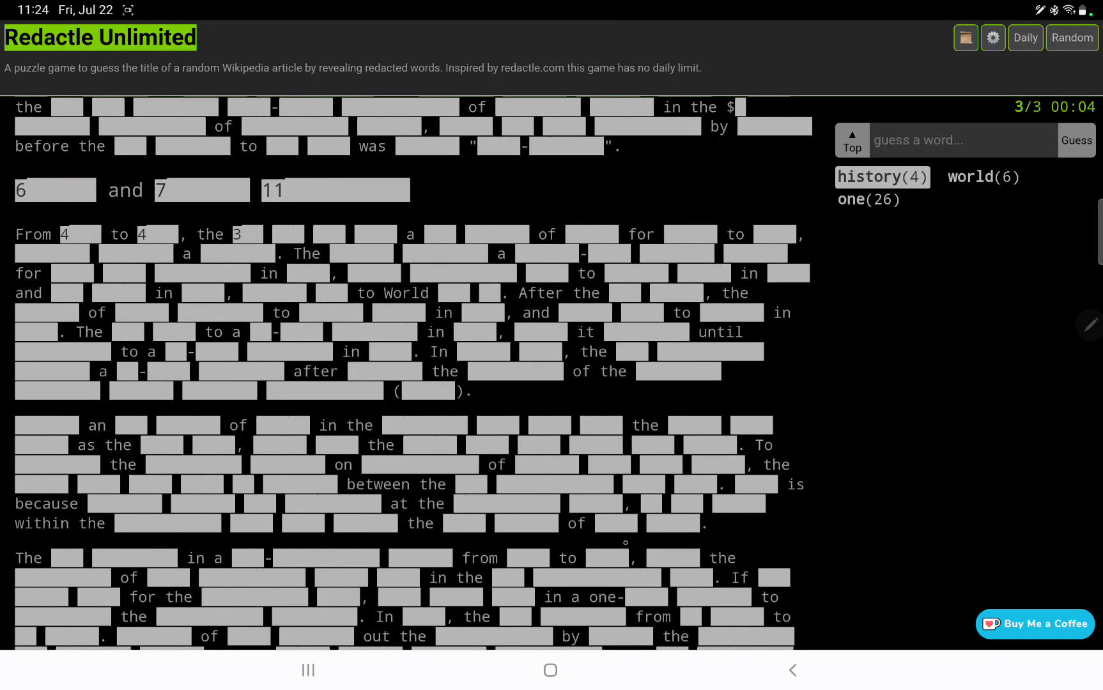
scroll("down", 3)
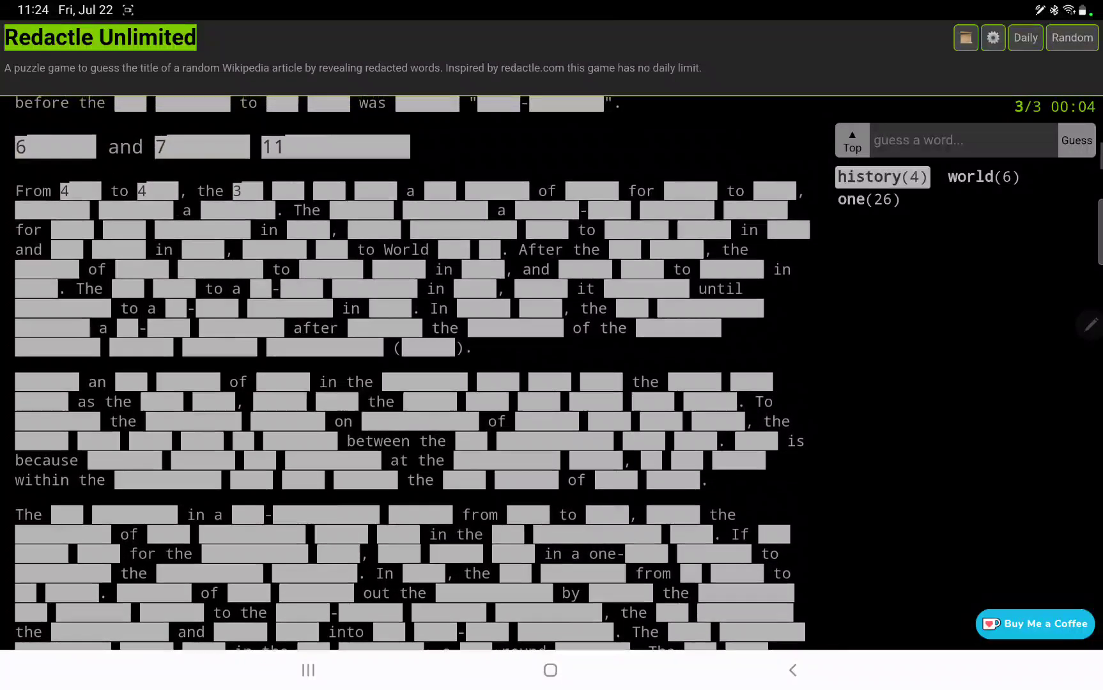
Step: Guess 'war' so the article reads 'World War II. After the war ended', then review further down
type("w")
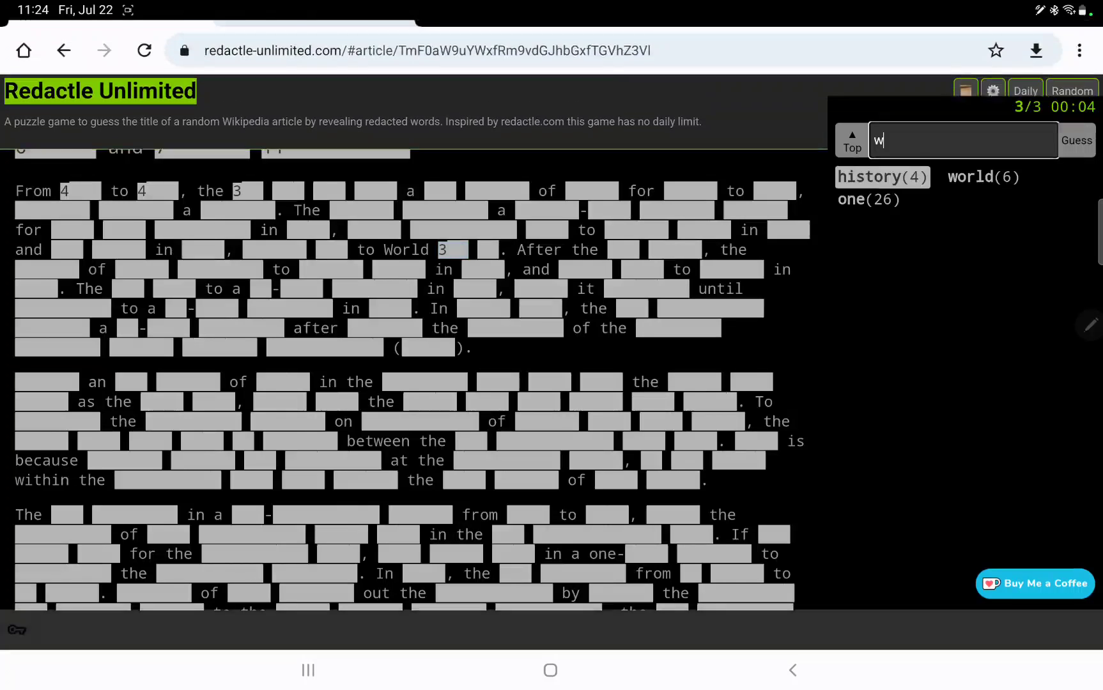
left_click(1076, 141)
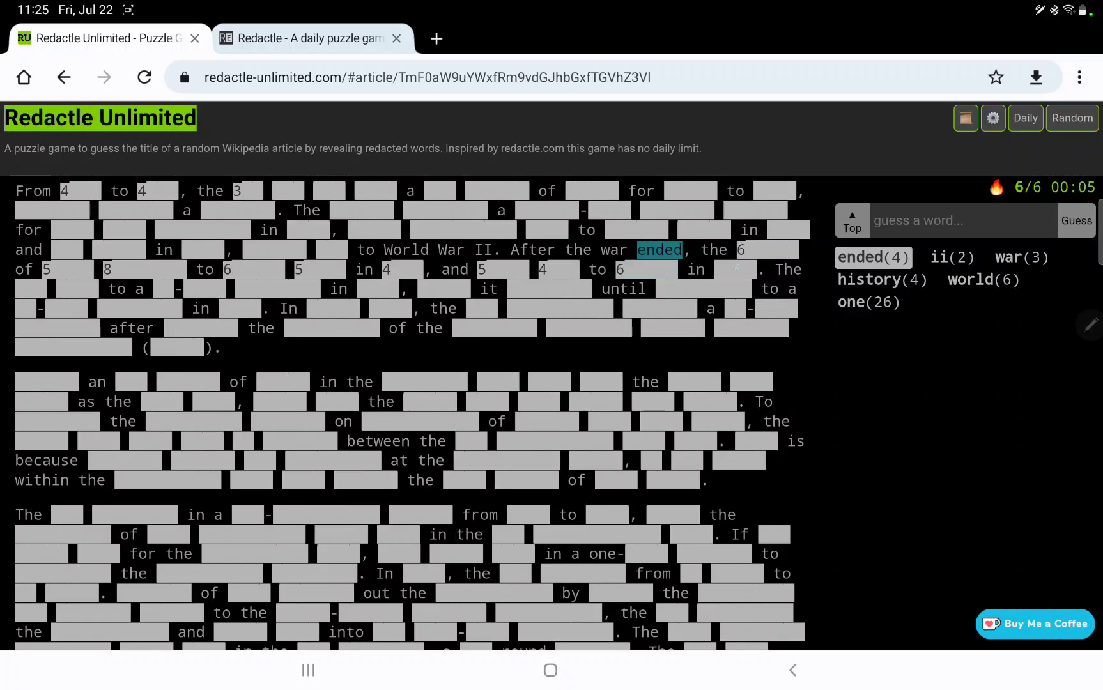
scroll("down", 3)
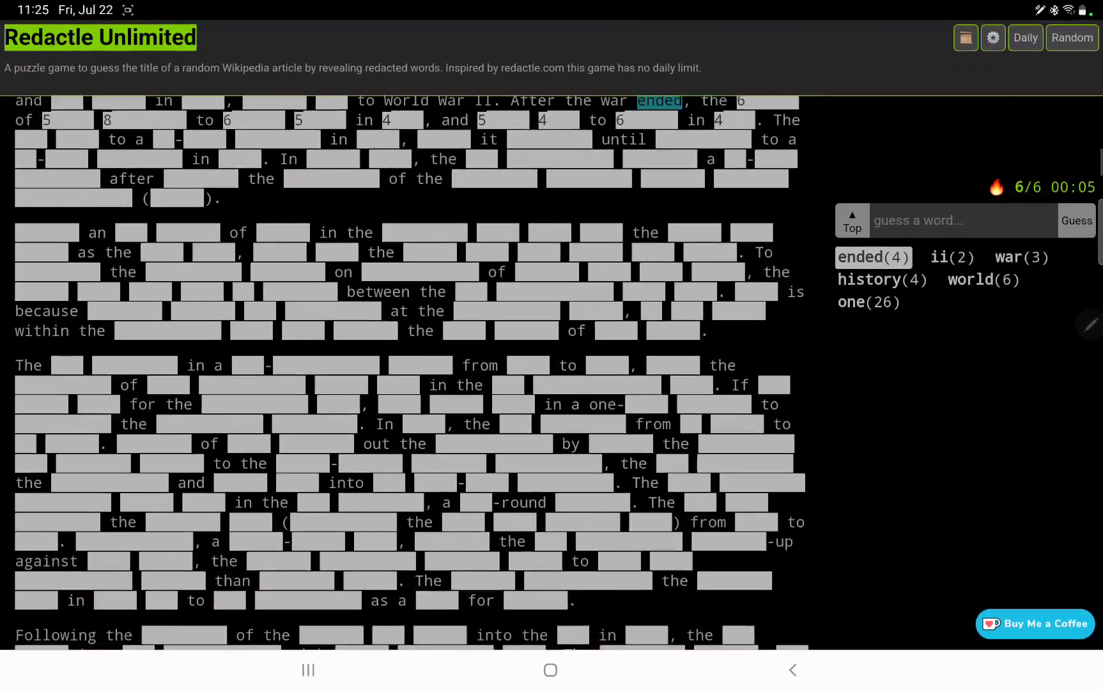
scroll("down", 3)
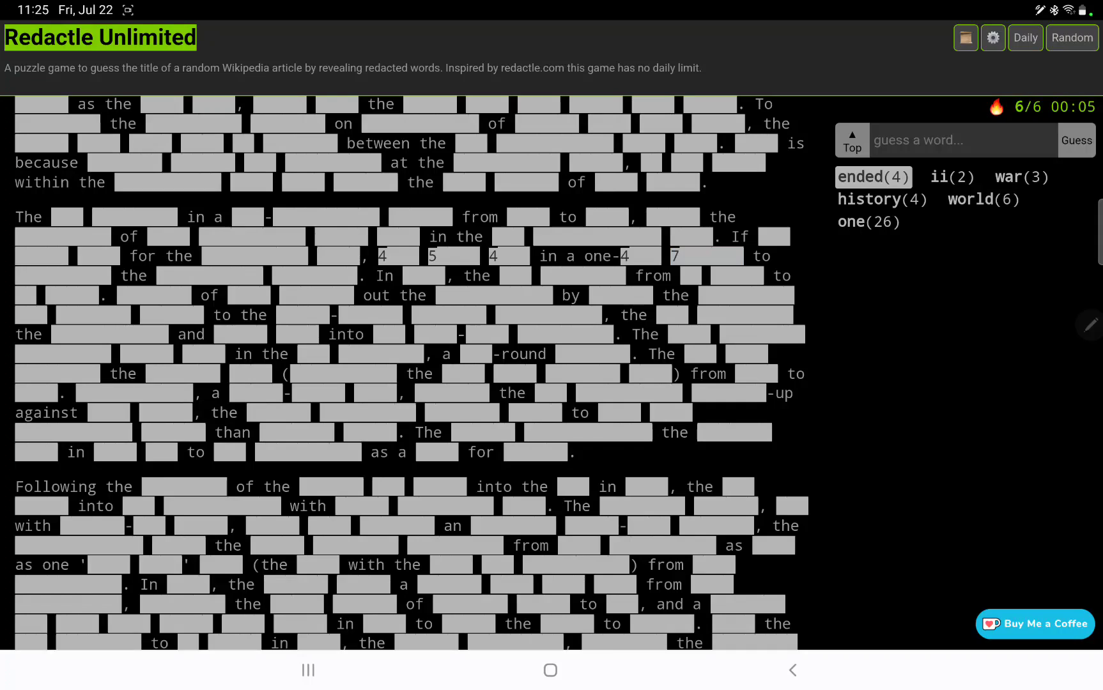
Step: Guess 'process' (0), 'resulted' (2) and 'runners' (1), bringing the count to twelve
type("proce")
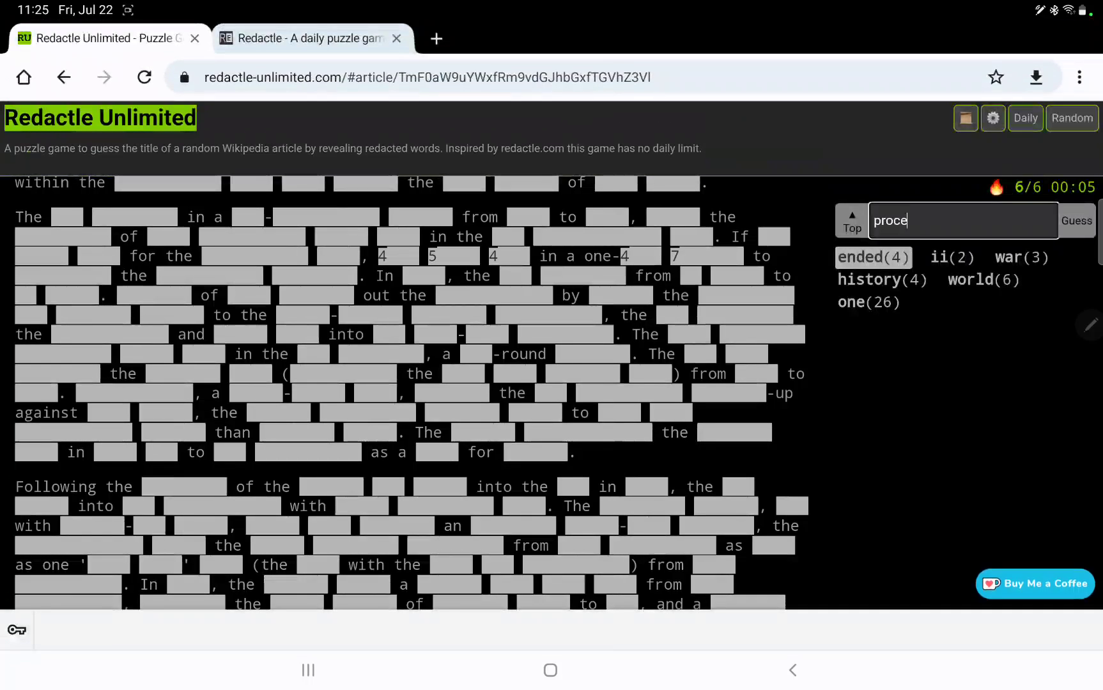
left_click(1075, 220)
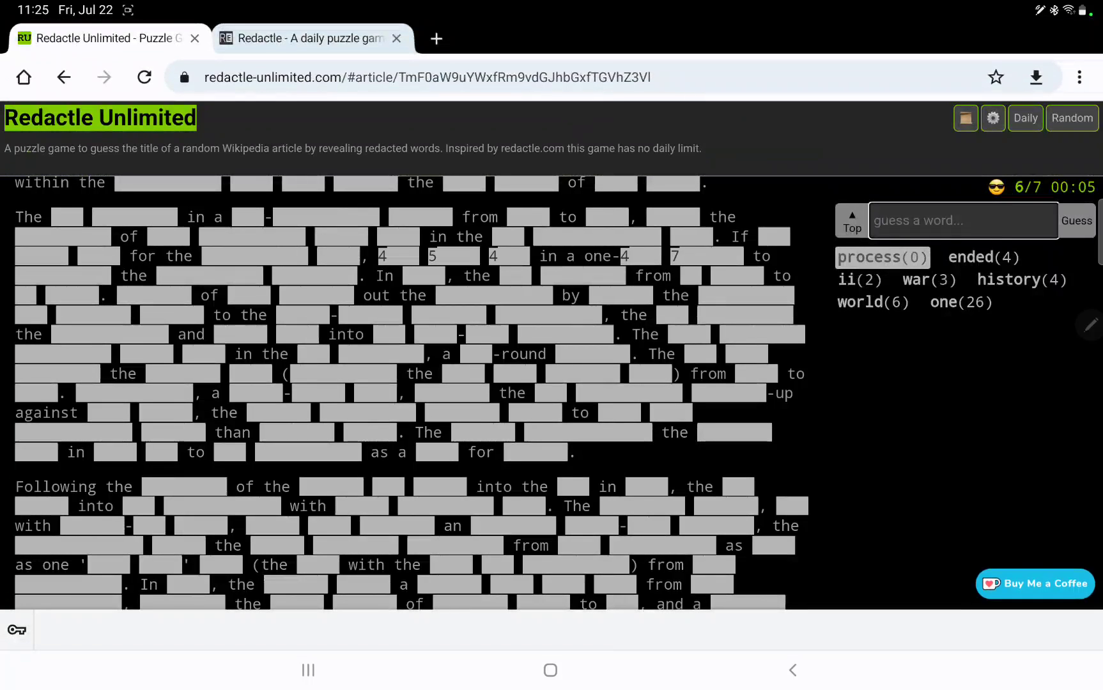
scroll("down", 3)
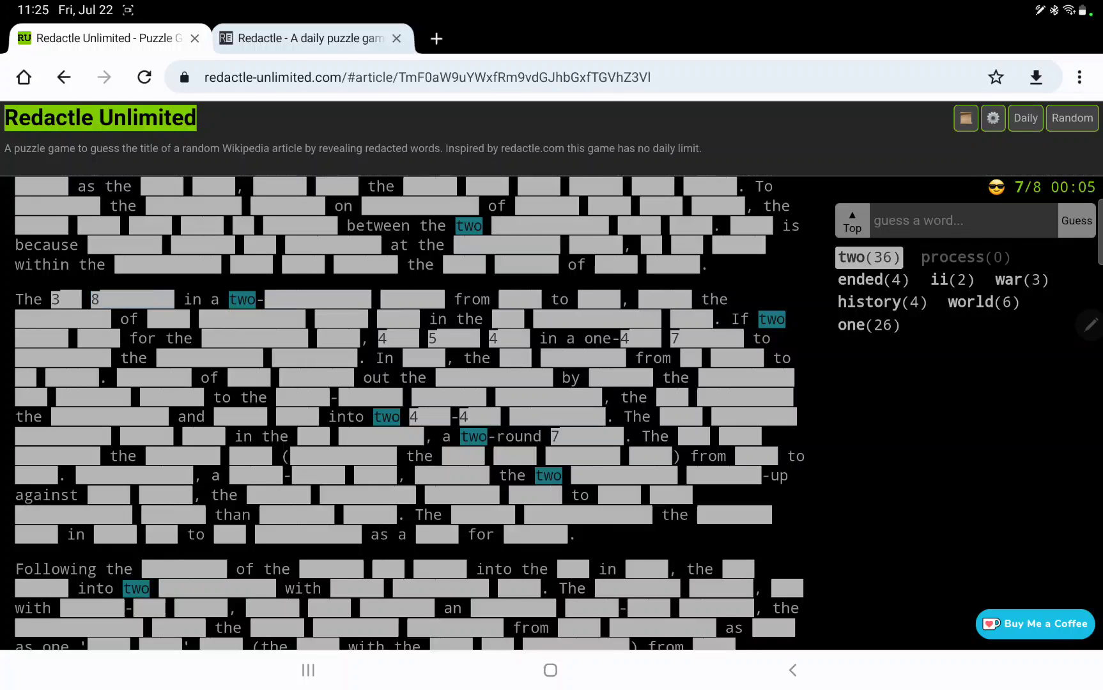
type("resul")
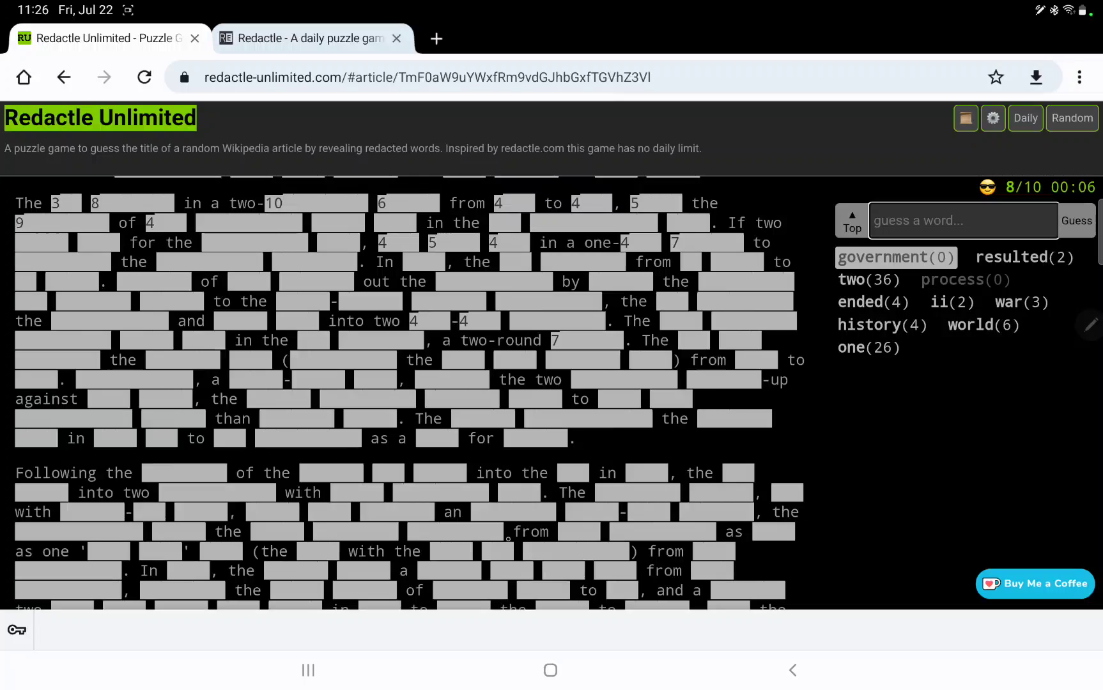
type("runners")
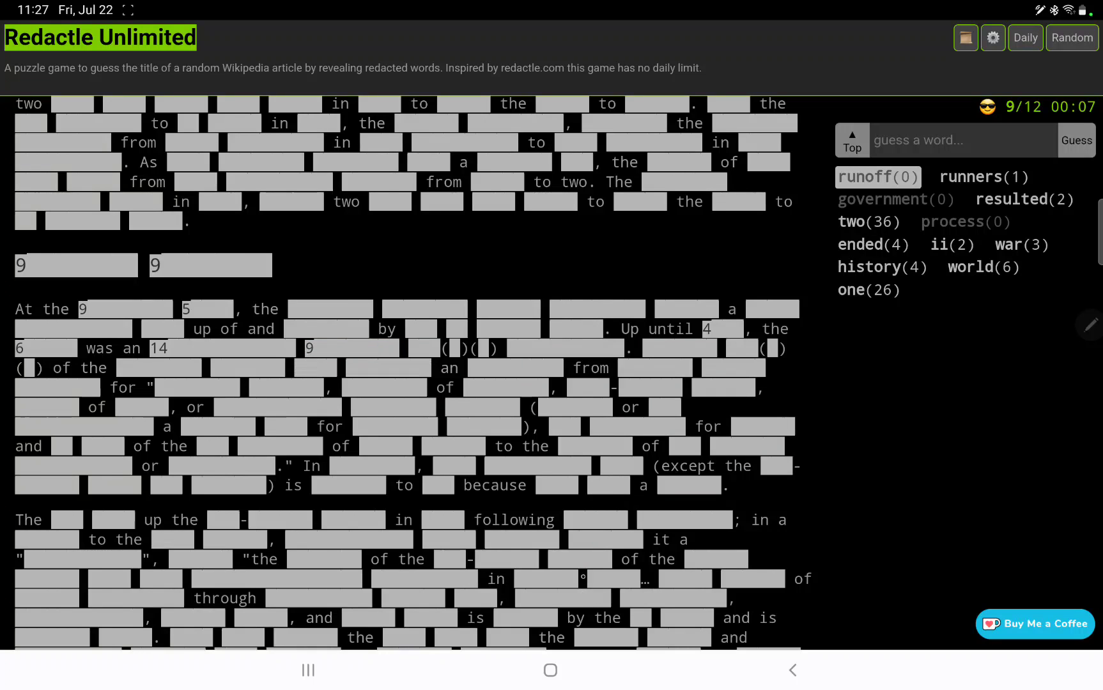
Step: Guess common verbs 'are' and 'were', revealing 'are' 61 times
scroll("down", 3)
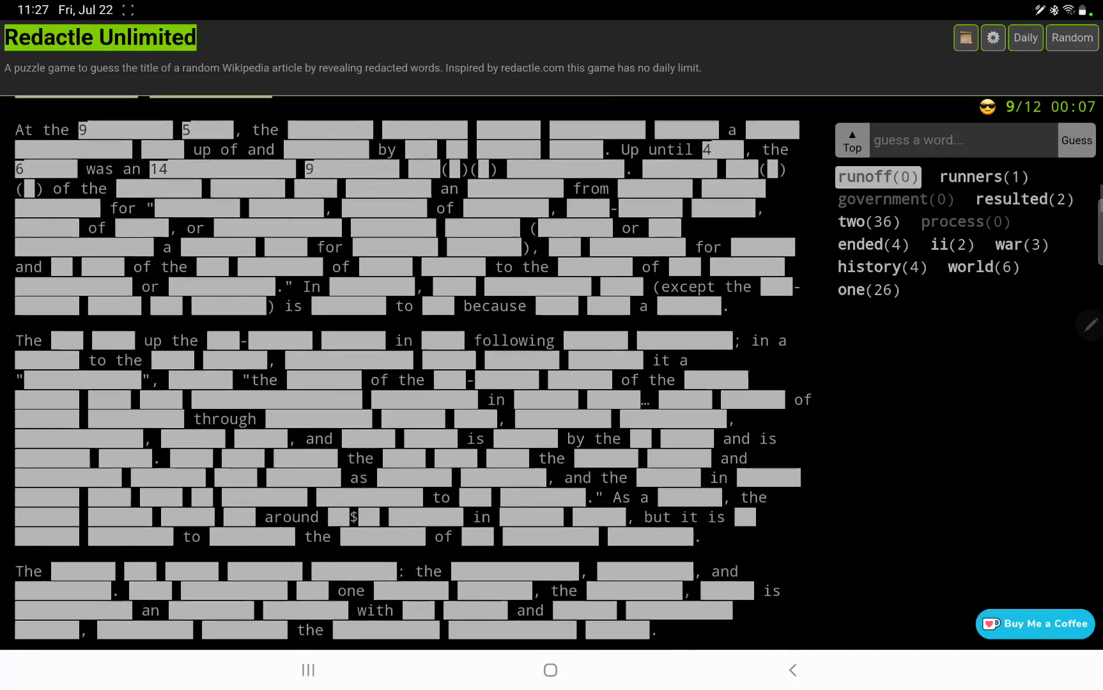
scroll("down", 3)
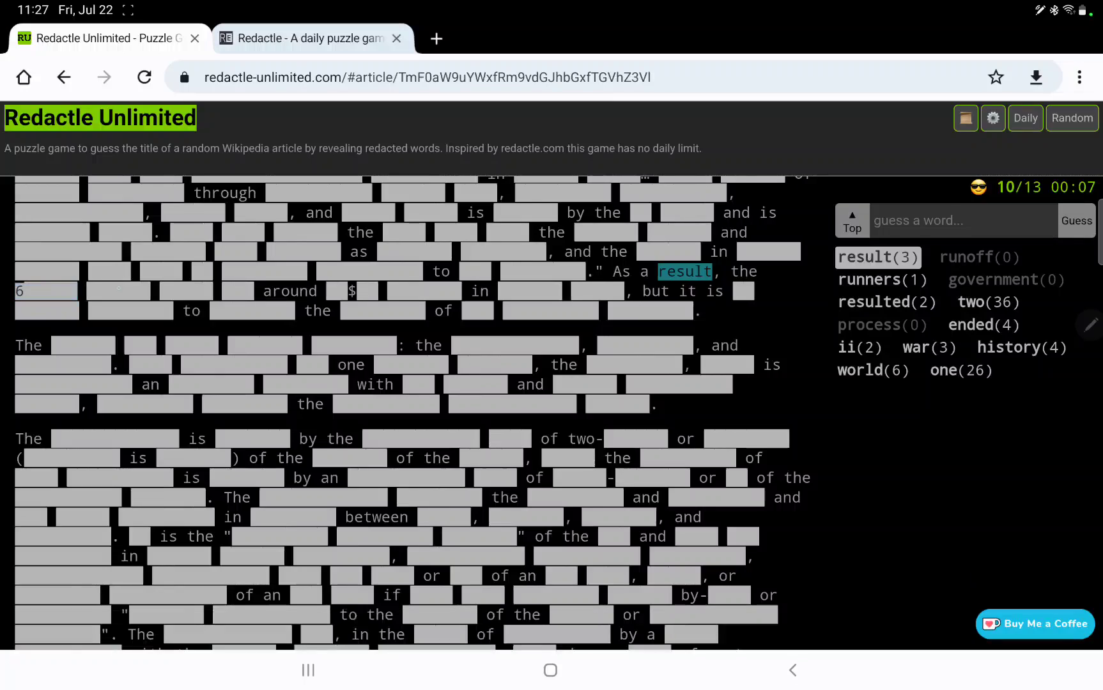
type("a")
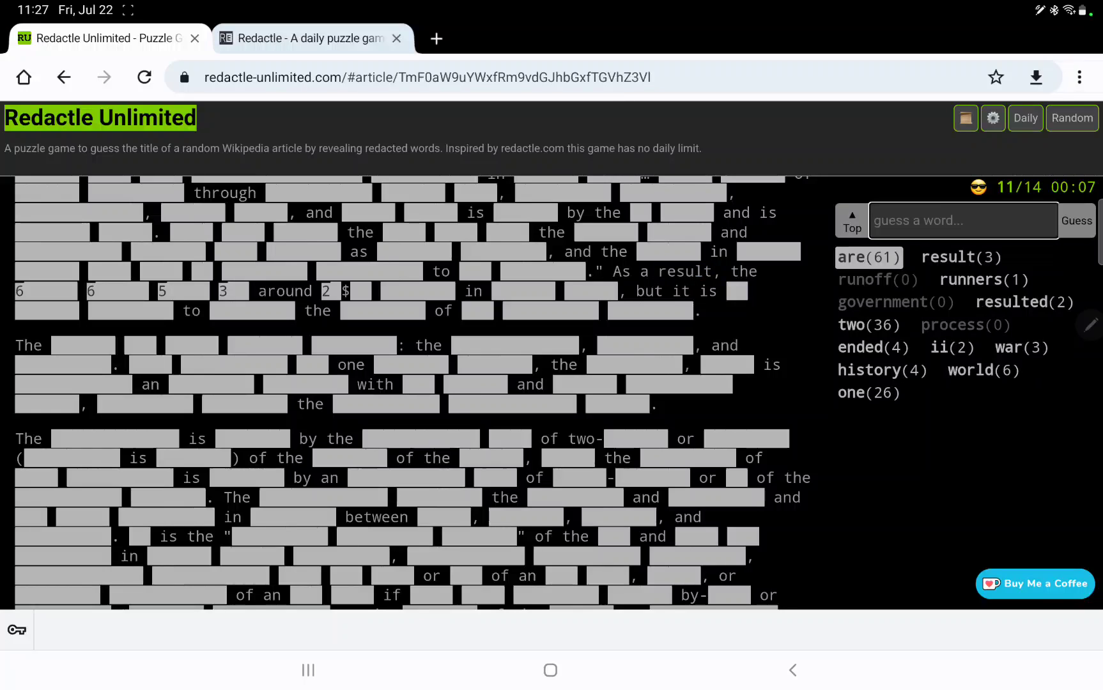
type("were")
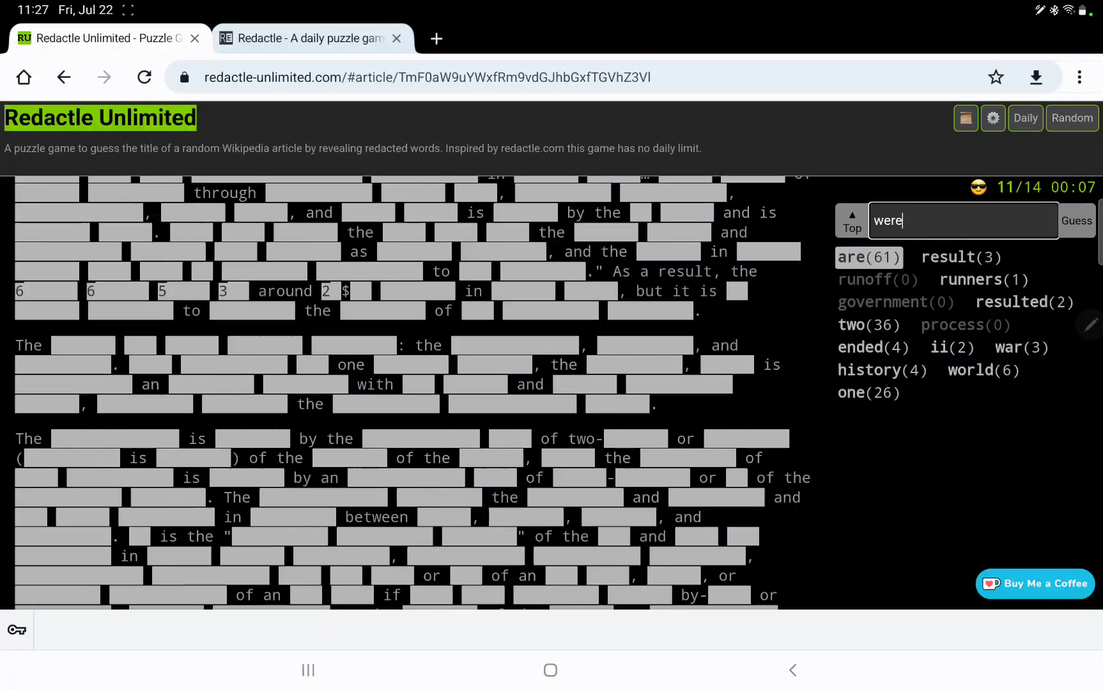
left_click(1074, 220)
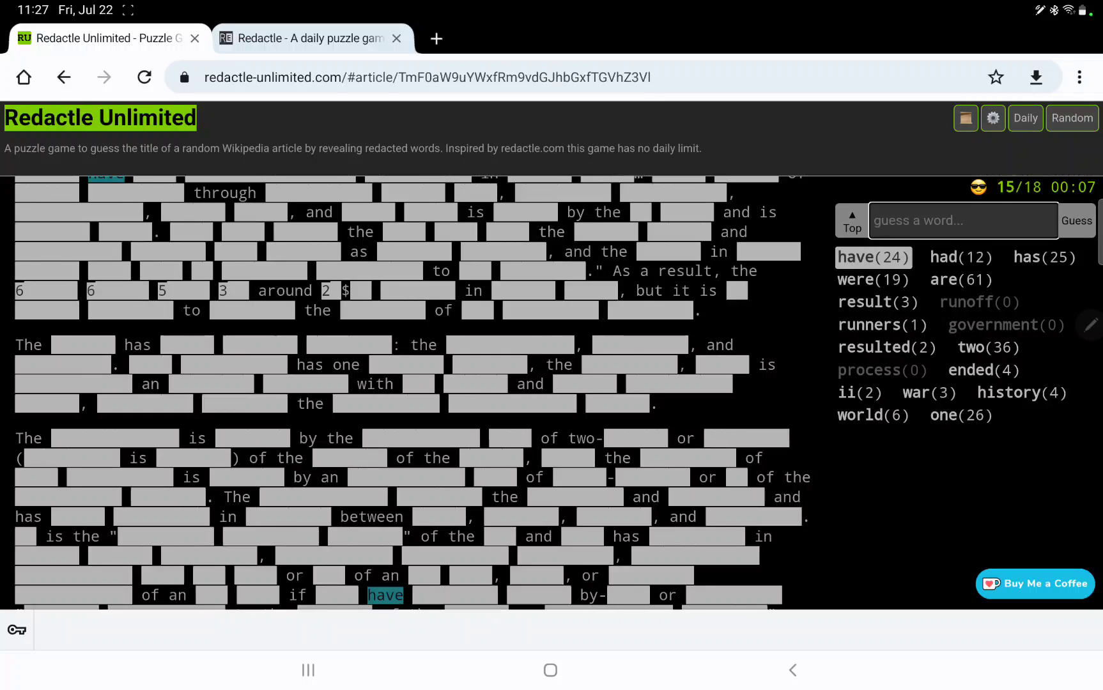
Step: Guess 'million' (8 hits) and 'no', continuing toward 23 guesses
type("million")
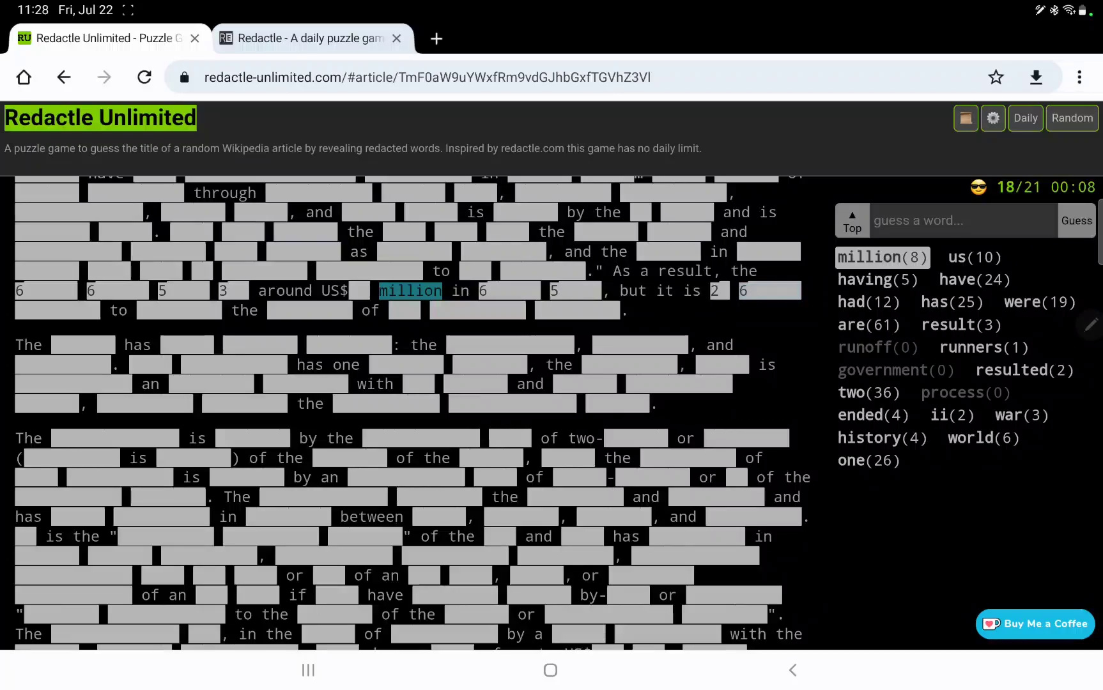
type("n")
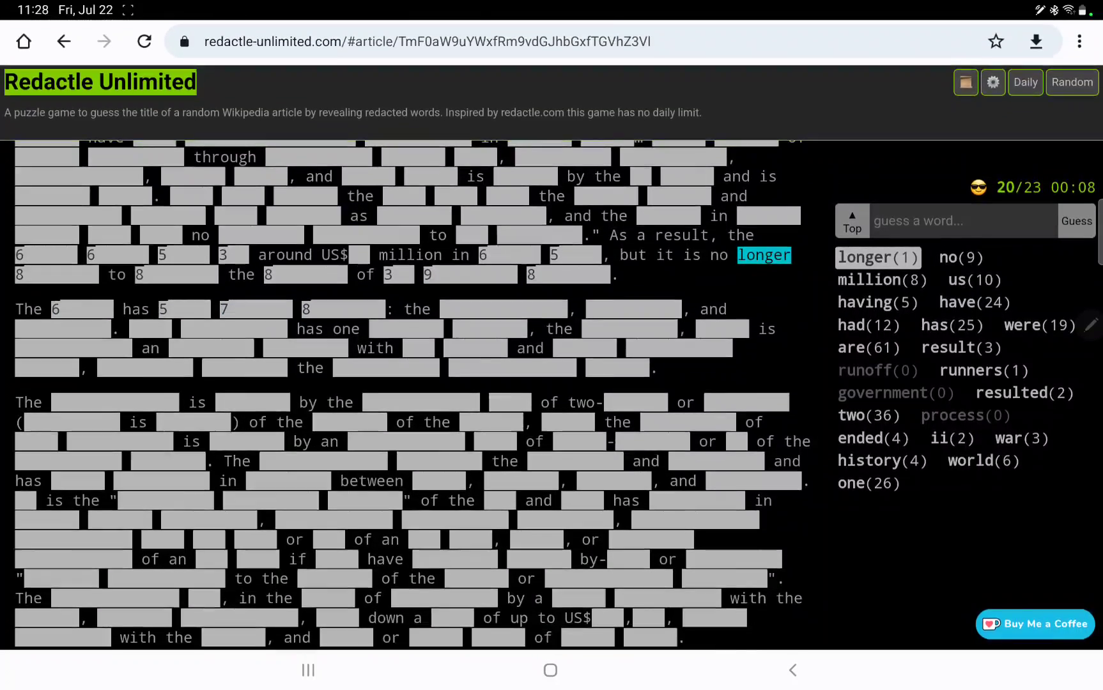
Step: Guess 'including', revealed 6 times, bringing the tally to 25
scroll("down", 3)
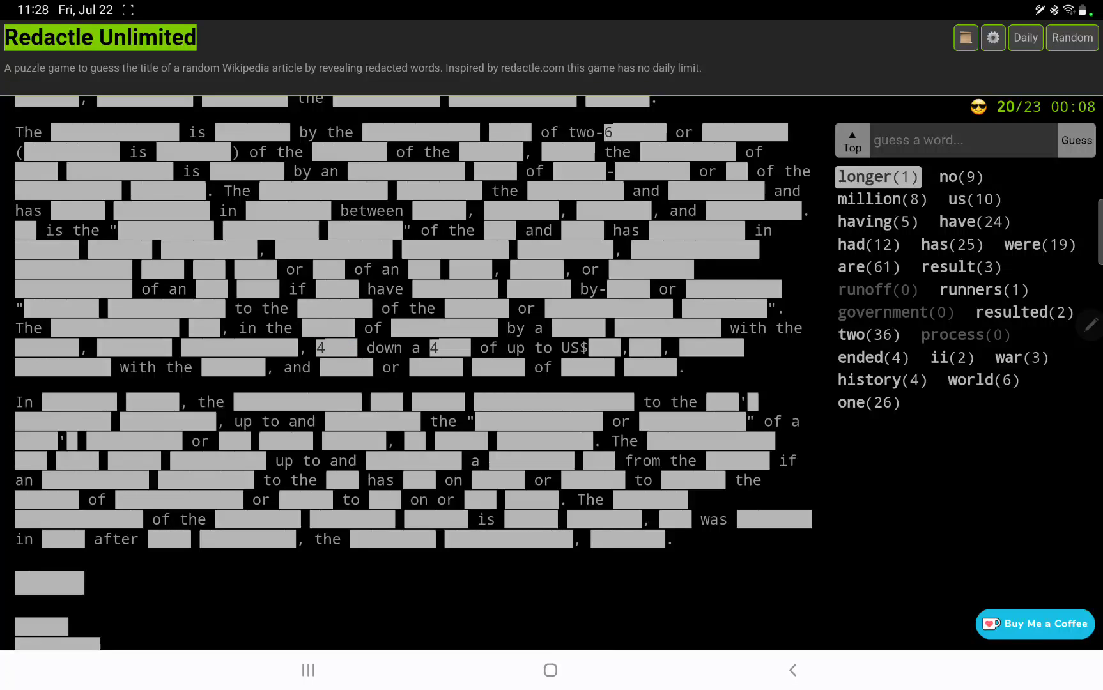
scroll("down", 3)
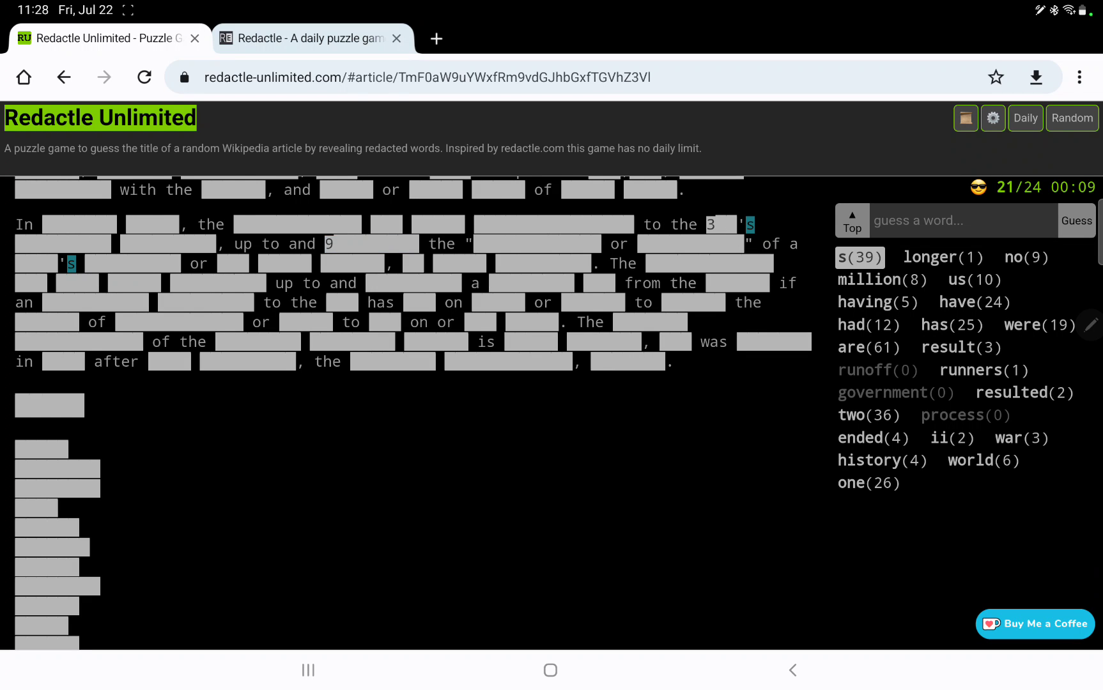
type("including")
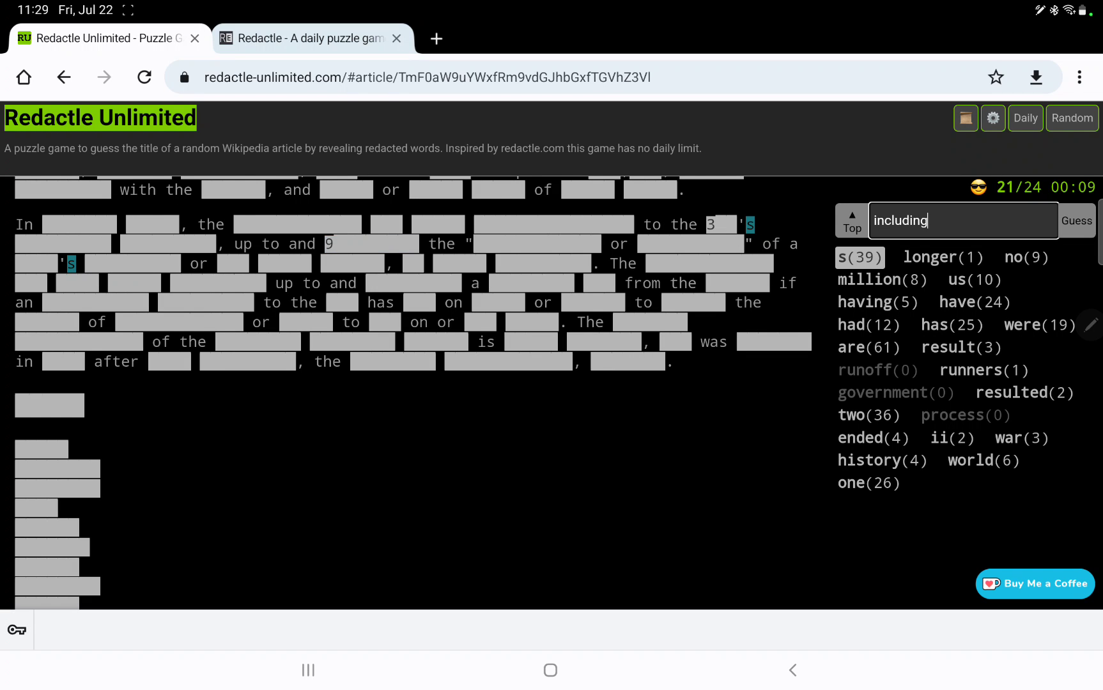
left_click(1076, 220)
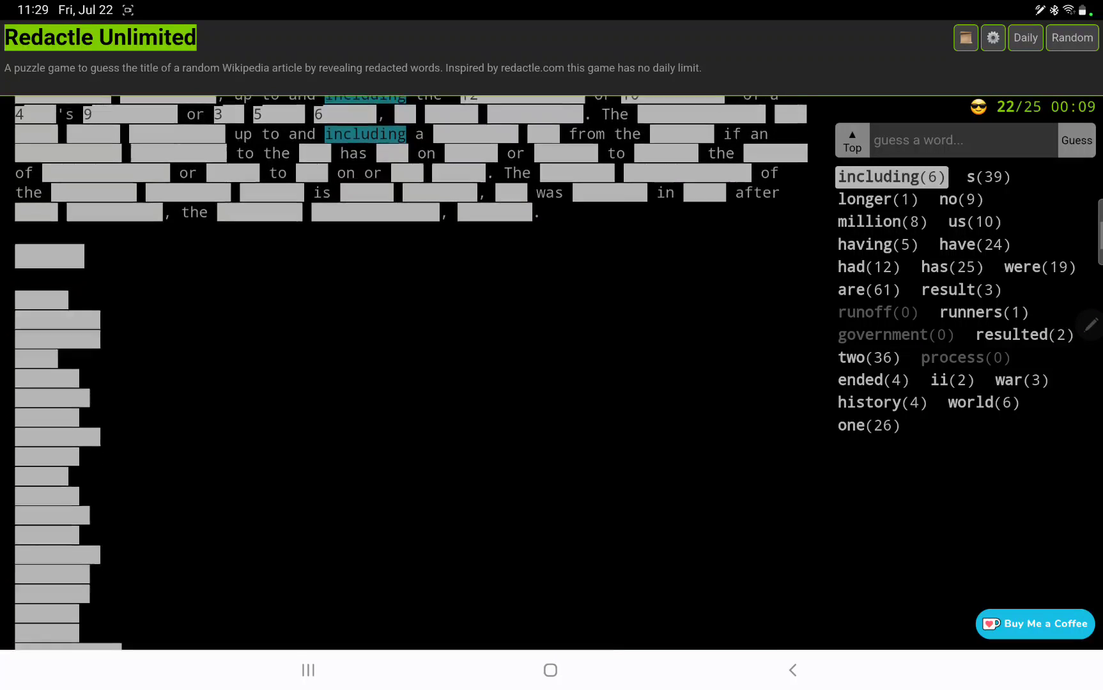
Step: Scroll down the article while guessing 'its', 'place', 'digit' and 'treaty'
scroll("down", 3)
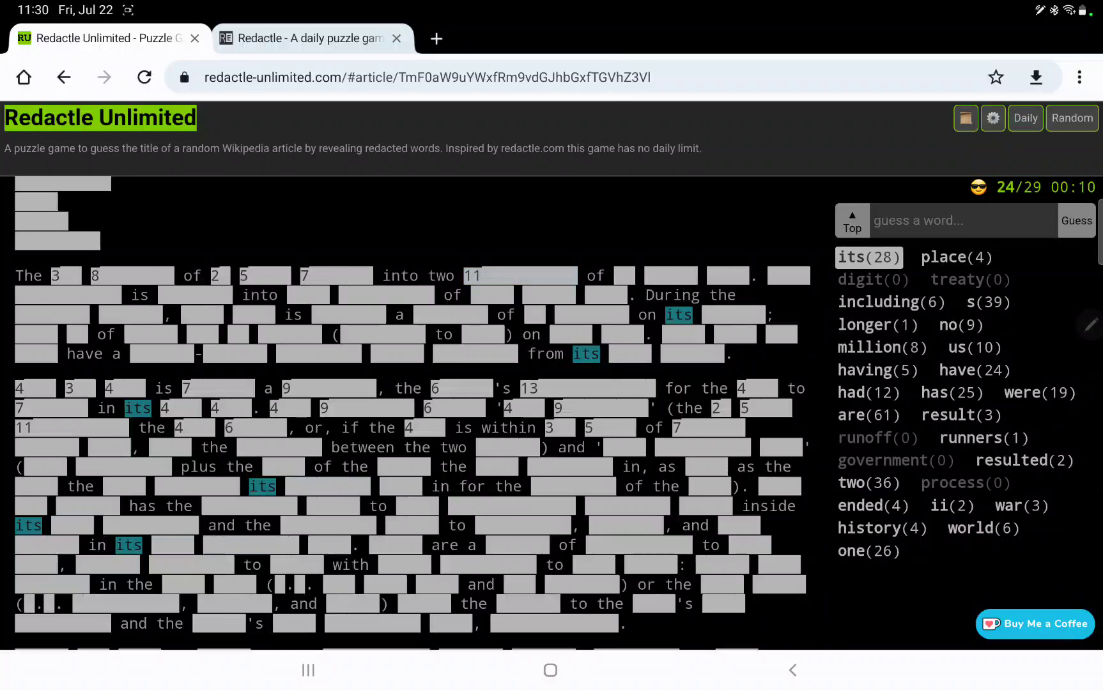
Step: Guess 'divided' (4) and 'four' (18) so a sentence reads 'is divided into four'
type("divided")
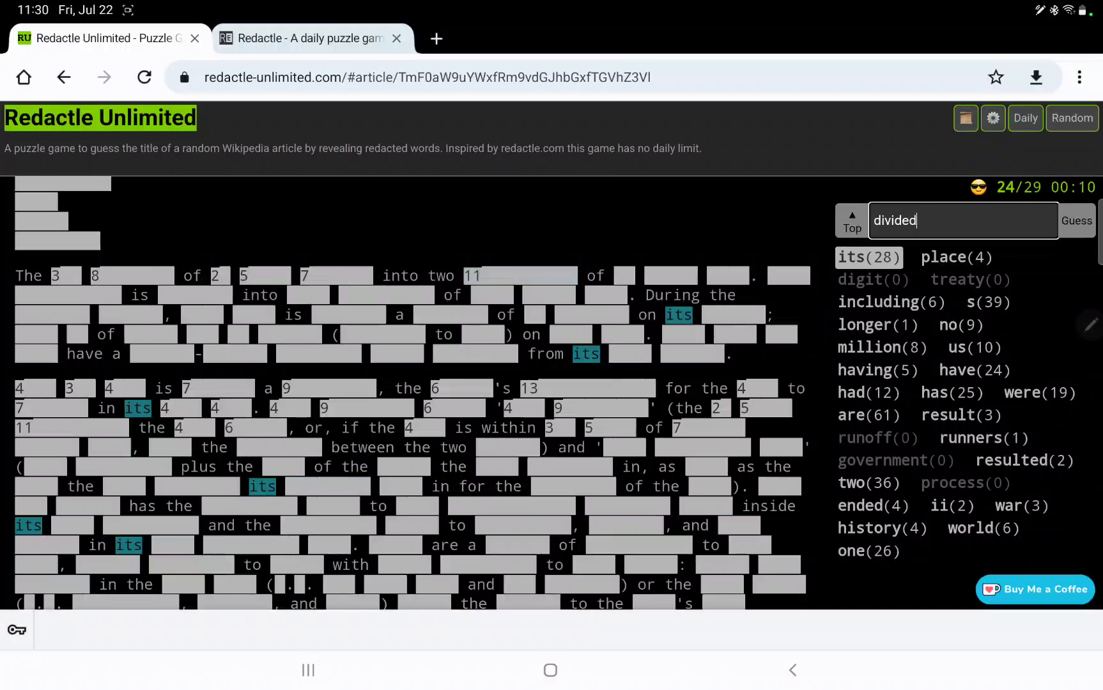
left_click(1076, 220)
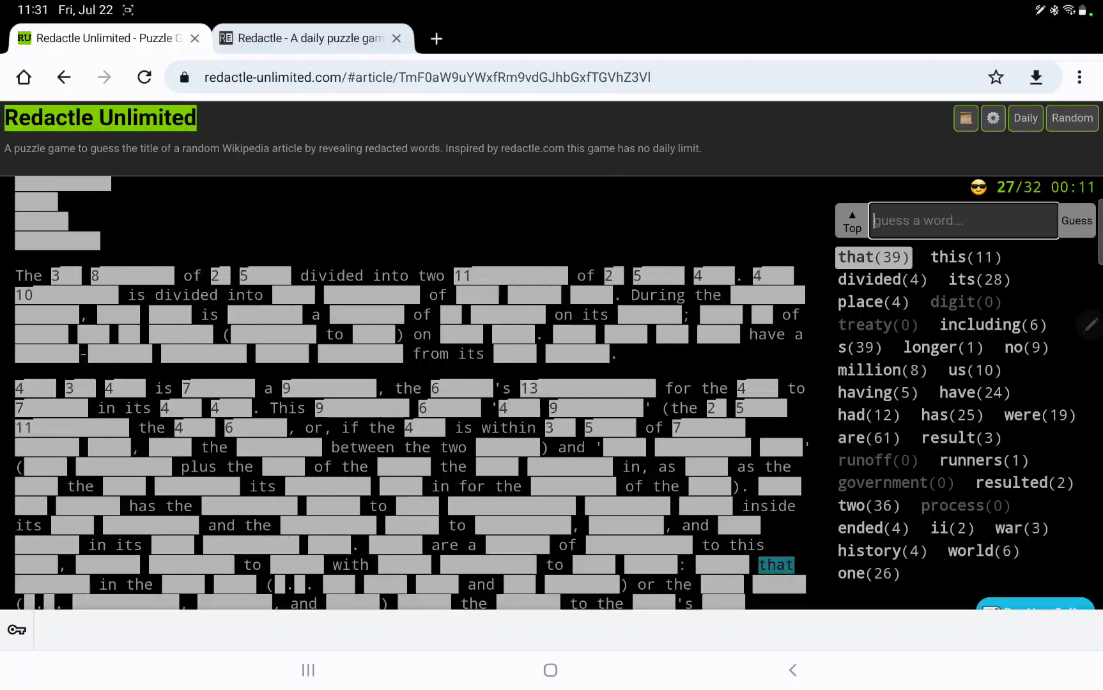
type("four")
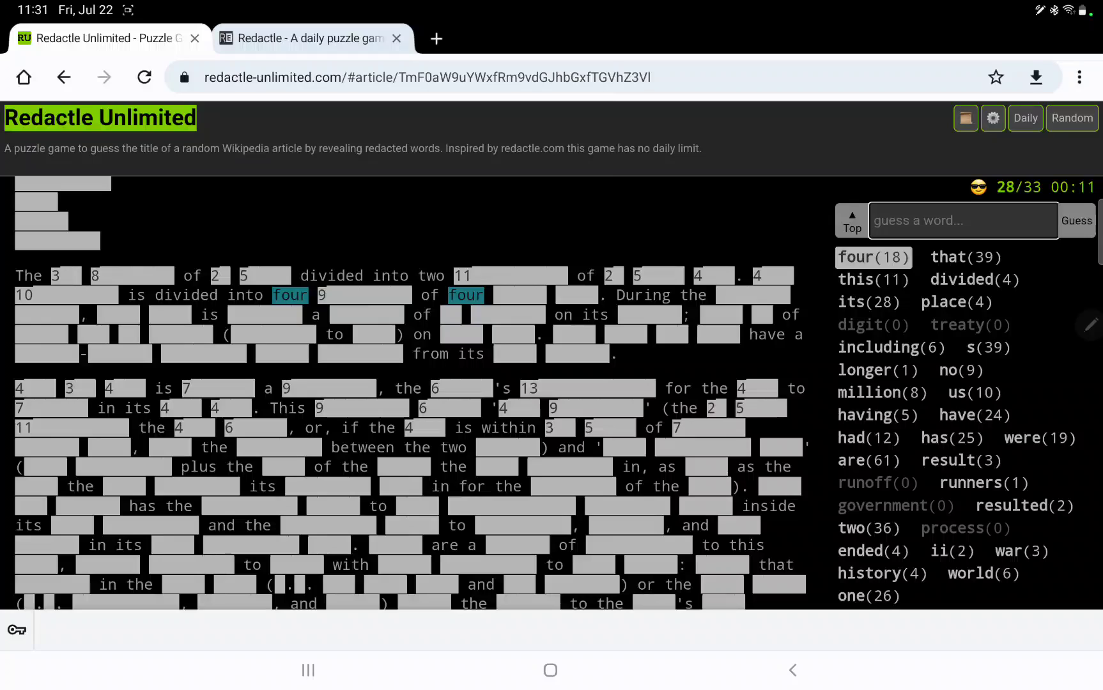
Step: Guess 'divisions' (9 hits) and 'each' (56 hits)
type("divis")
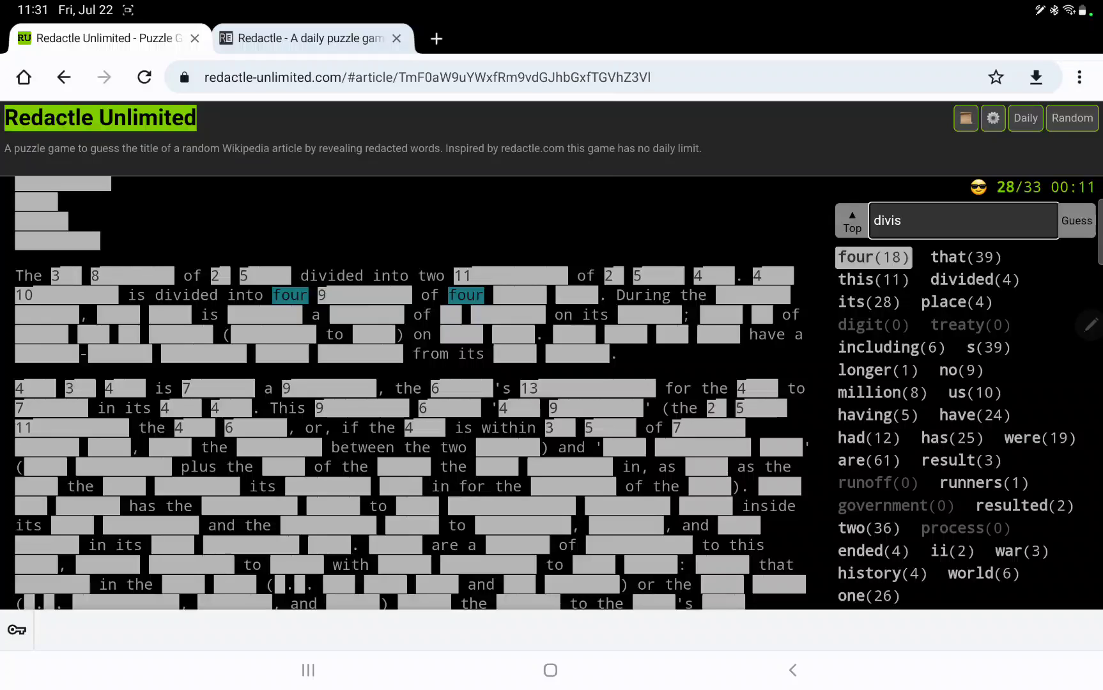
type("ions")
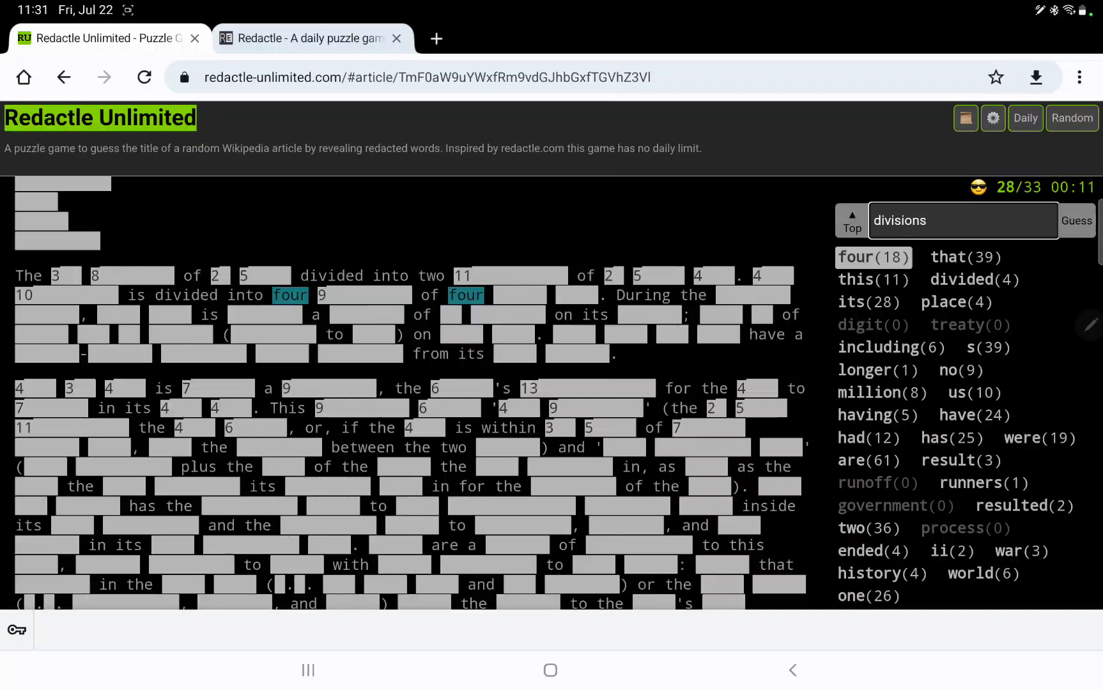
left_click(1076, 220)
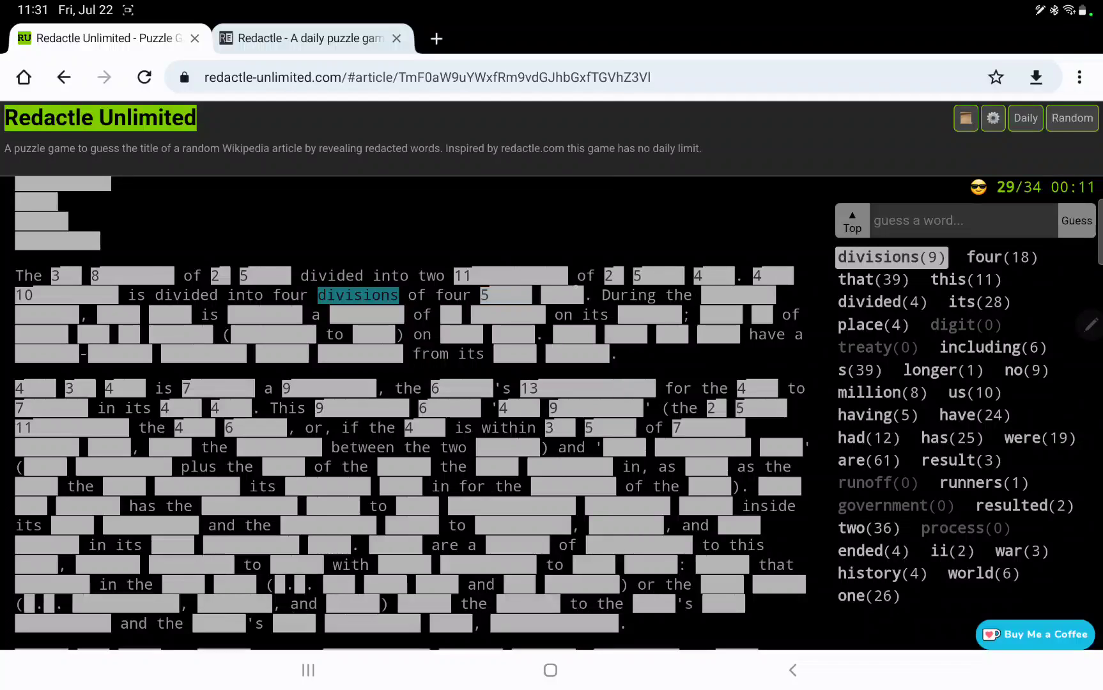
type("eac")
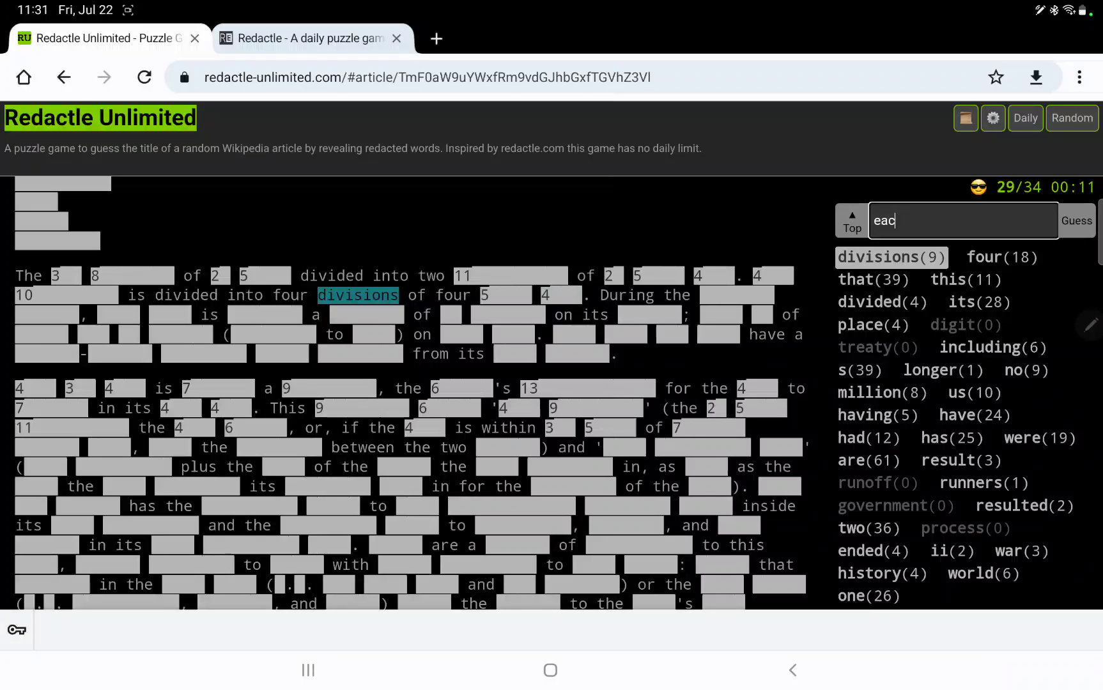
left_click(1076, 220)
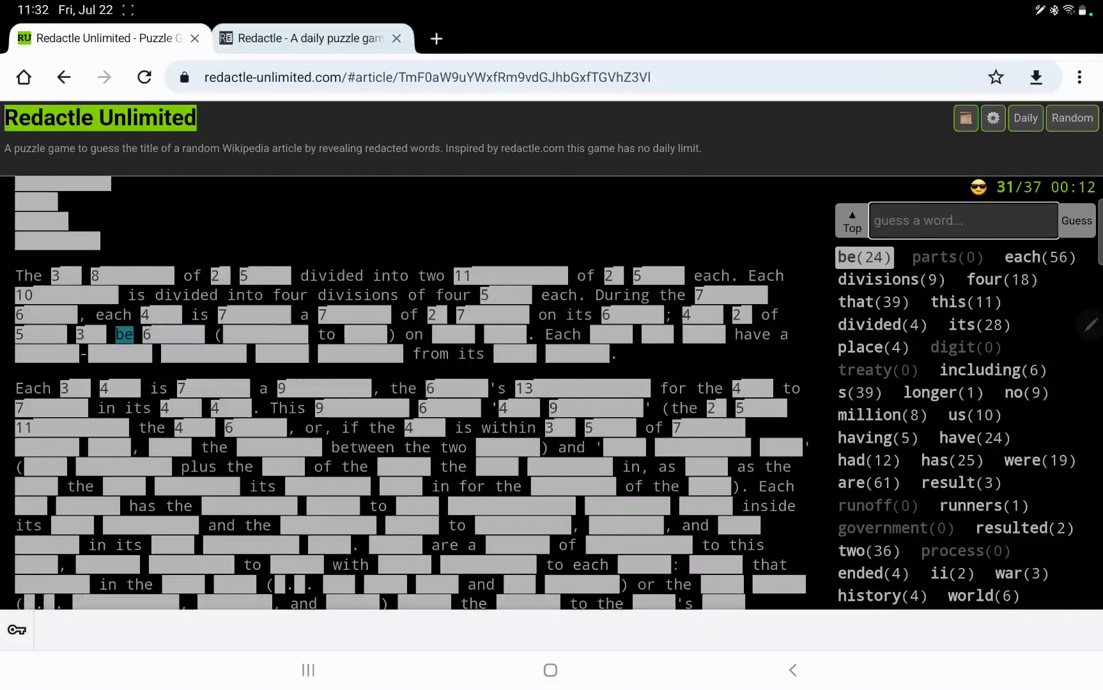
Step: Guess 'can', 'may' and 'then', reaching 33 hits across 39 guesses
type("can")
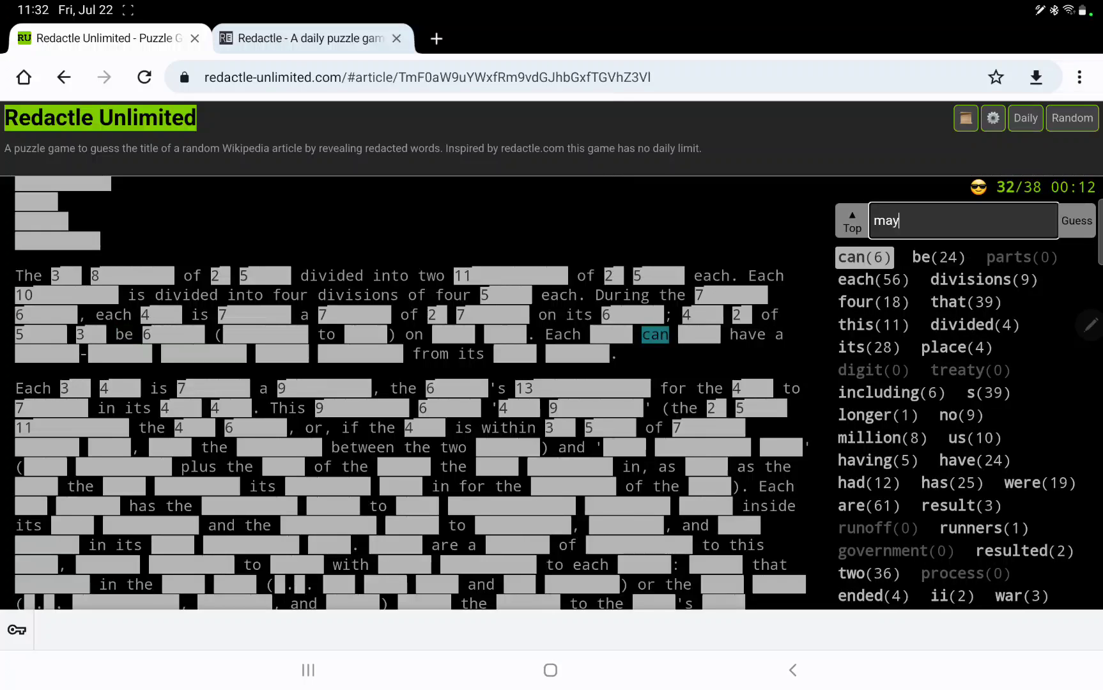
left_click(1075, 220)
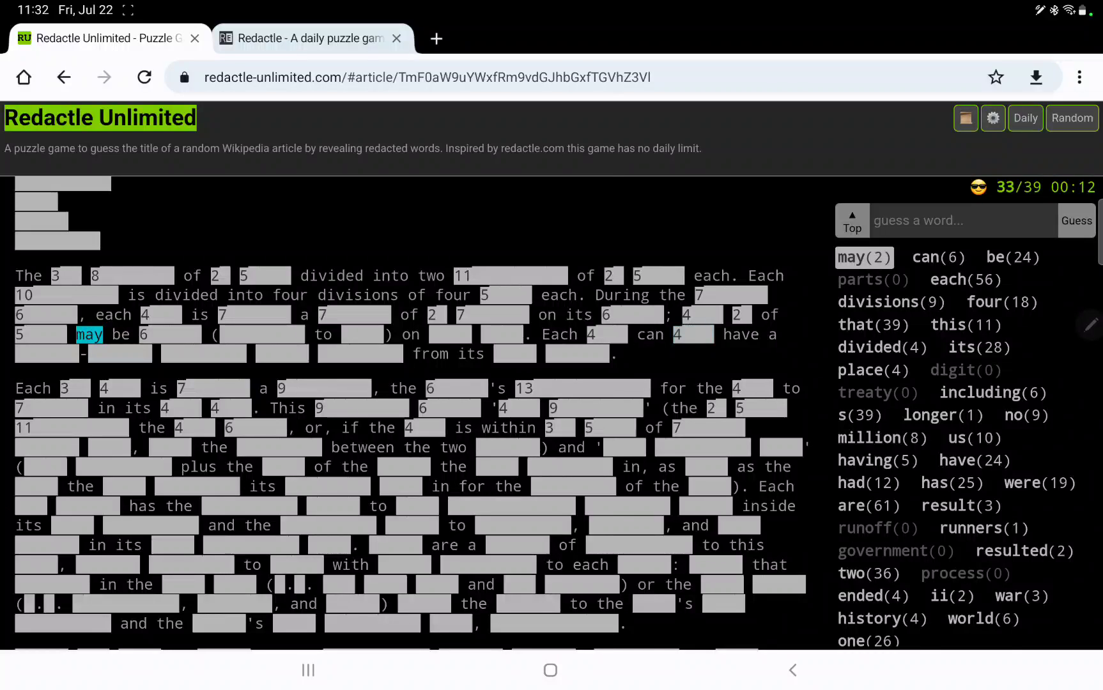
type("t")
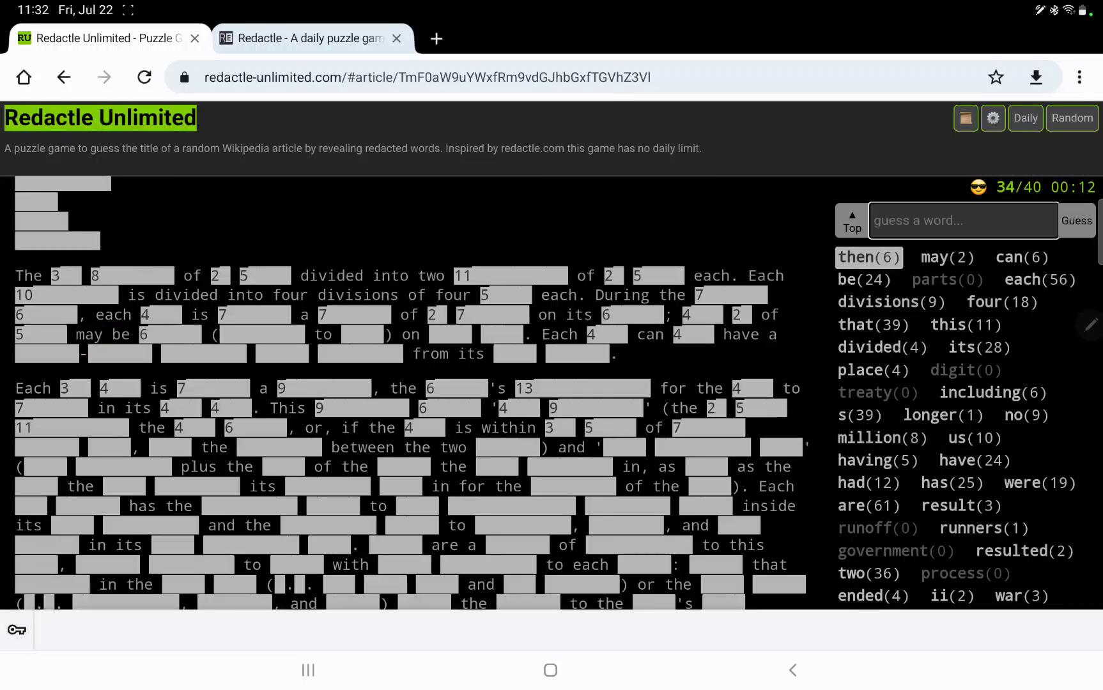
Step: Guess 'thus', 'only' (16) and 'these' (12), then review the article
type("thus")
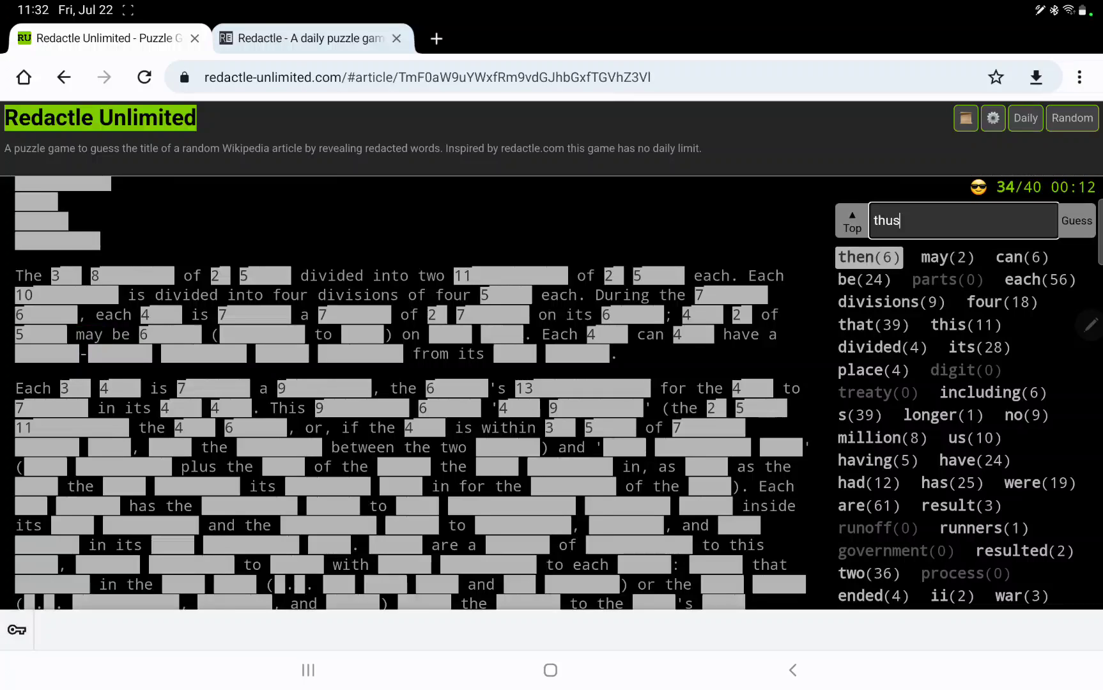
left_click(1075, 220)
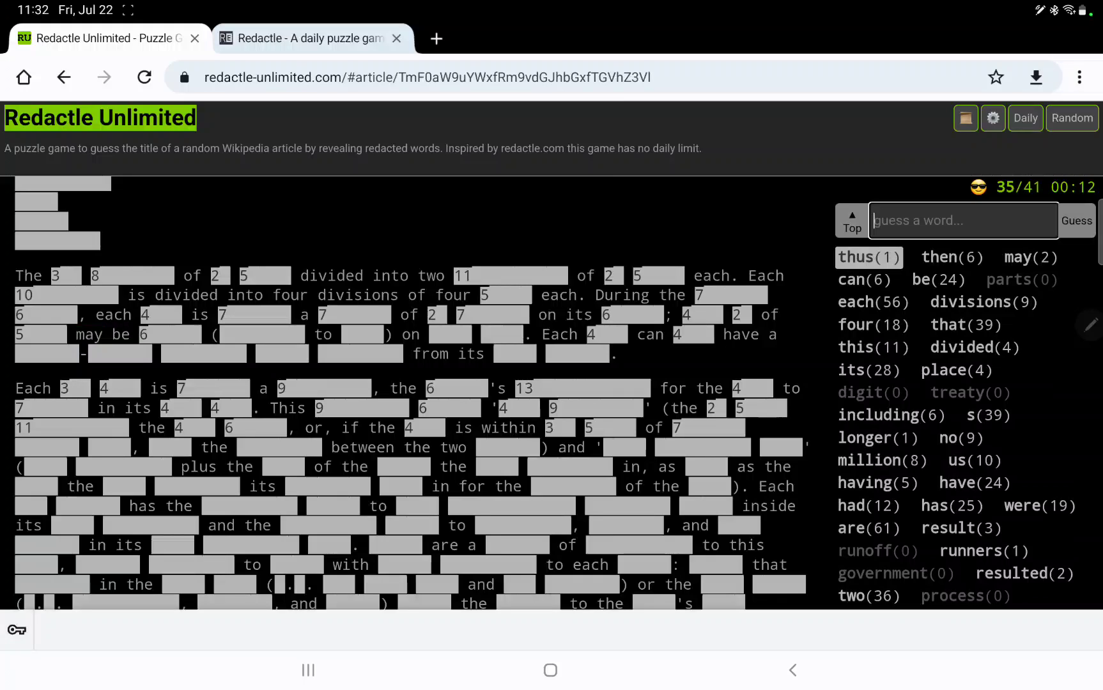
type("onl")
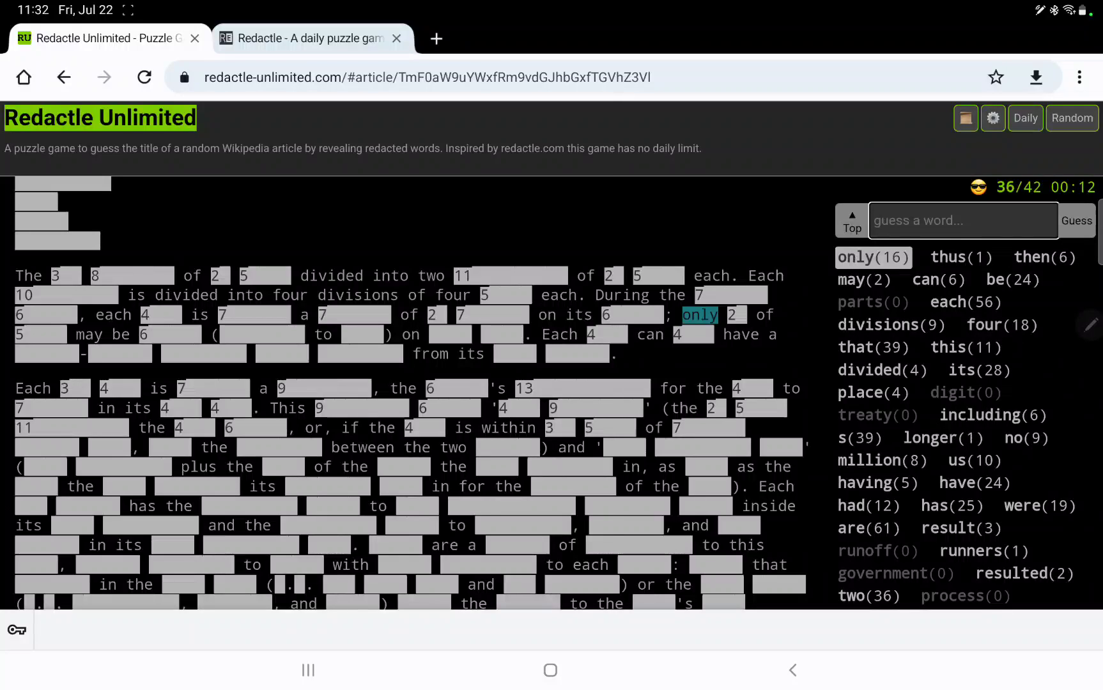
type("the")
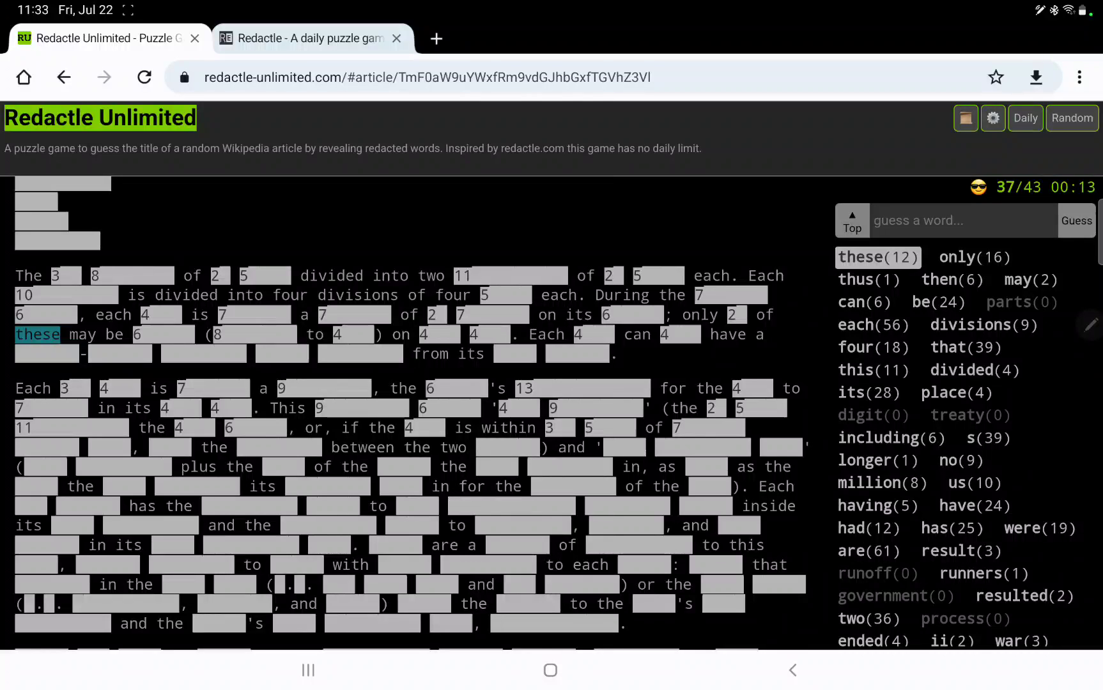
scroll("down", 3)
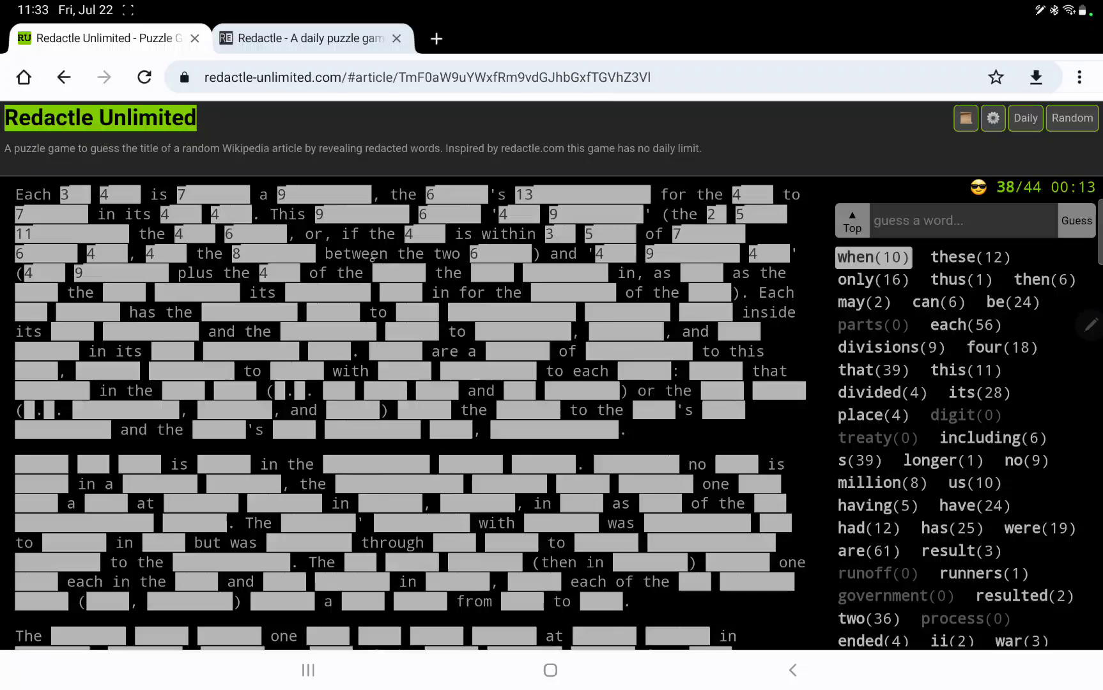
Step: Guess 'rest' (1), 'well' (10) and a further word, tallying 48 guesses
type("rest")
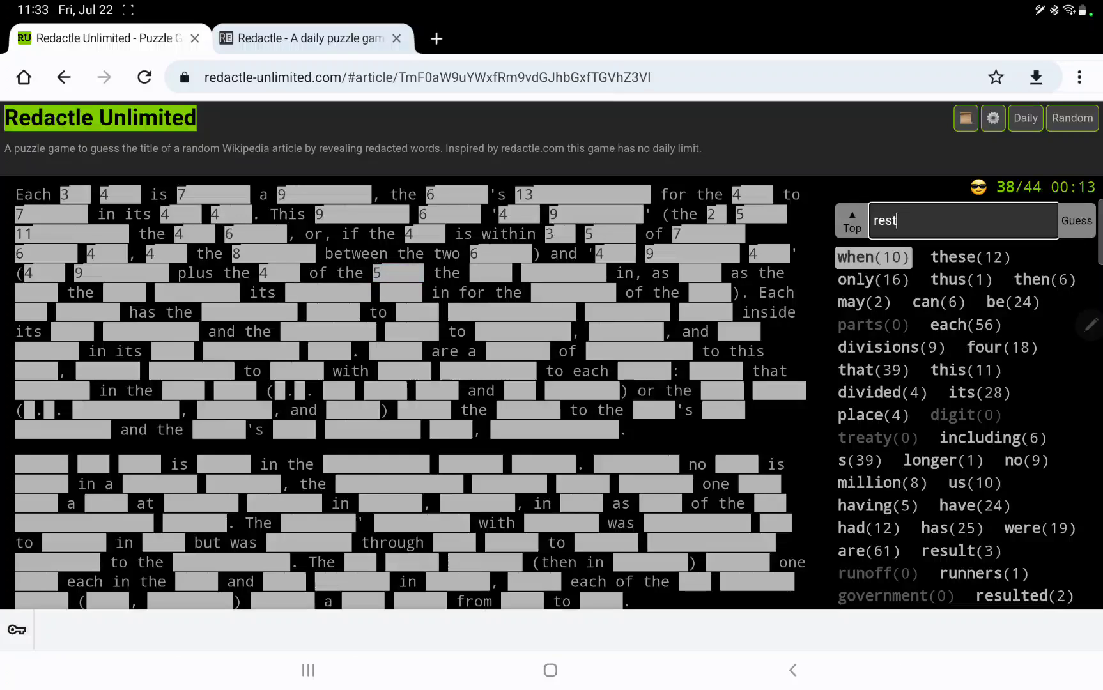
left_click(1076, 220)
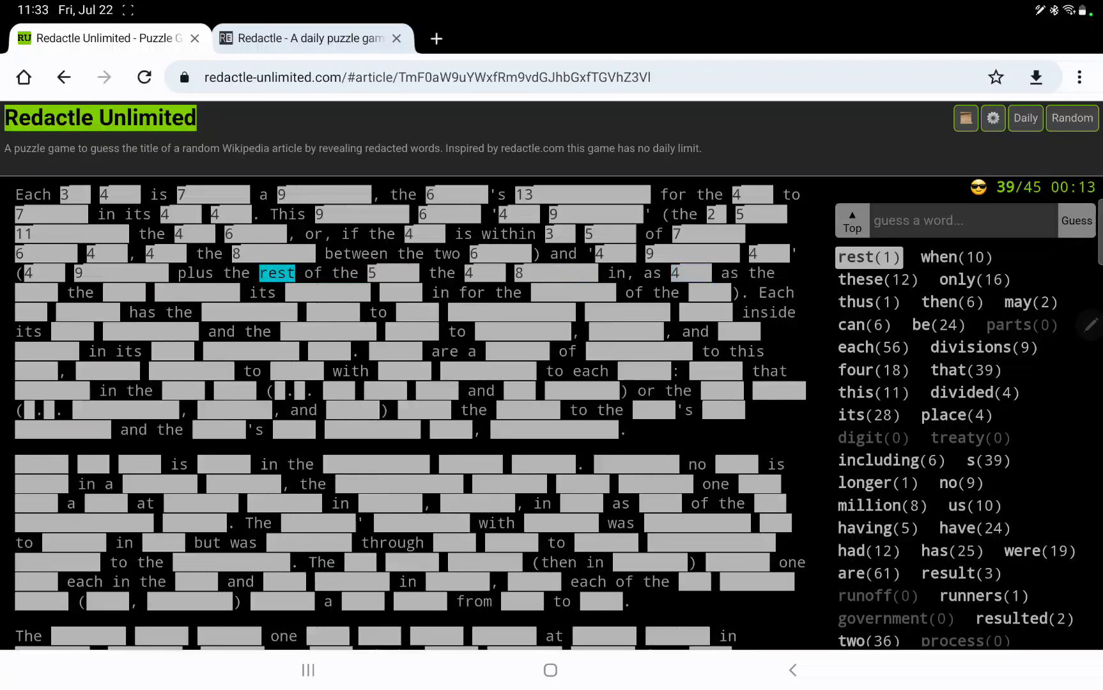
type("well")
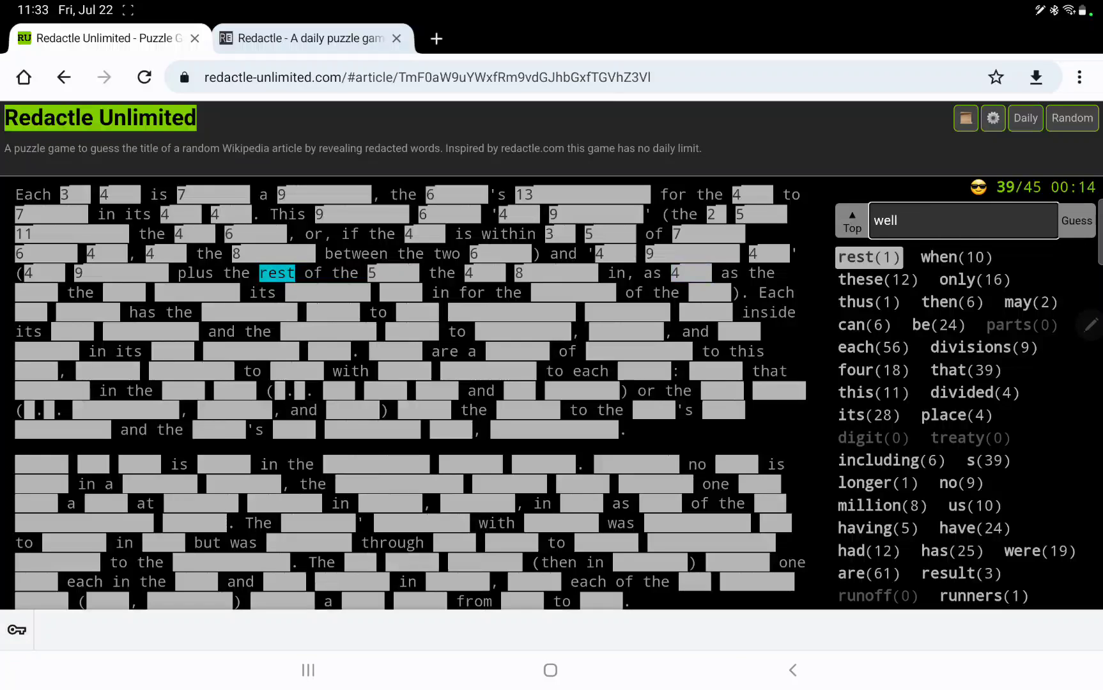
left_click(1074, 220)
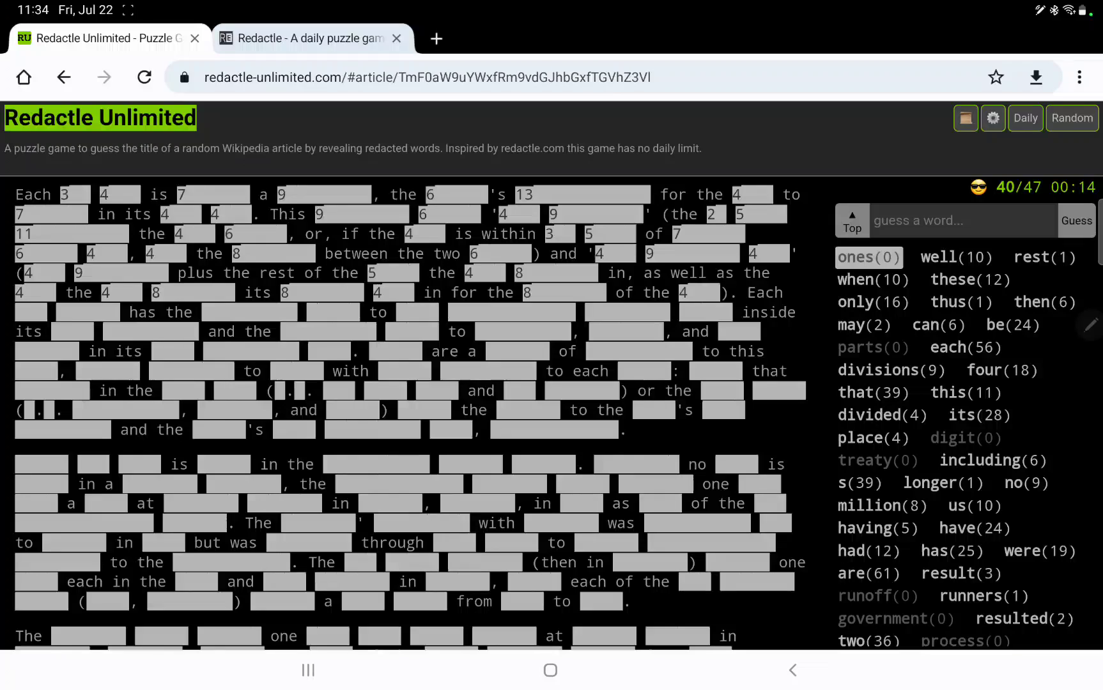
left_click(961, 219)
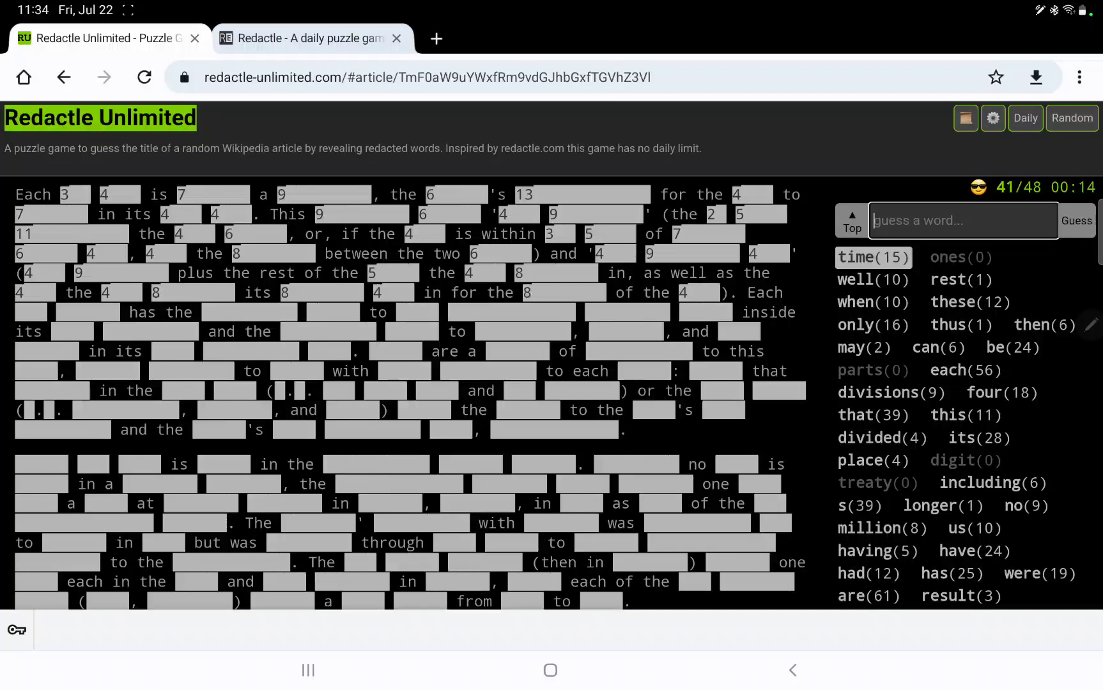
Step: Guess 'duration', 'term', 'those' and 'they', reaching 44 hits from 52 guesses
type("d")
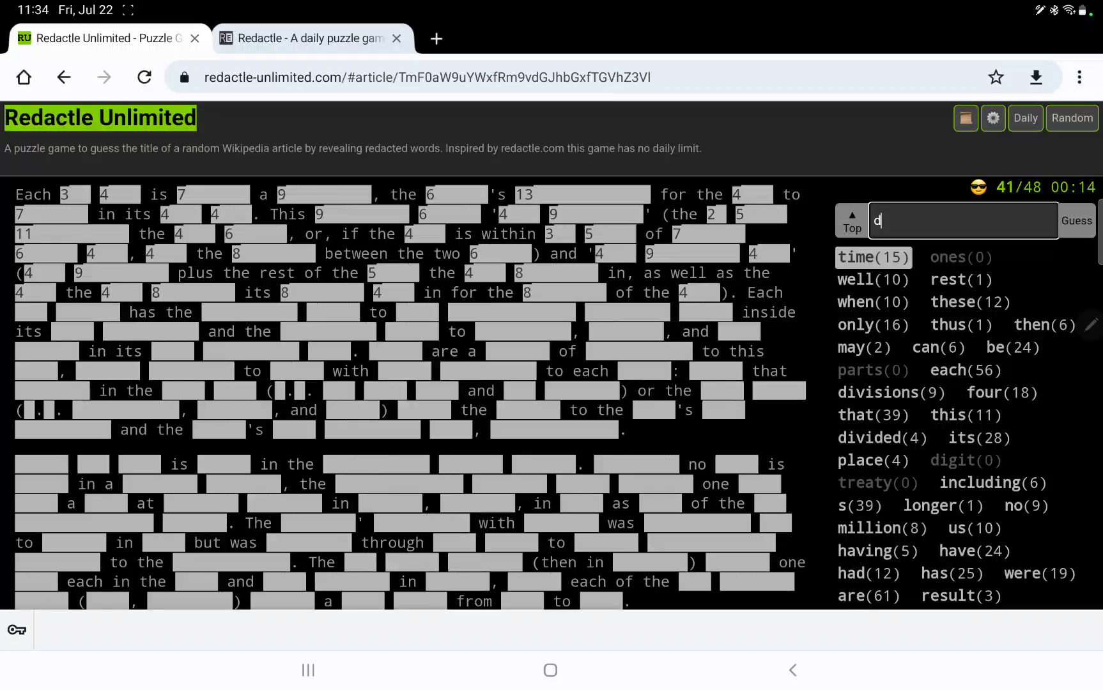
left_click(1076, 220)
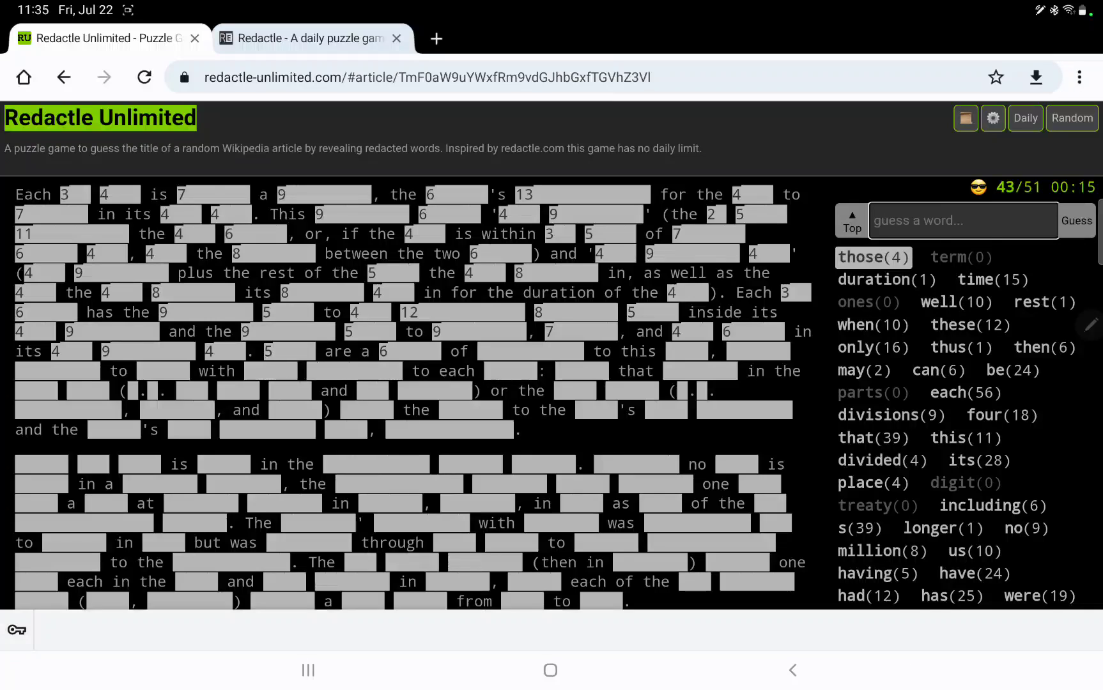
type("th")
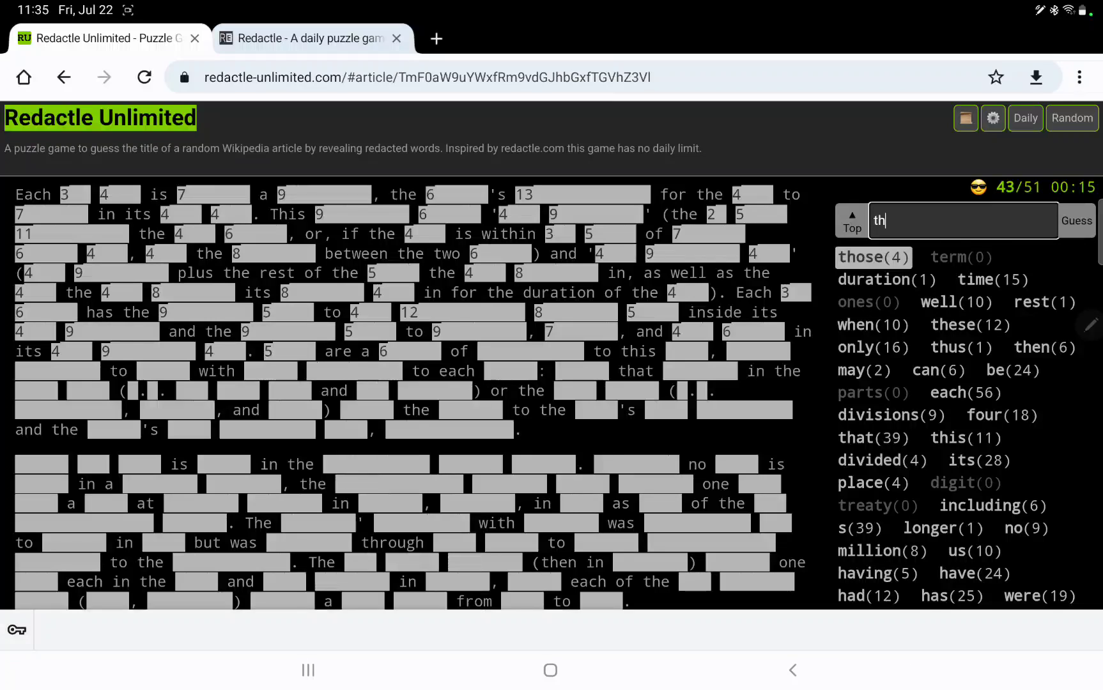
left_click(1075, 220)
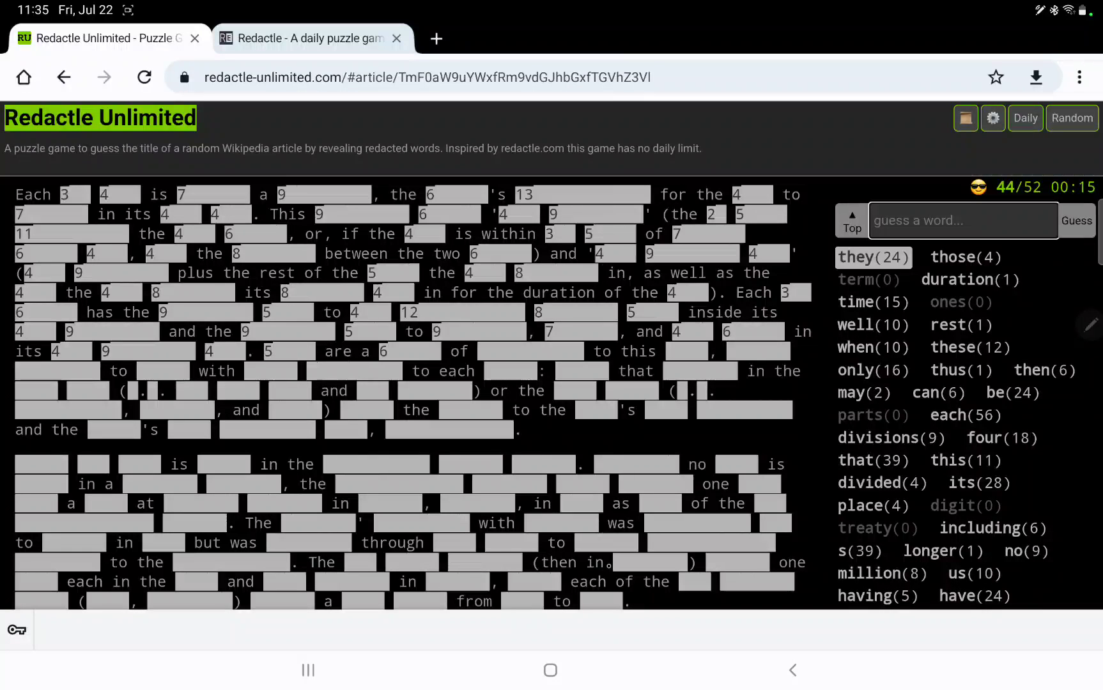
scroll("down", 3)
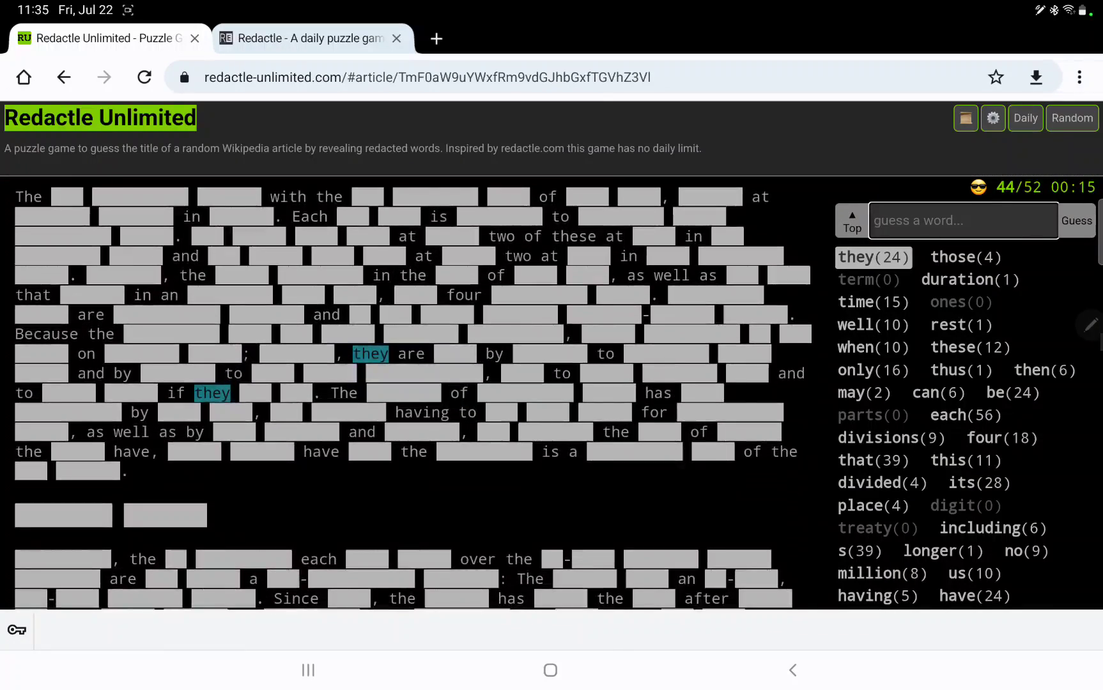
scroll("down", 3)
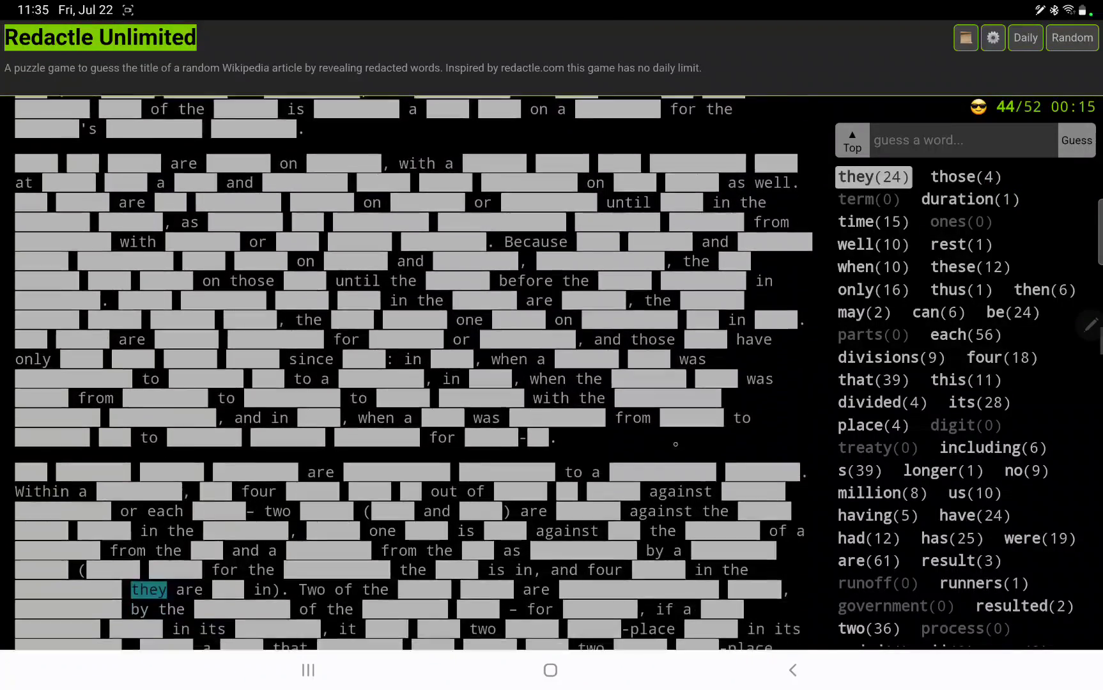
scroll("down", 3)
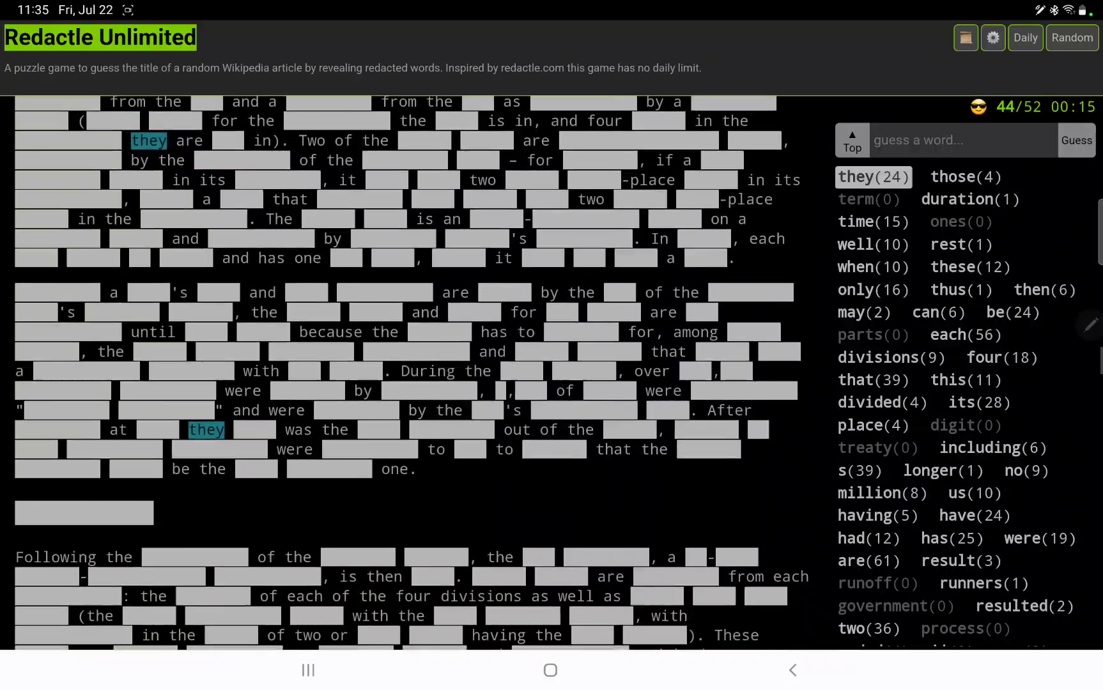
scroll("down", 3)
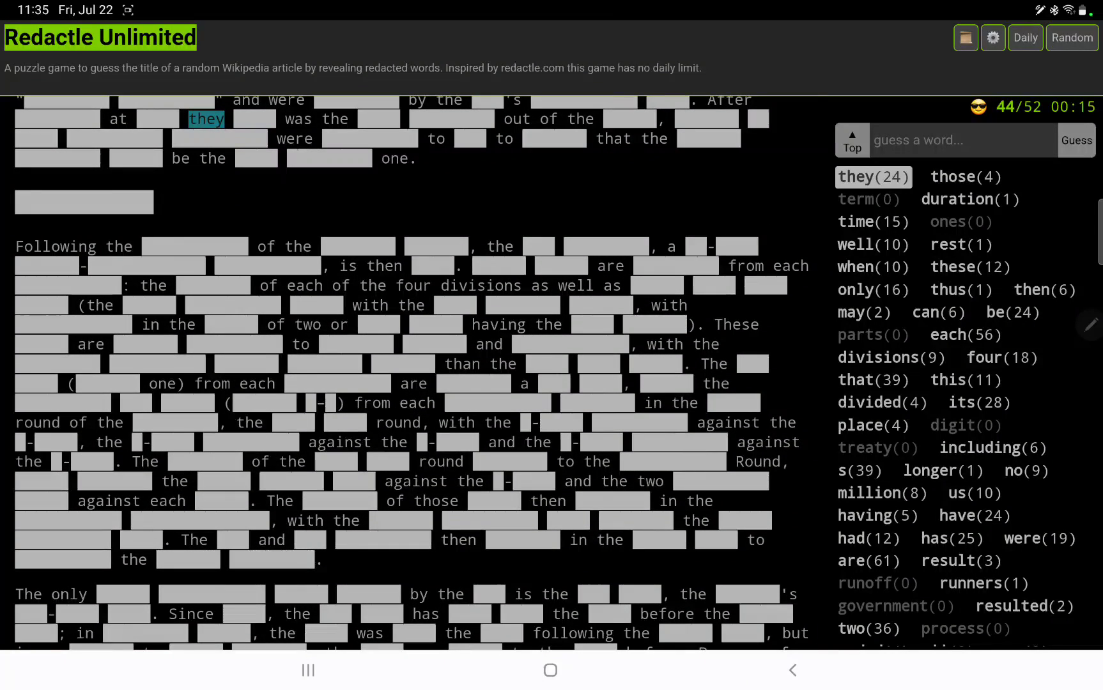
scroll("down", 3)
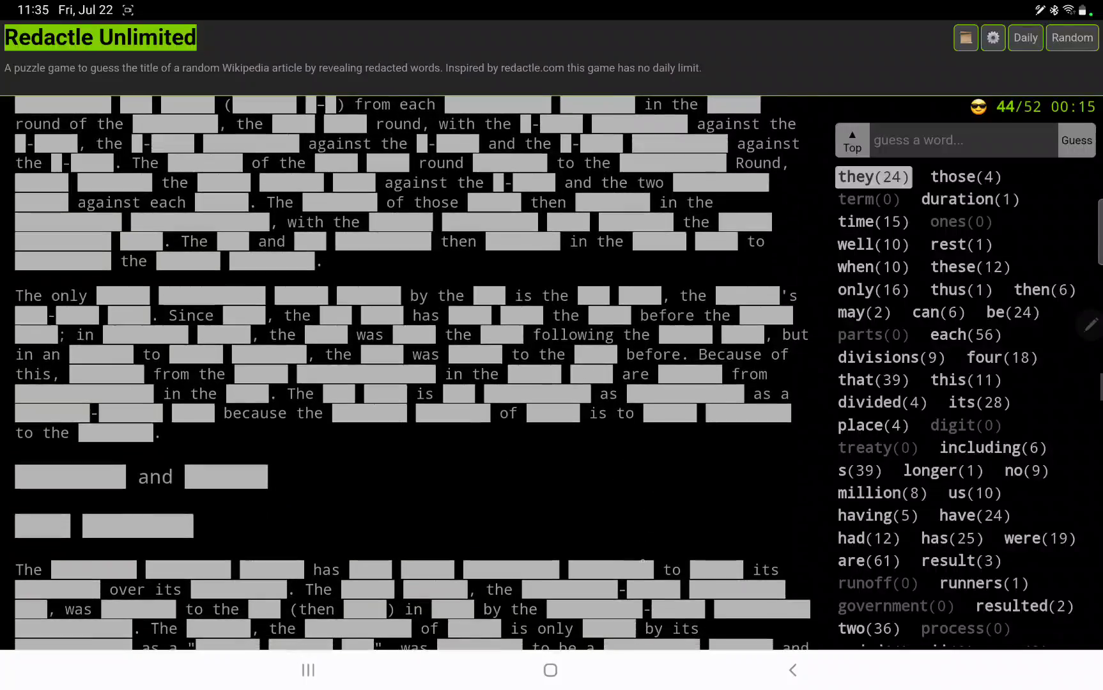
scroll("down", 3)
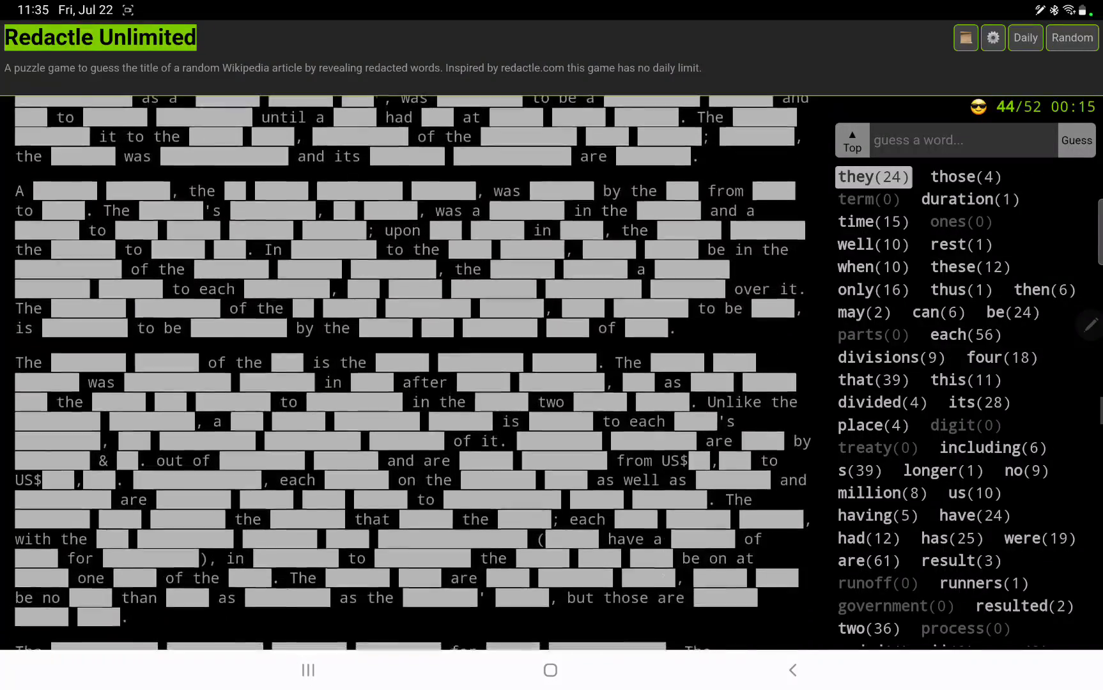
scroll("down", 3)
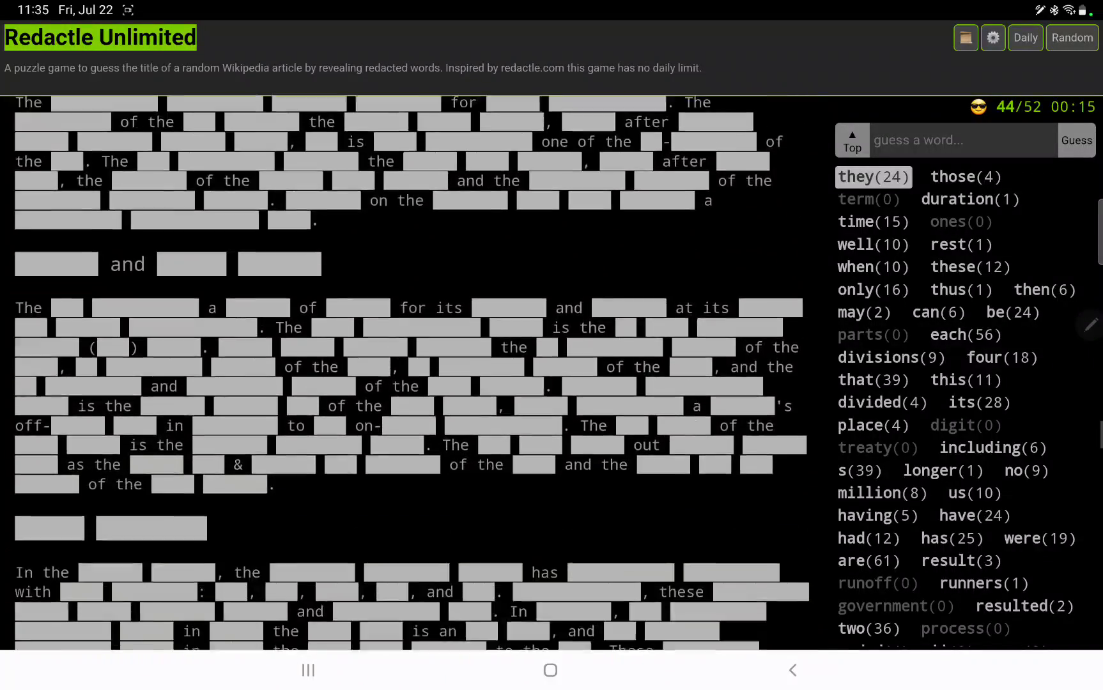
scroll("down", 3)
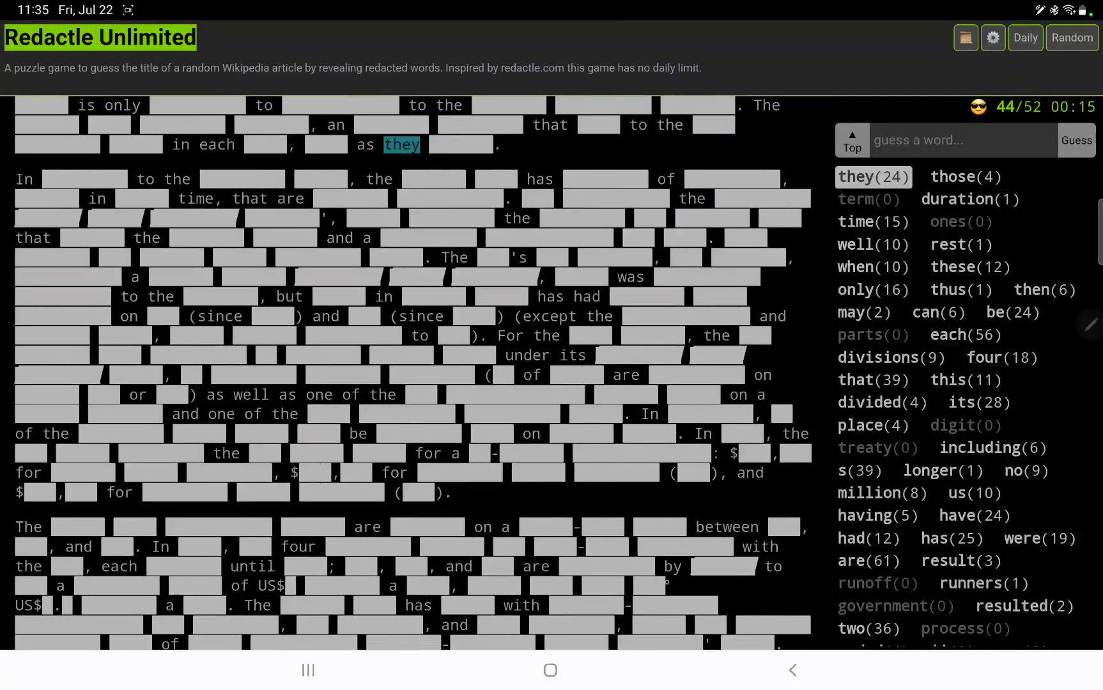
scroll("down", 3)
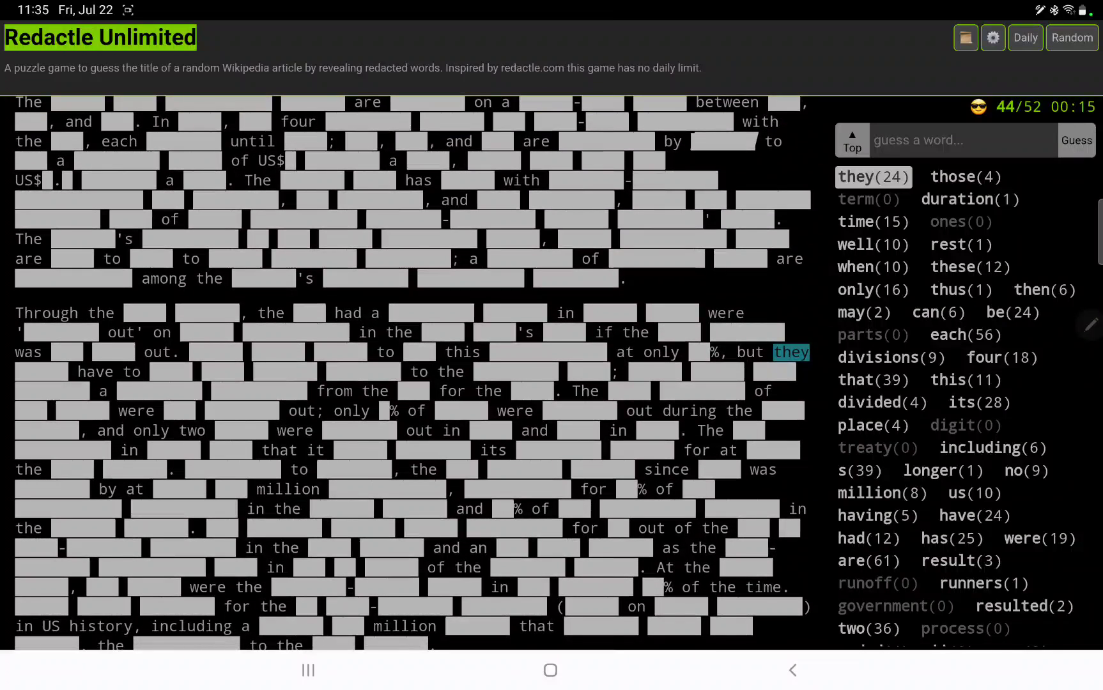
scroll("down", 3)
type("addition")
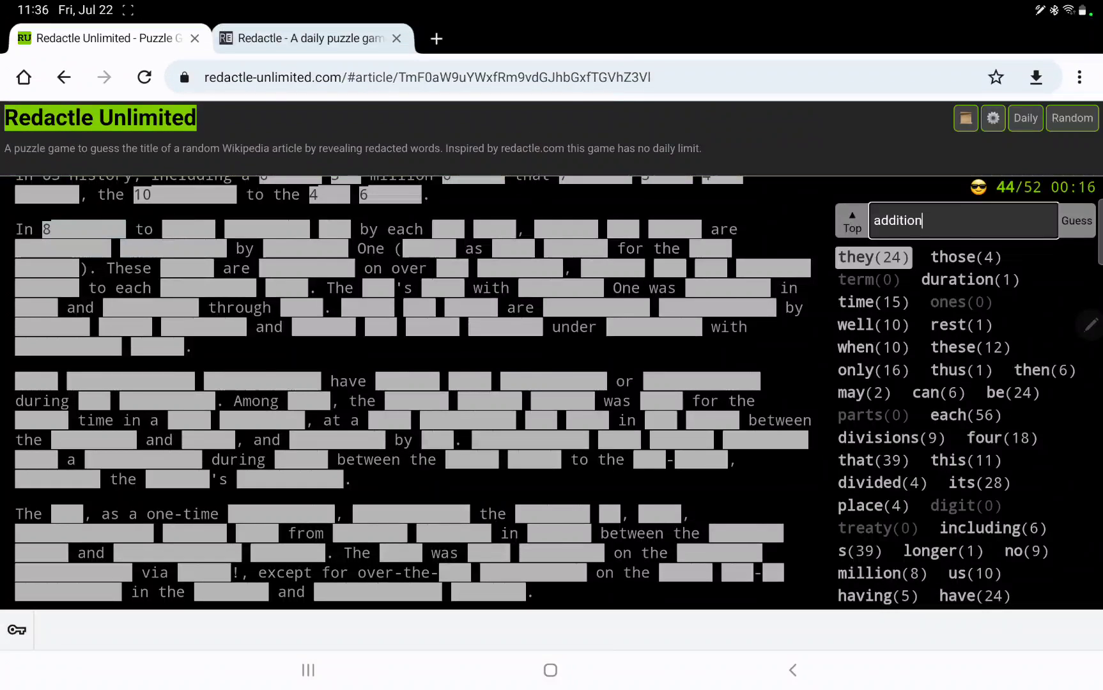
Step: Guess 'addition', 'top' and 'u', reaching 47 hits from 55 guesses
left_click(1076, 220)
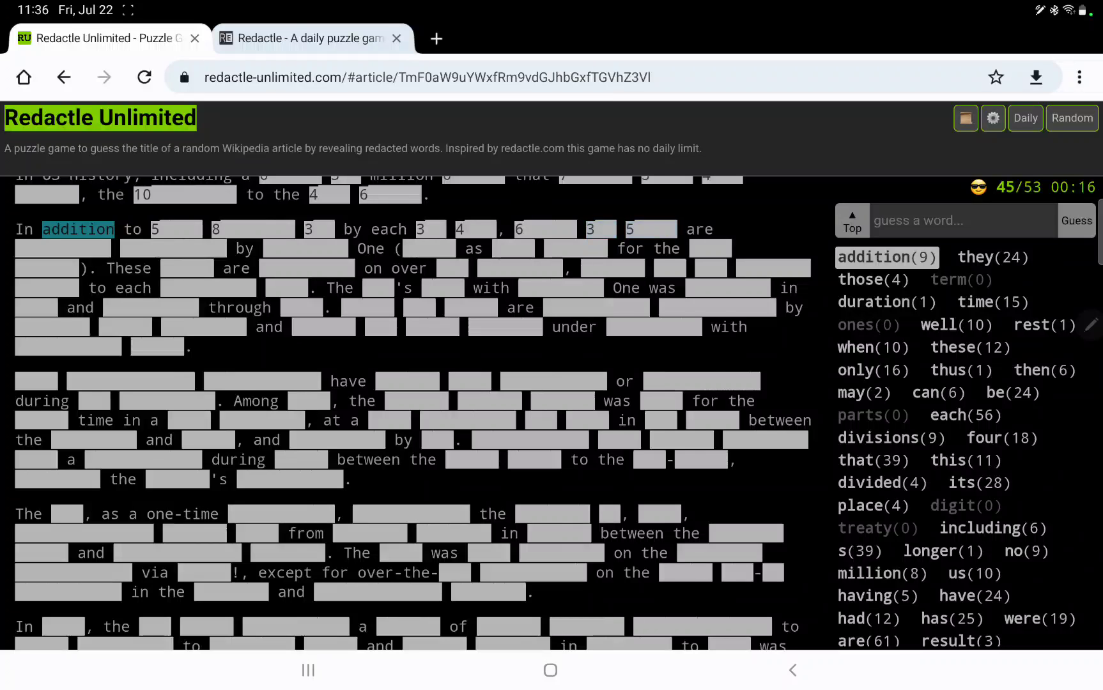
scroll("down", 3)
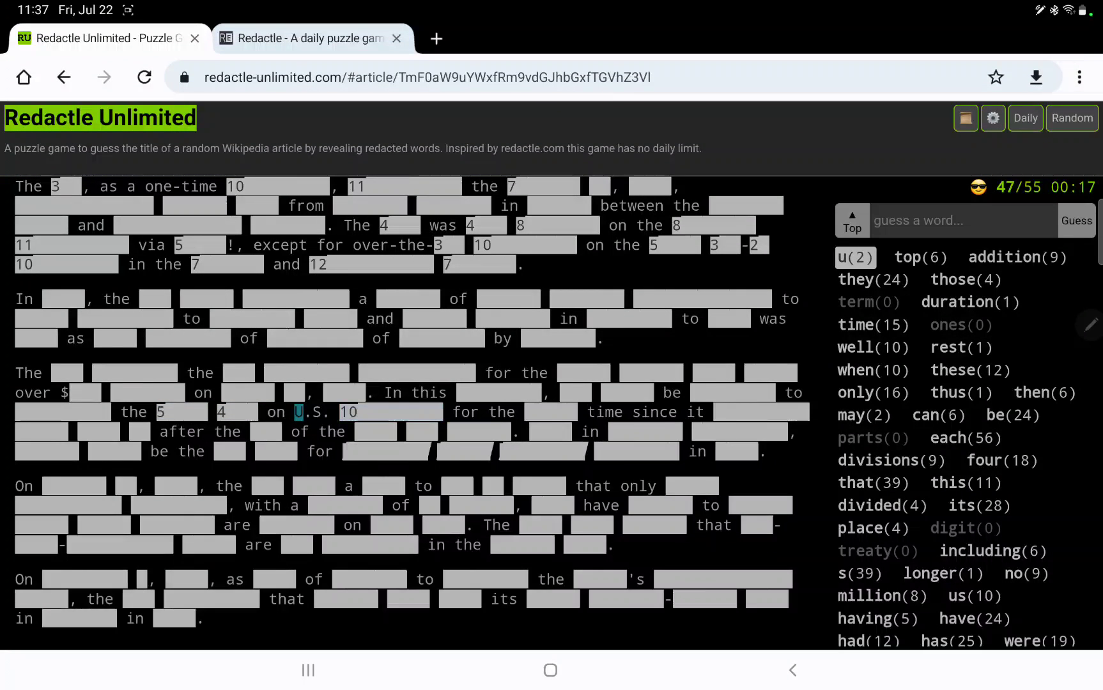
Step: Guess 'first', 'end', 'takes' and related words, with 'first' revealing 19 hits
type("territo")
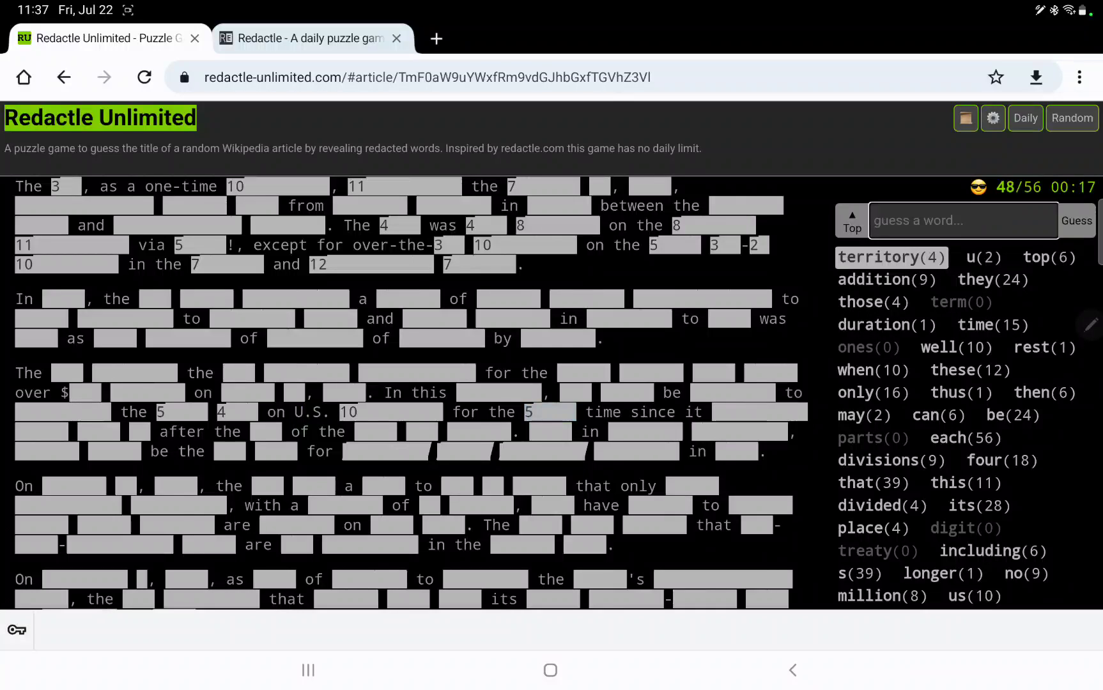
type("first")
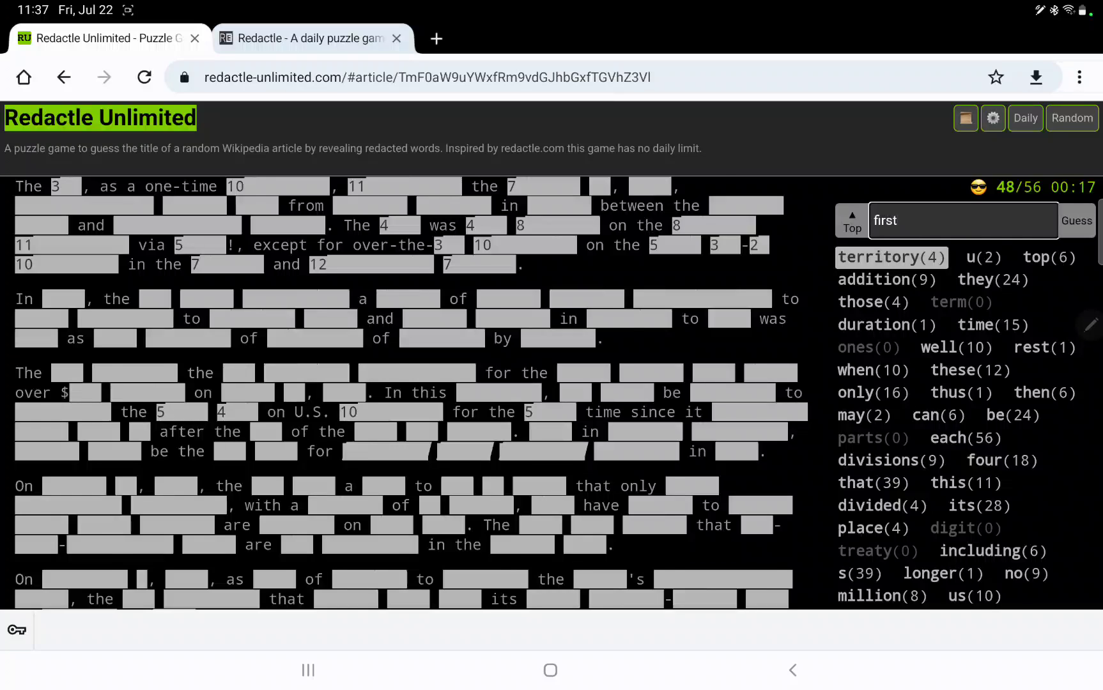
left_click(1076, 220)
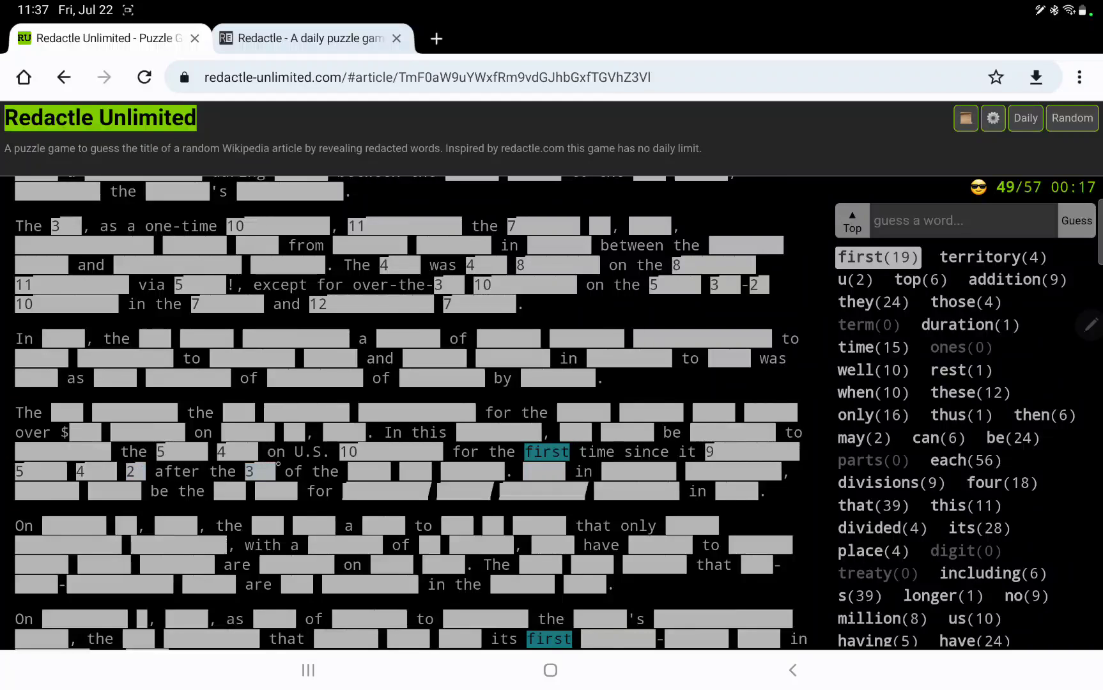
left_click(962, 220)
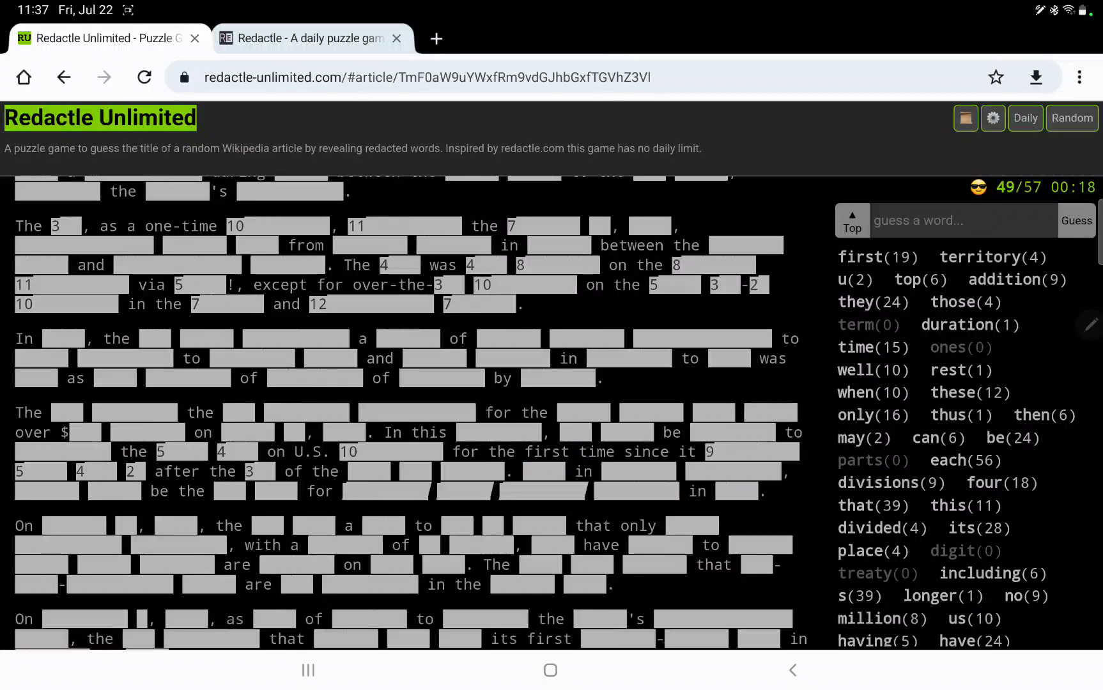
type("end")
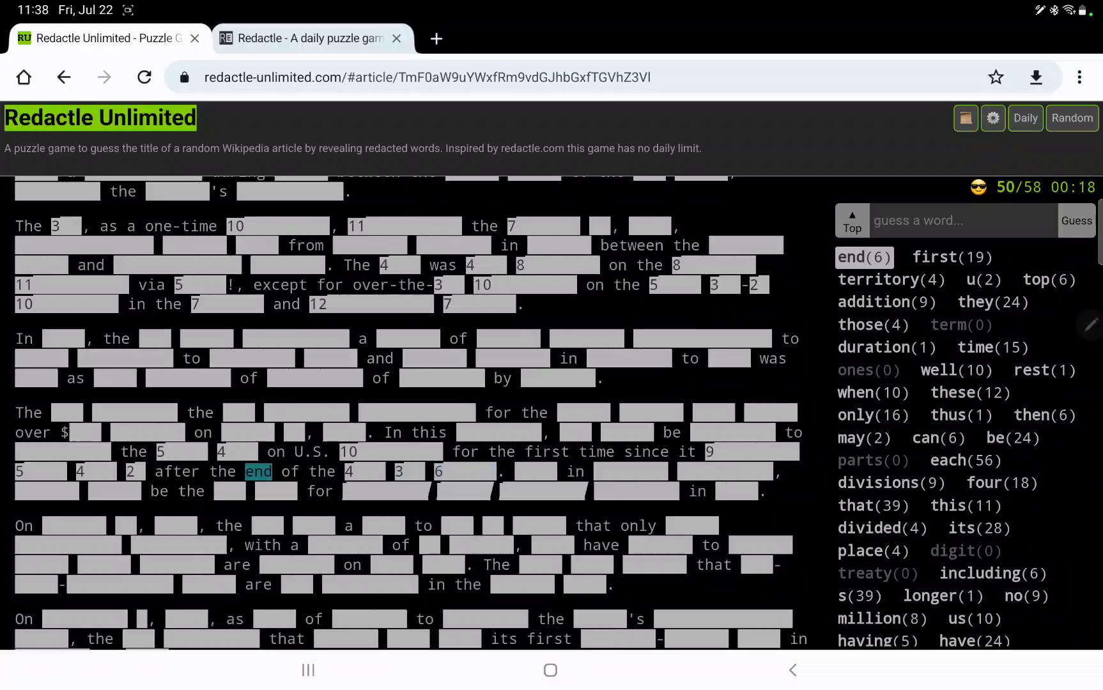
type("co")
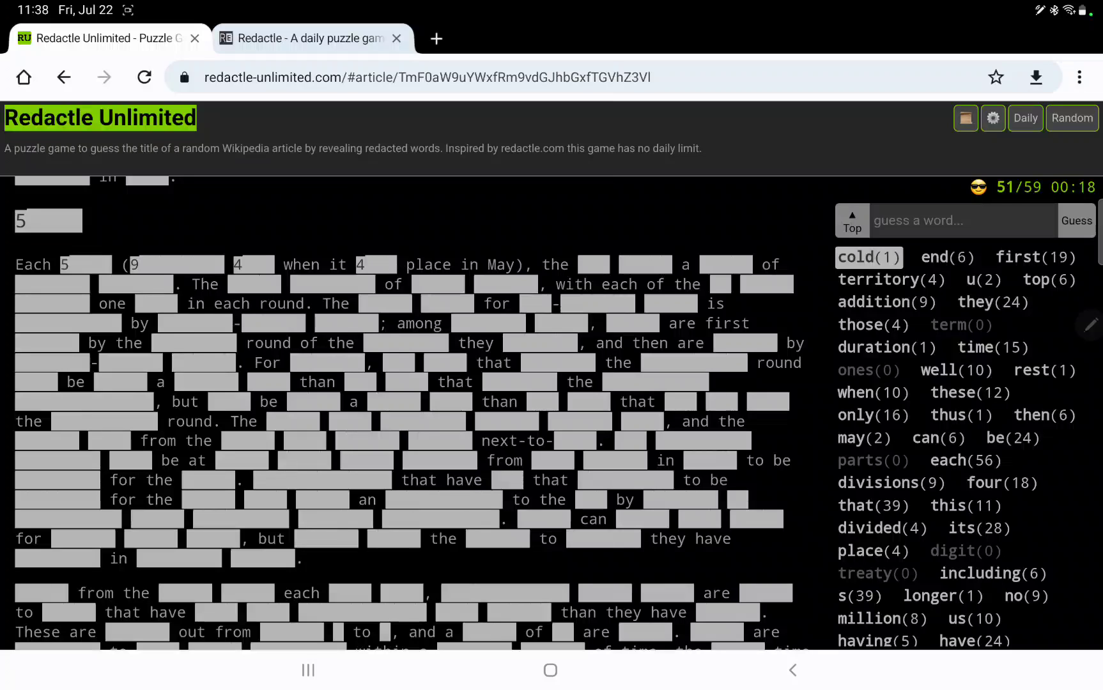
type("ta")
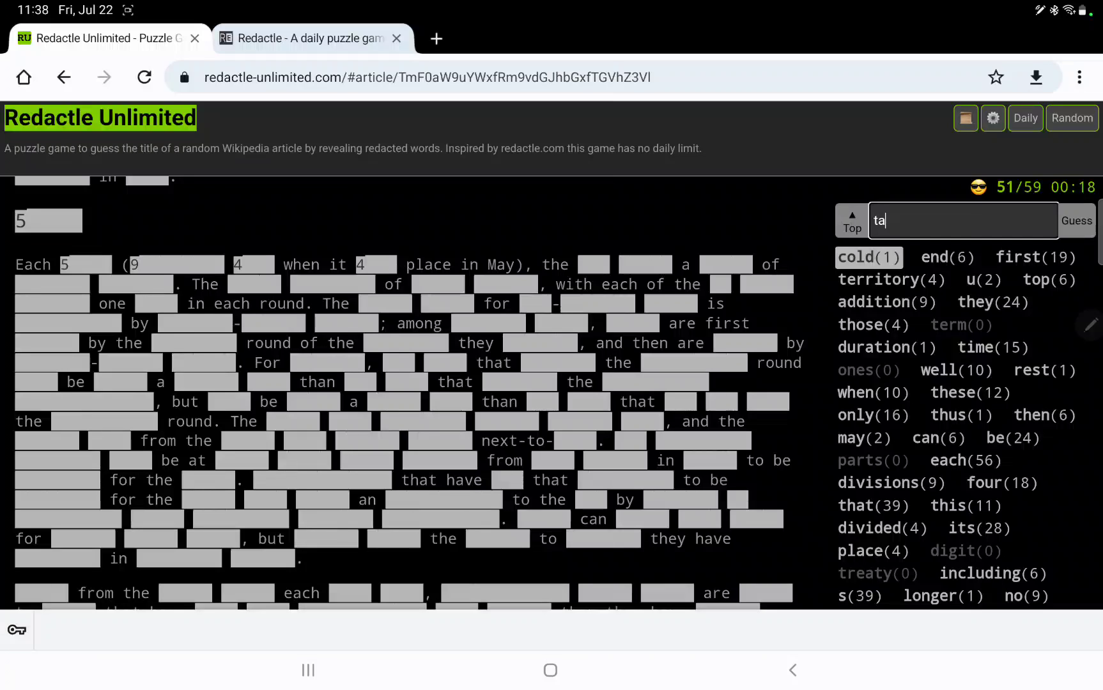
left_click(1076, 220)
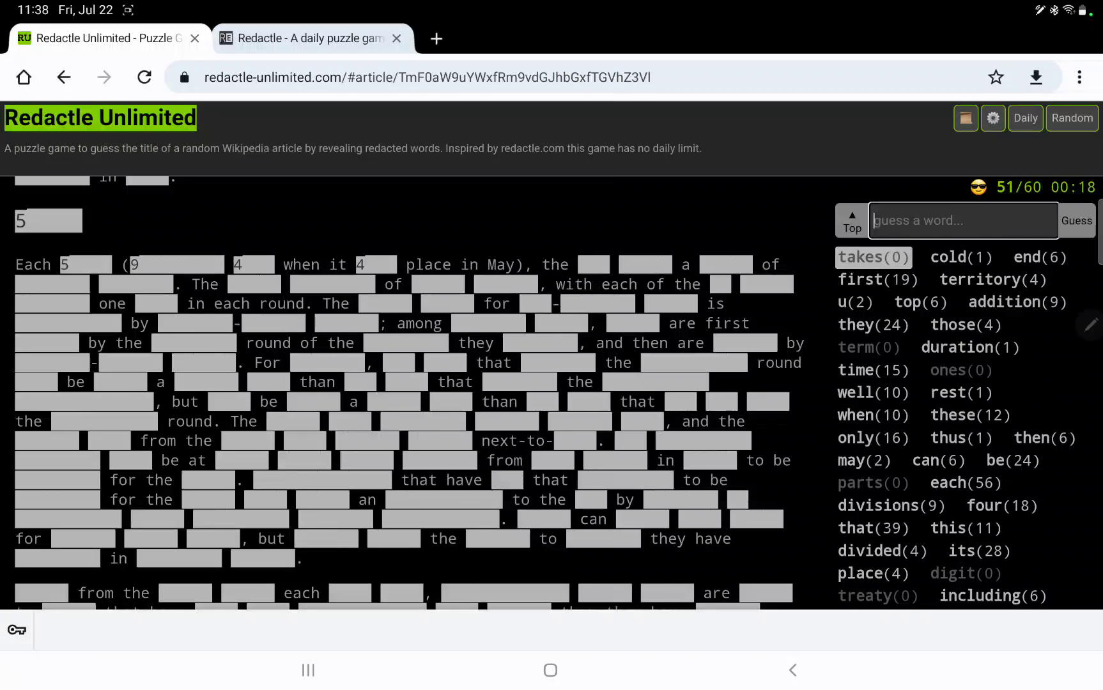
Step: Guess 'took', 'excluding', 'march' and 'april', reaching 55 hits from 64 guesses
type("took")
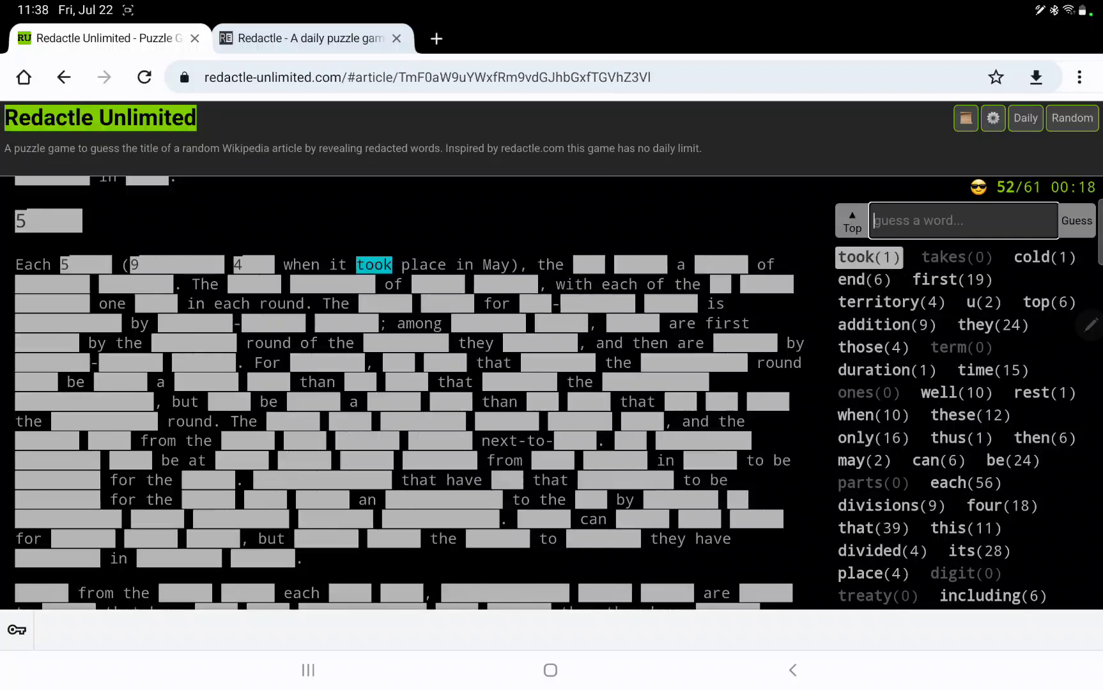
type("ex")
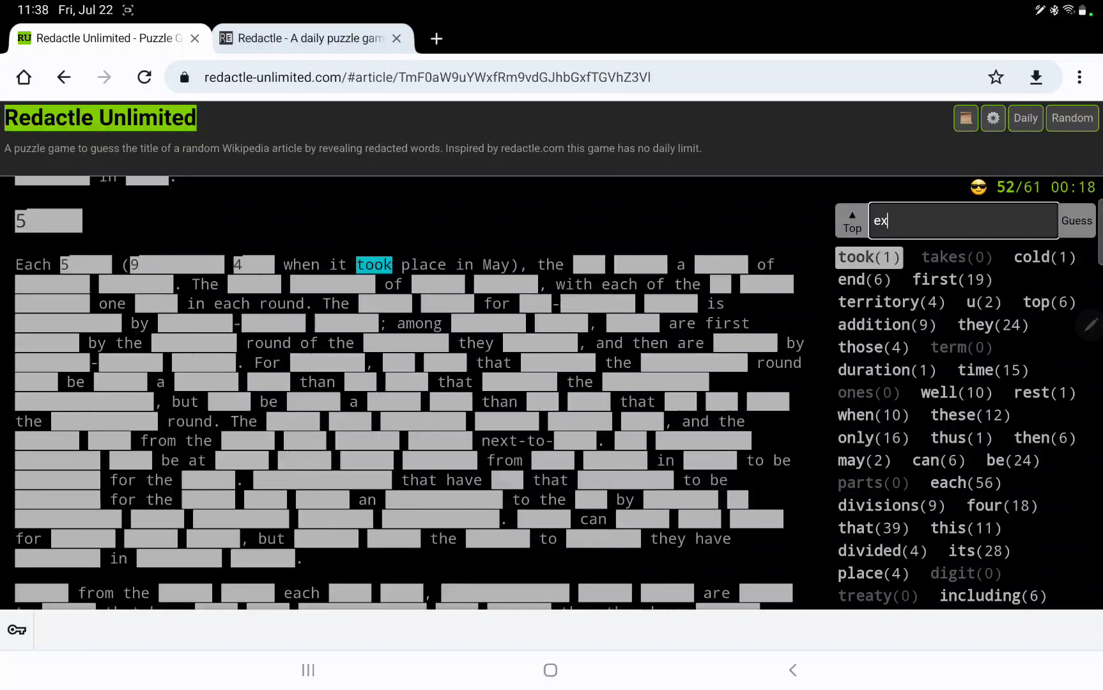
left_click(1076, 220)
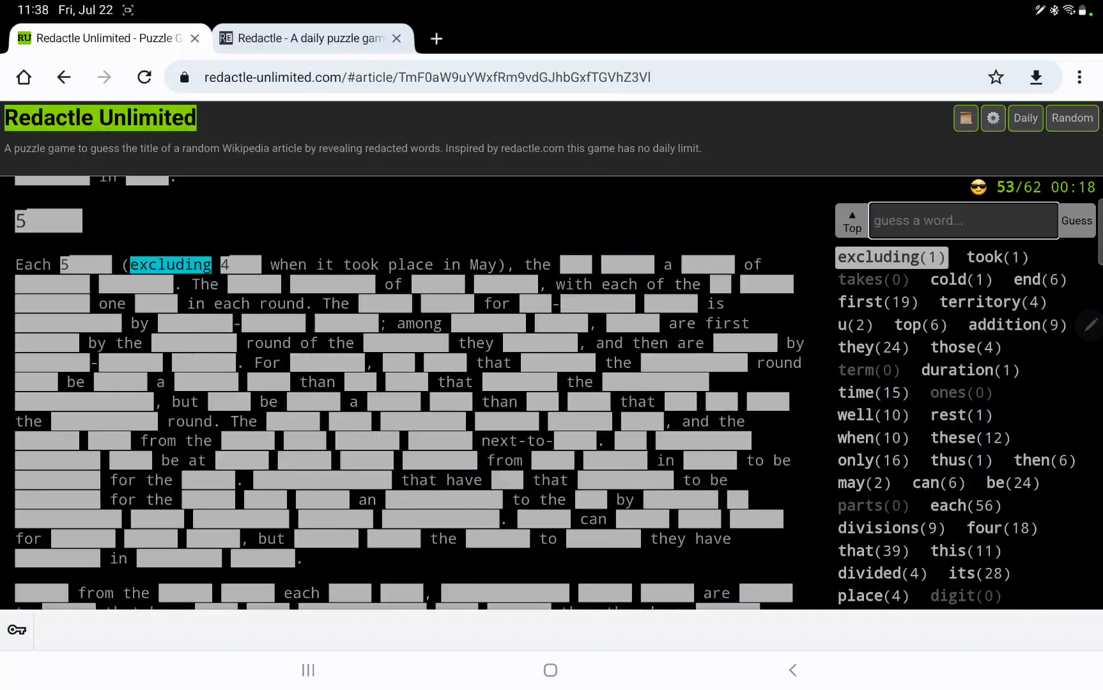
type("mat")
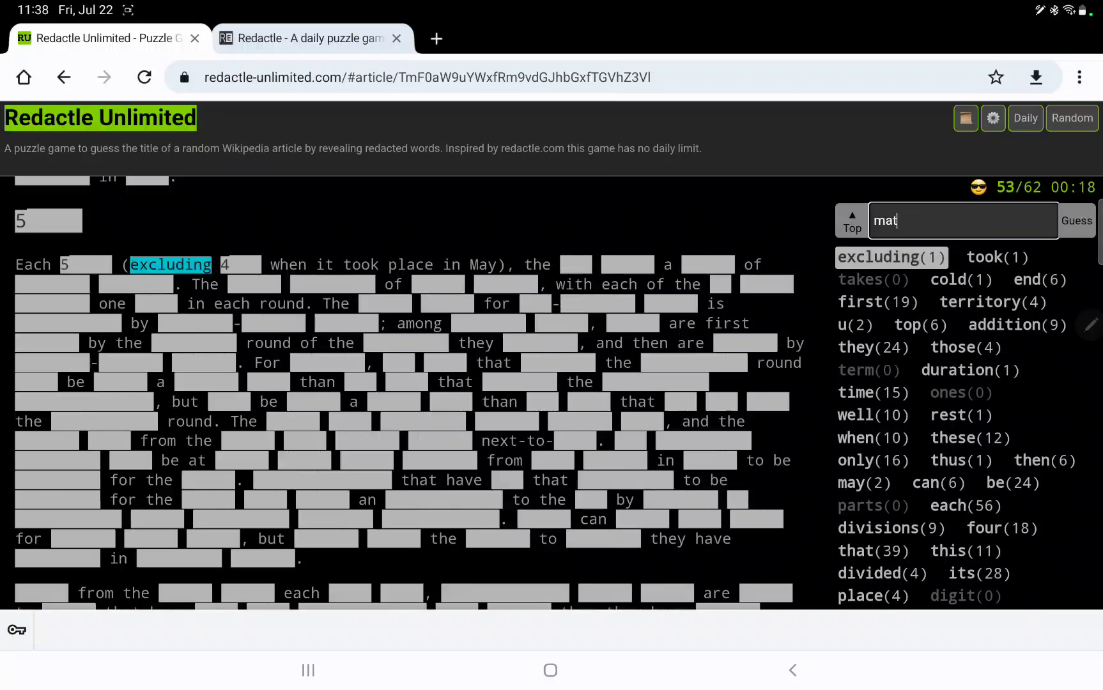
left_click(1076, 220)
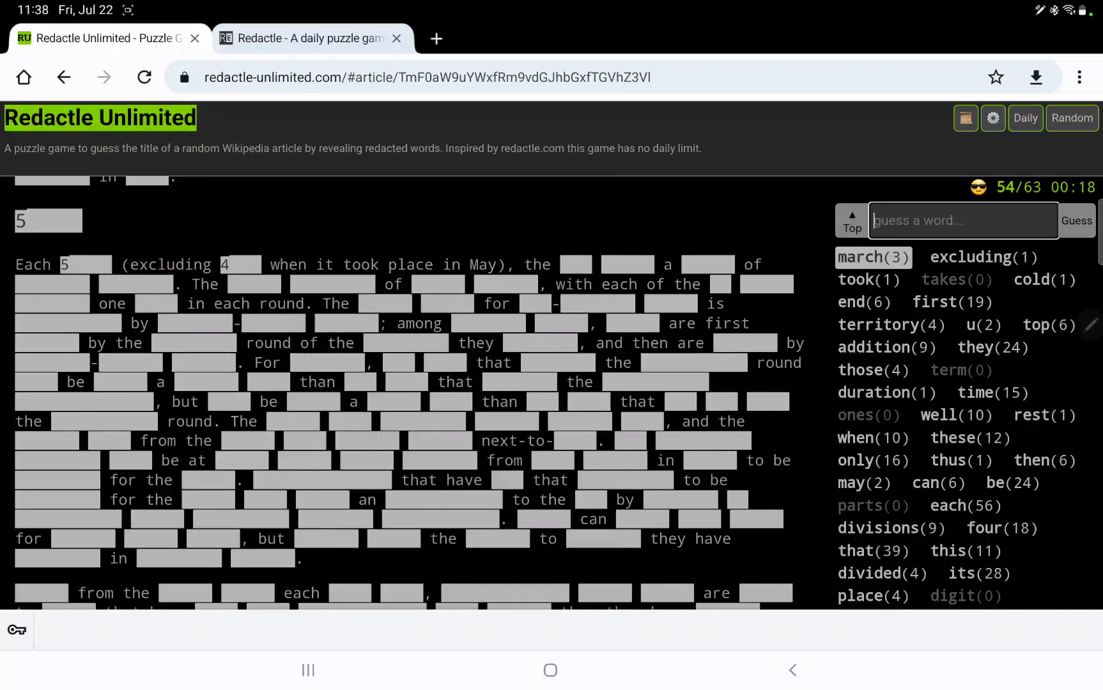
type("april")
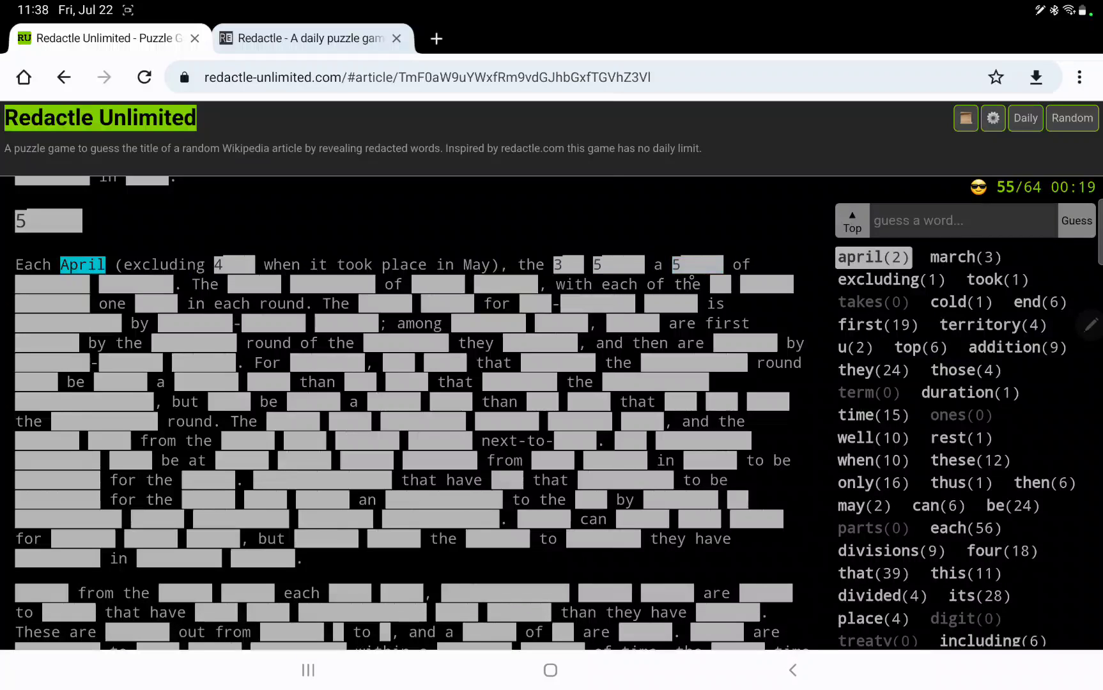
left_click(1078, 220)
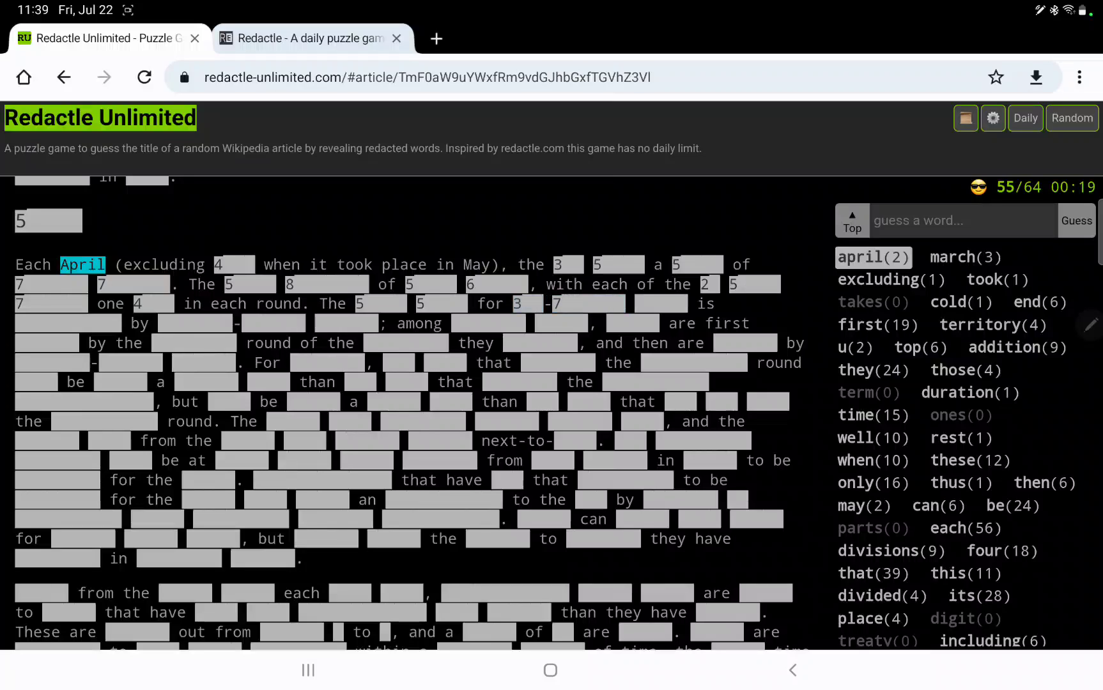
Step: Guess 'team' (59) and 'game' (63), reaching 57 hits from 66 guesses
type("team")
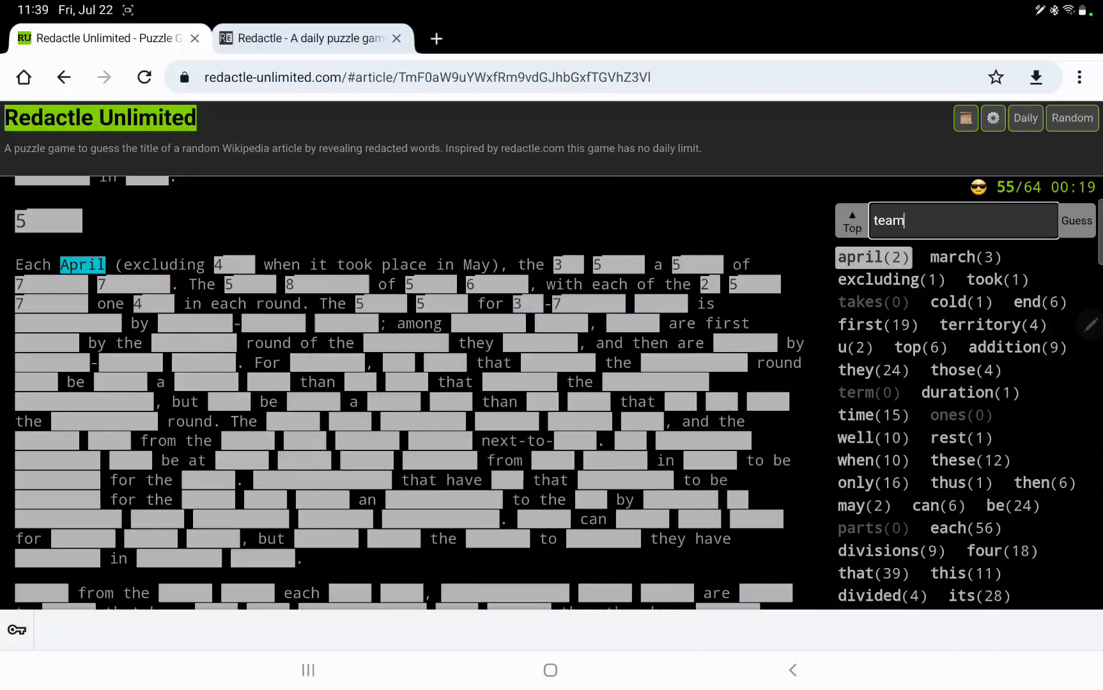
left_click(1076, 220)
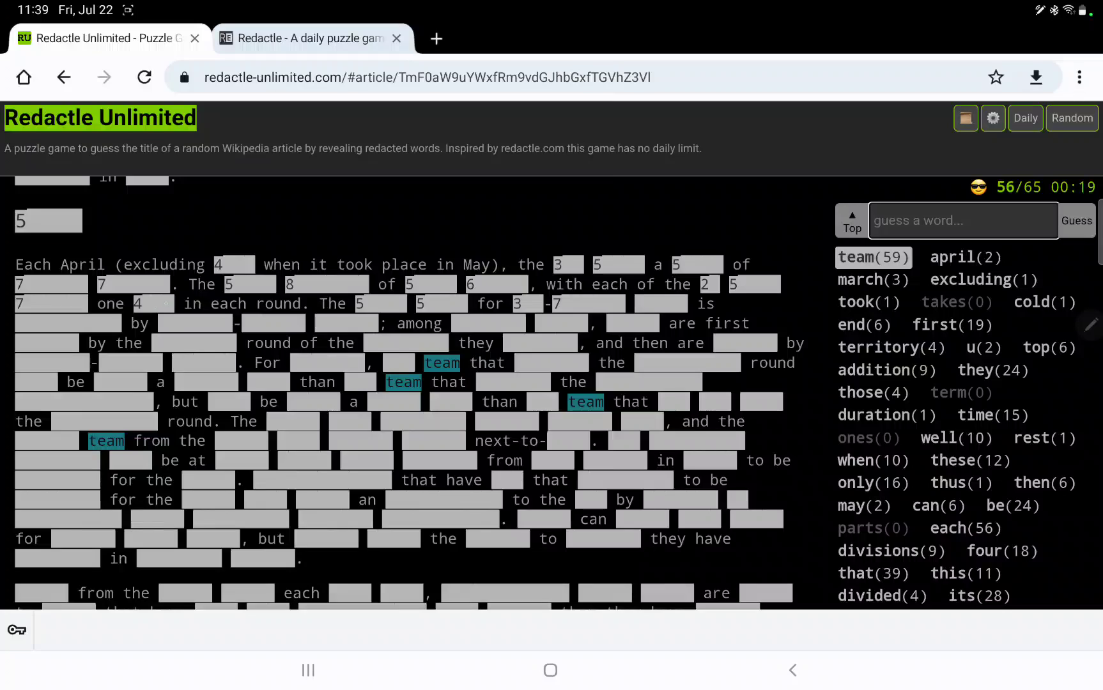
type("g")
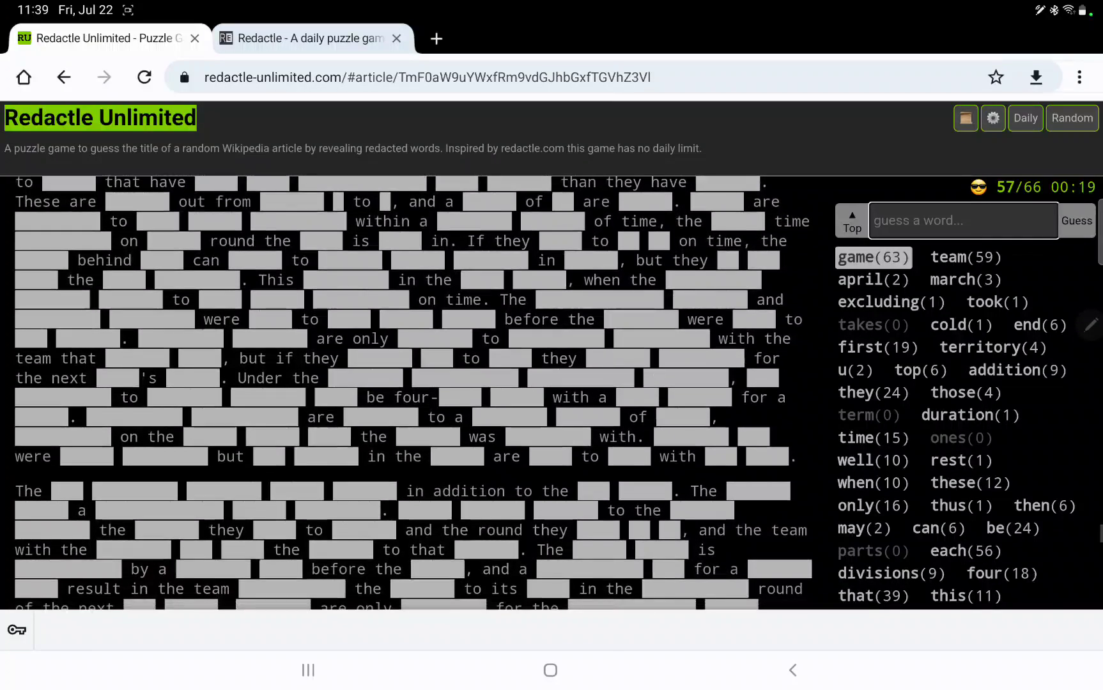
scroll("down", 3)
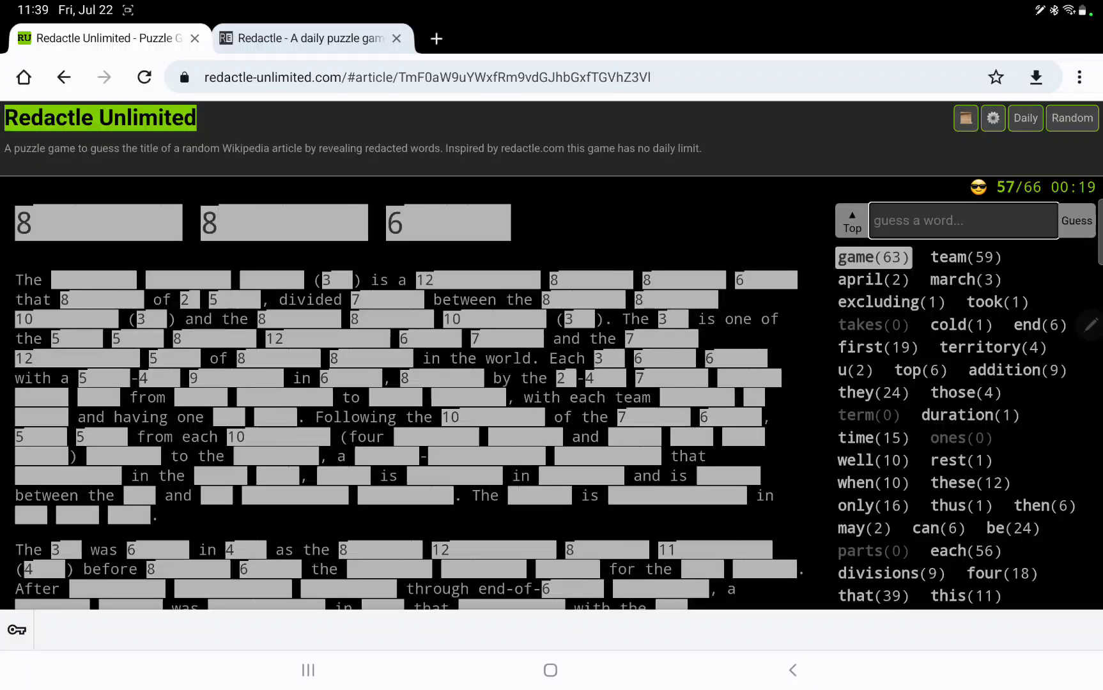
Step: Guess 'league', 'football', 'american' and 'national' to solve the article as National Football League
type("league")
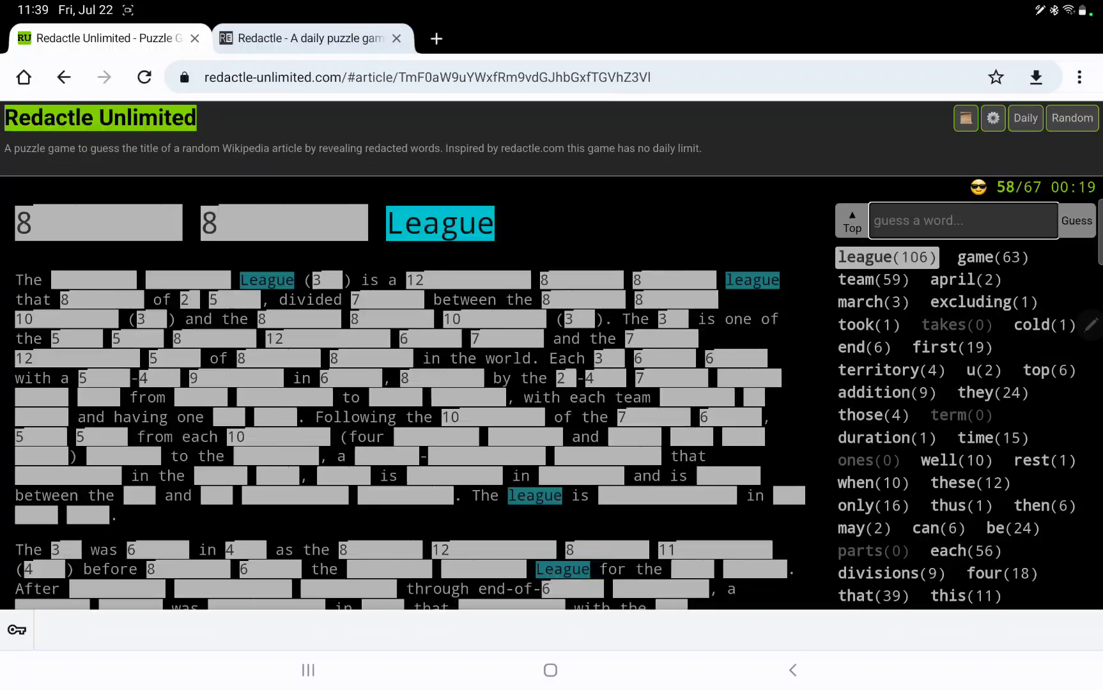
type("football")
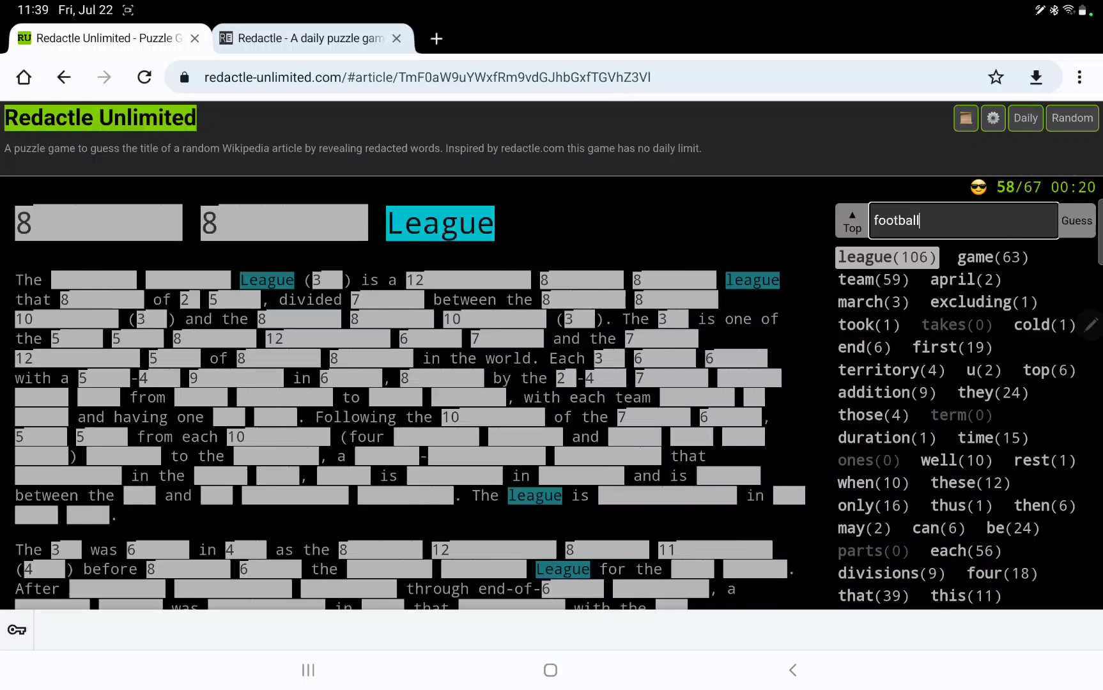
left_click(1076, 220)
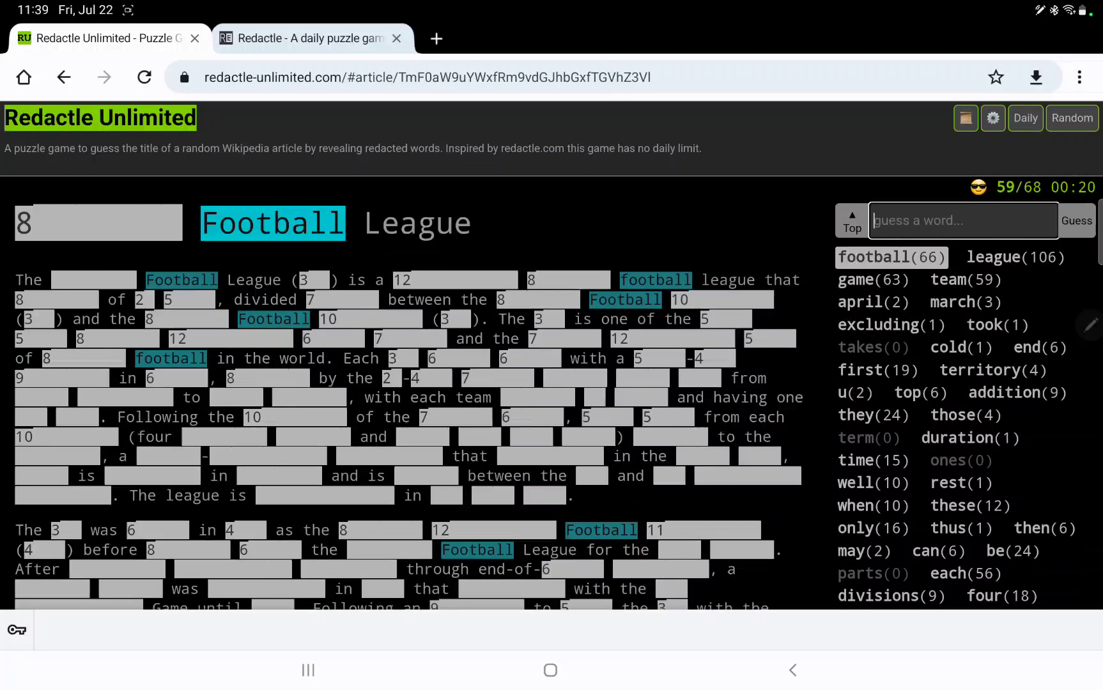
type("american")
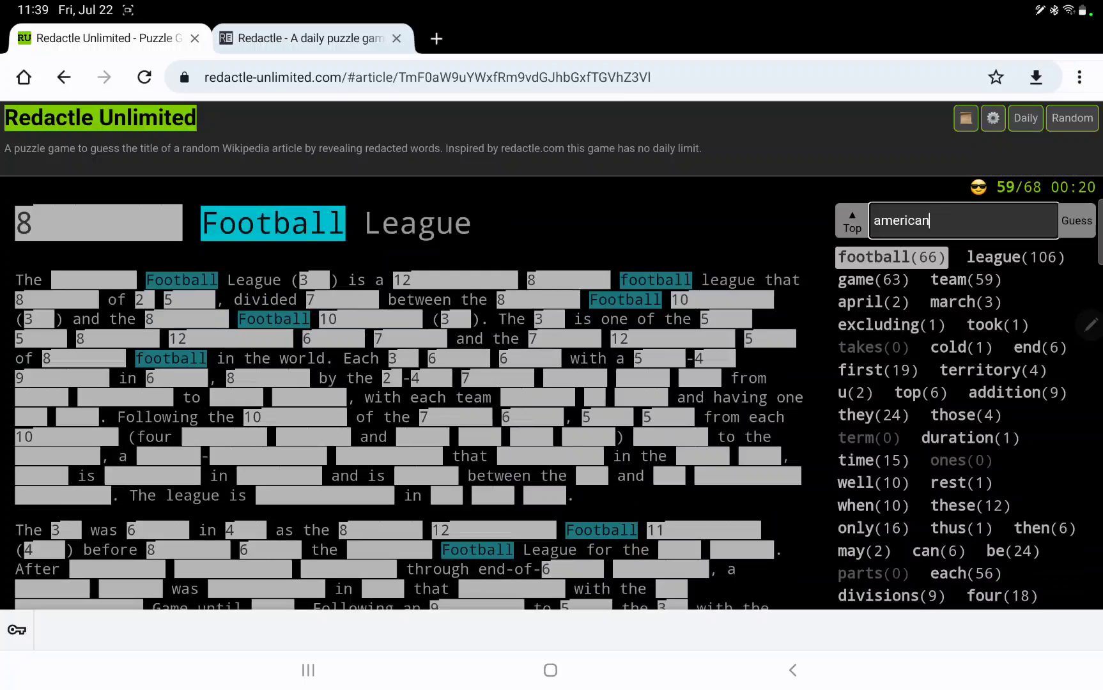
left_click(1076, 220)
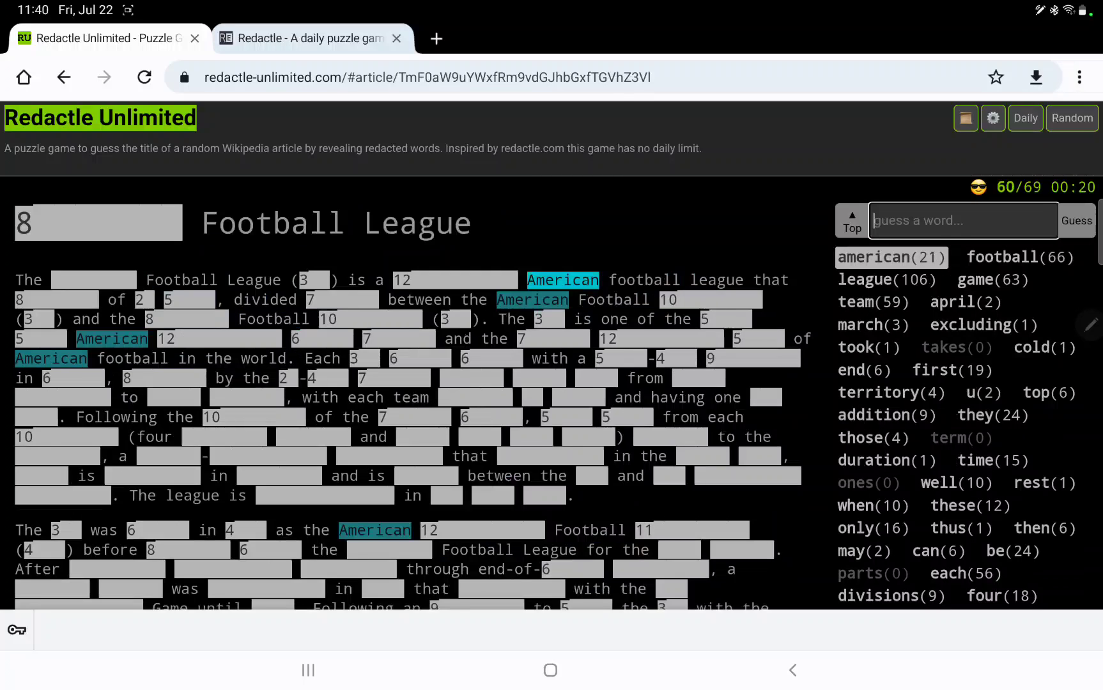
type("n")
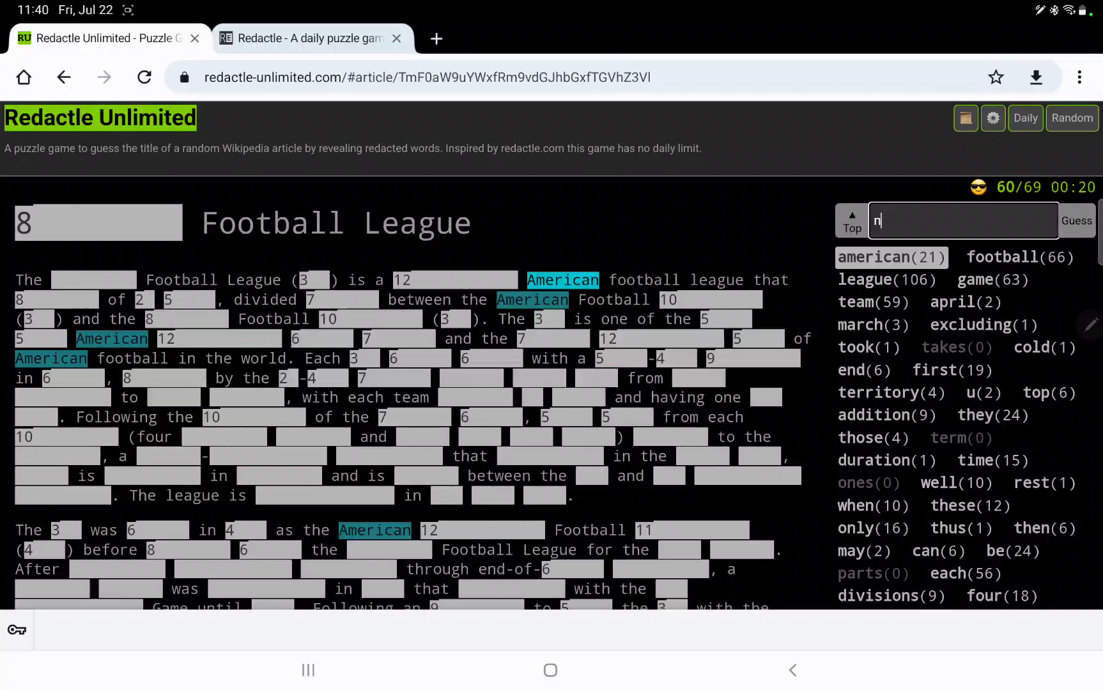
type("ational")
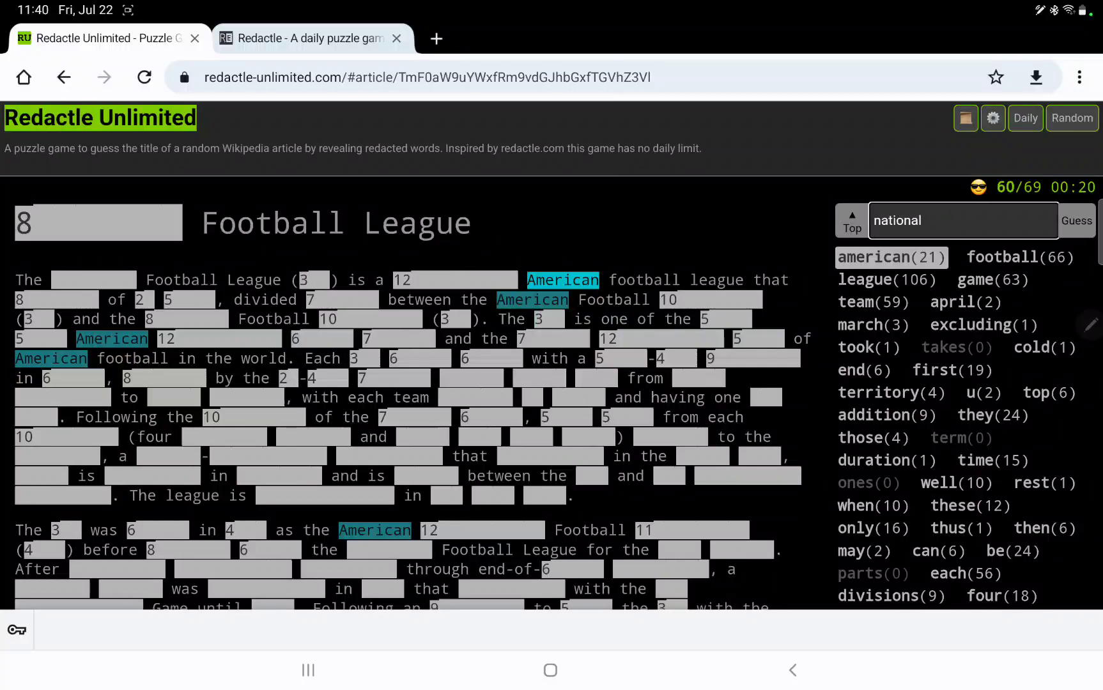
left_click(1075, 219)
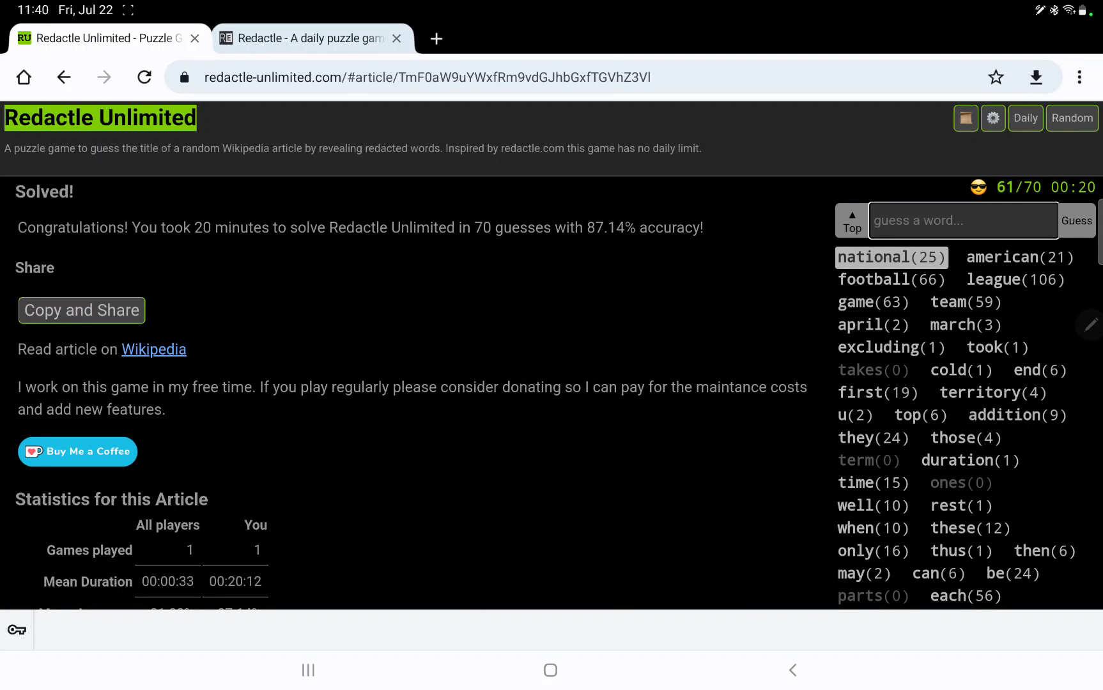
scroll("down", 3)
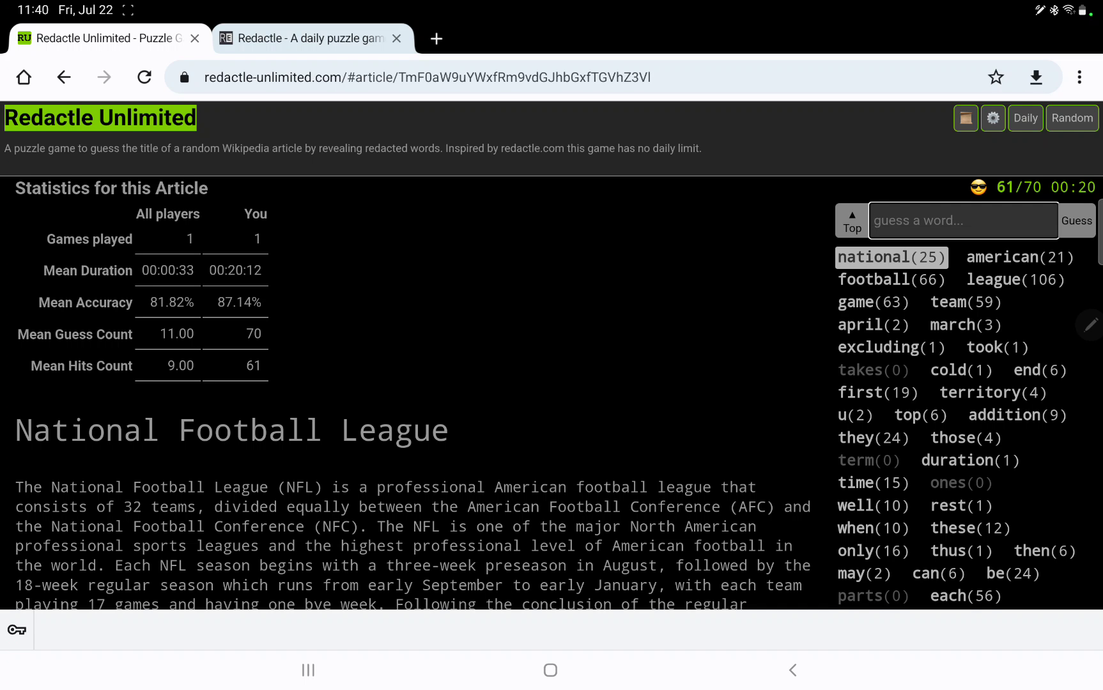
scroll("down", 3)
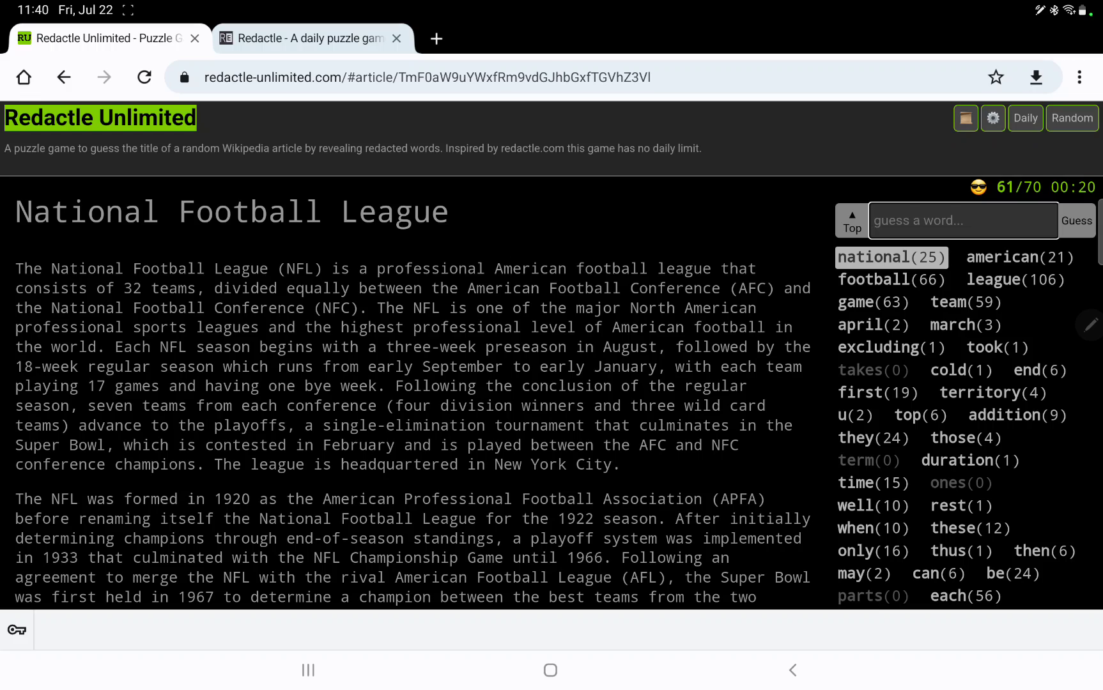
scroll("down", 3)
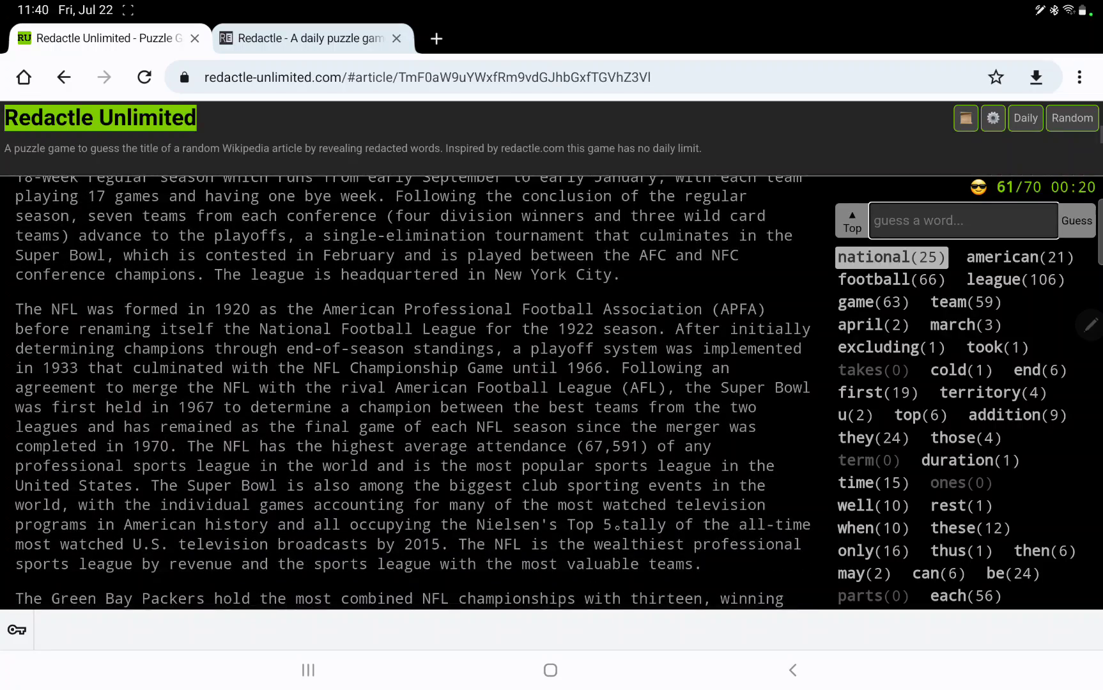
scroll("down", 3)
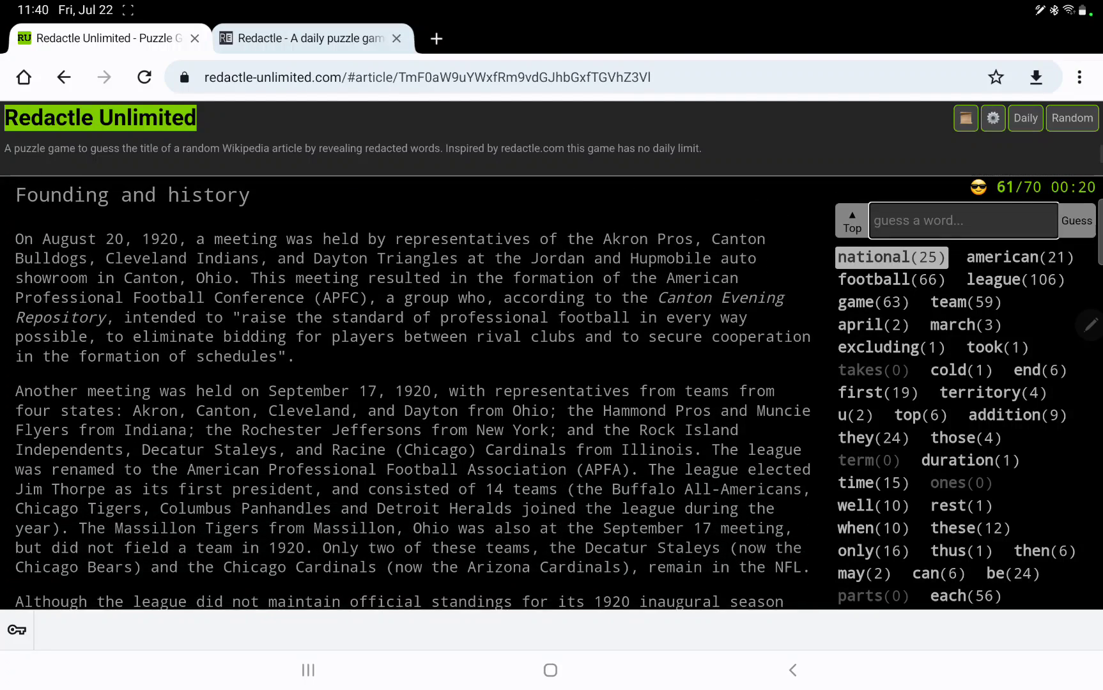
scroll("down", 3)
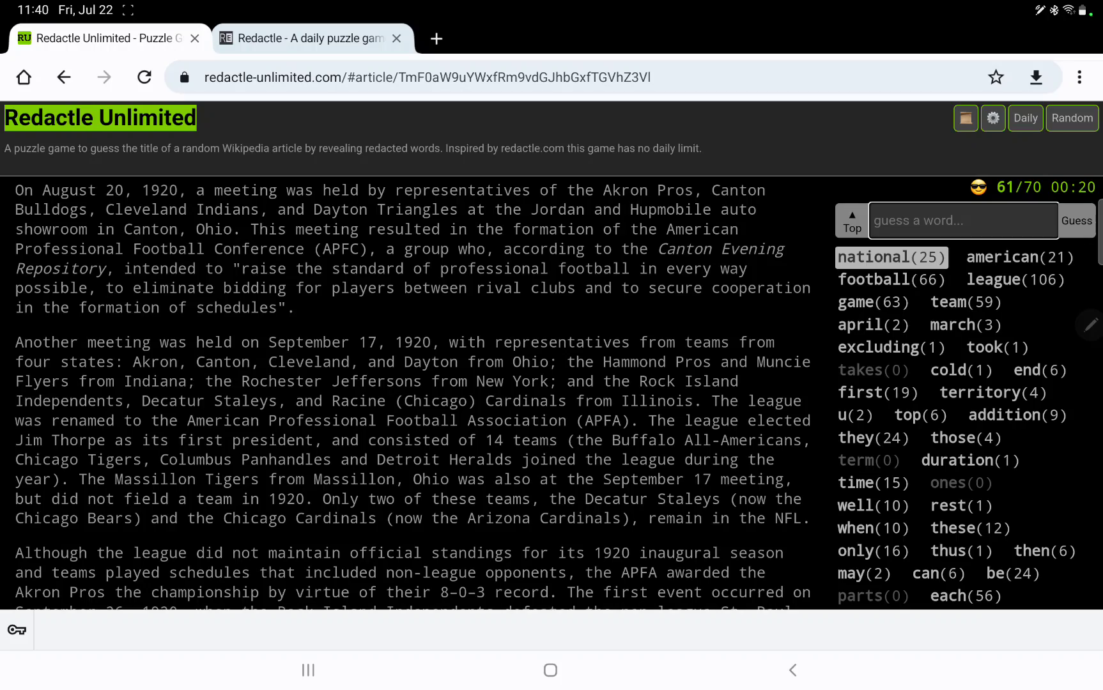
scroll("down", 3)
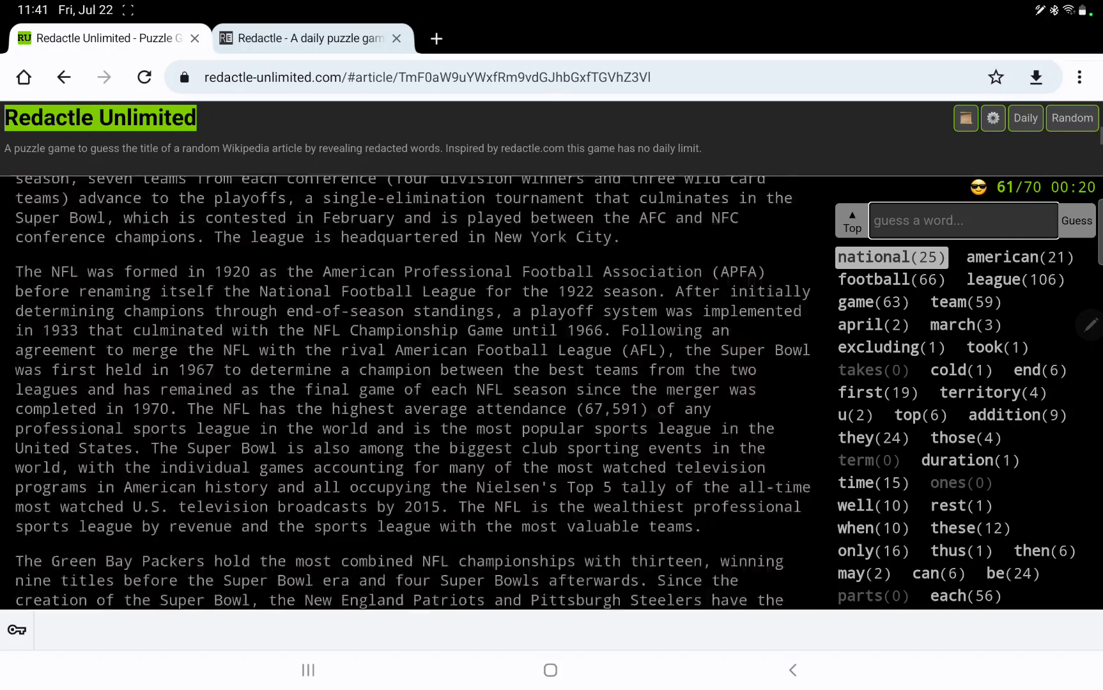